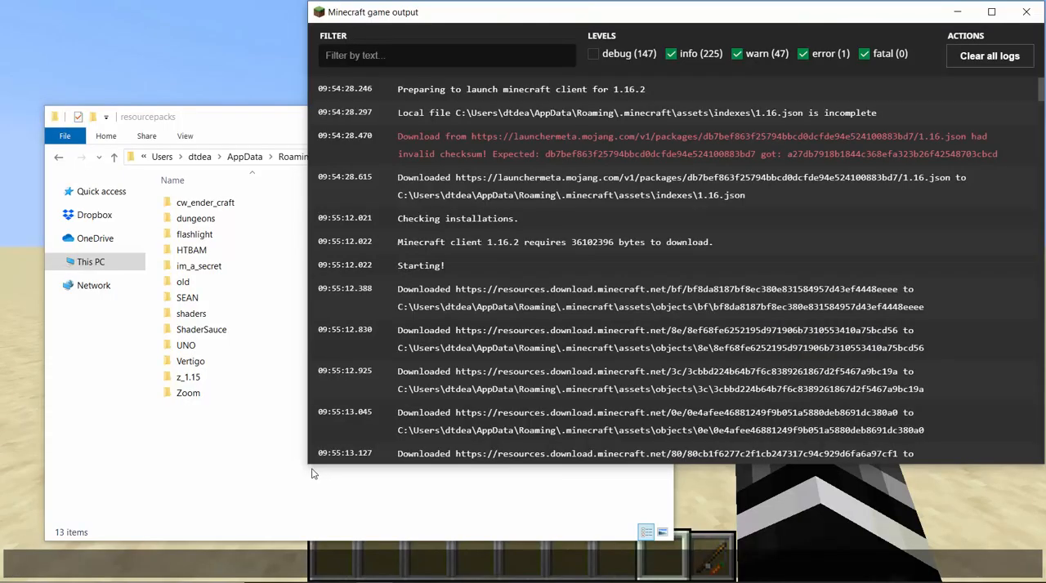
mouse_move(660, 58)
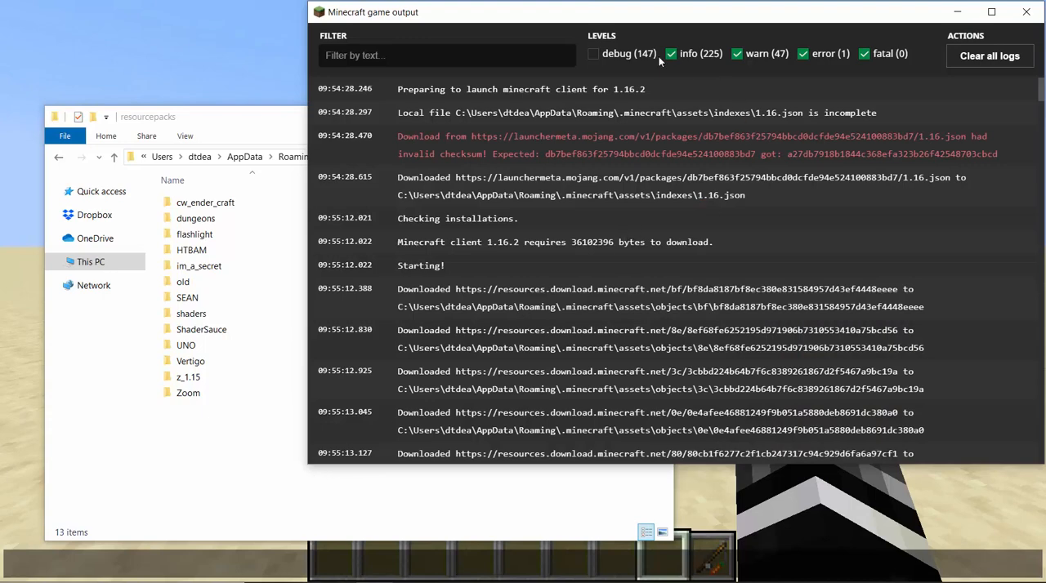
mouse_move(404, 98)
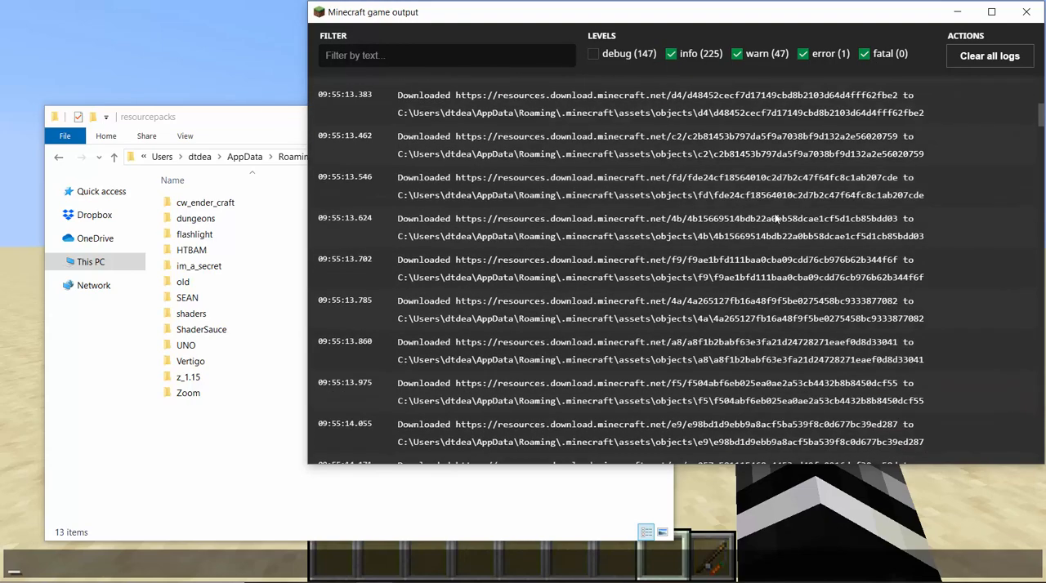
Scroll through the Minecraft Launcher game output and clear all log entries
scroll("down", 3)
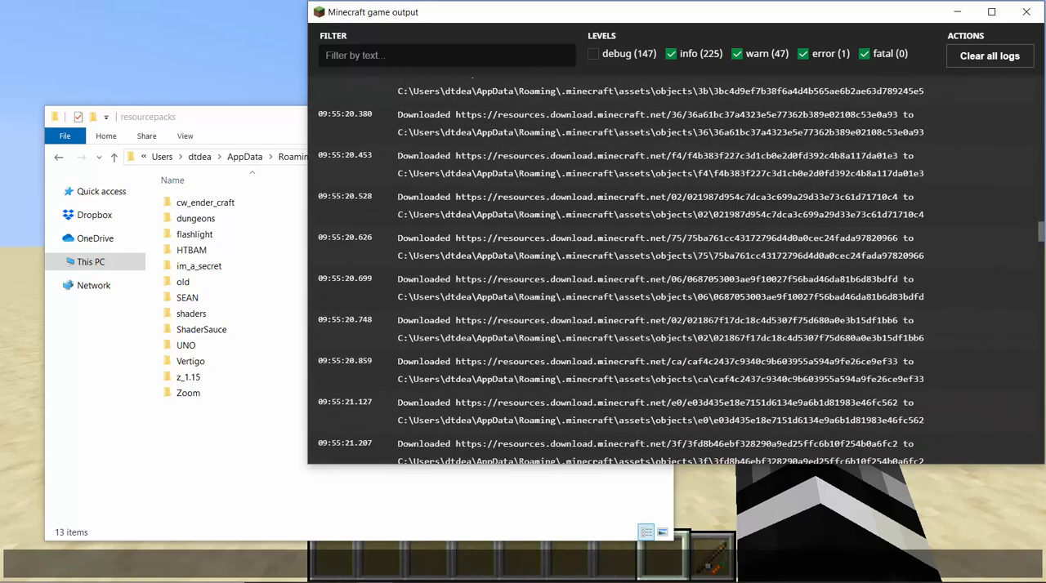
scroll("up", 3)
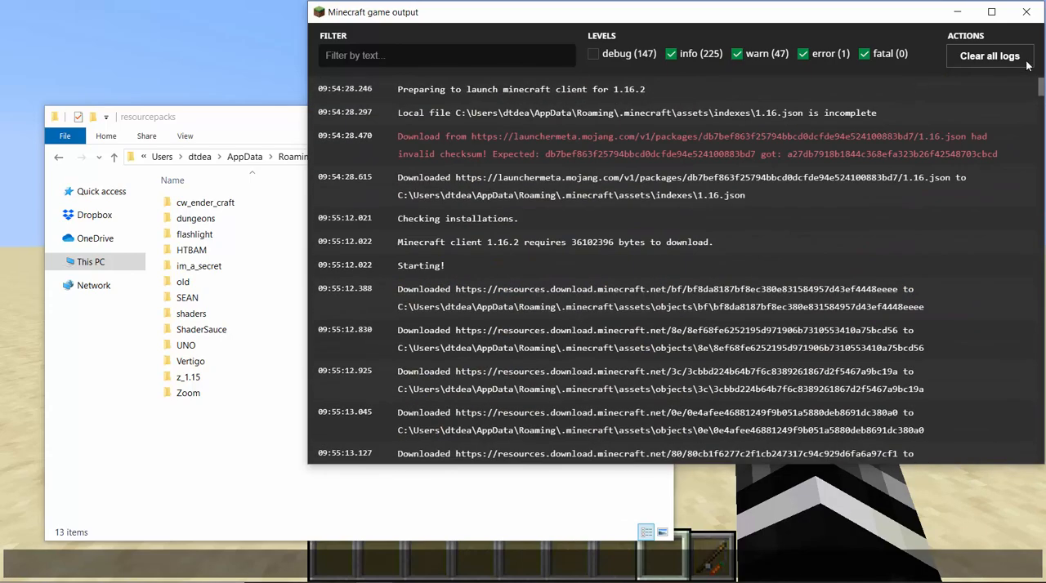
left_click(989, 56)
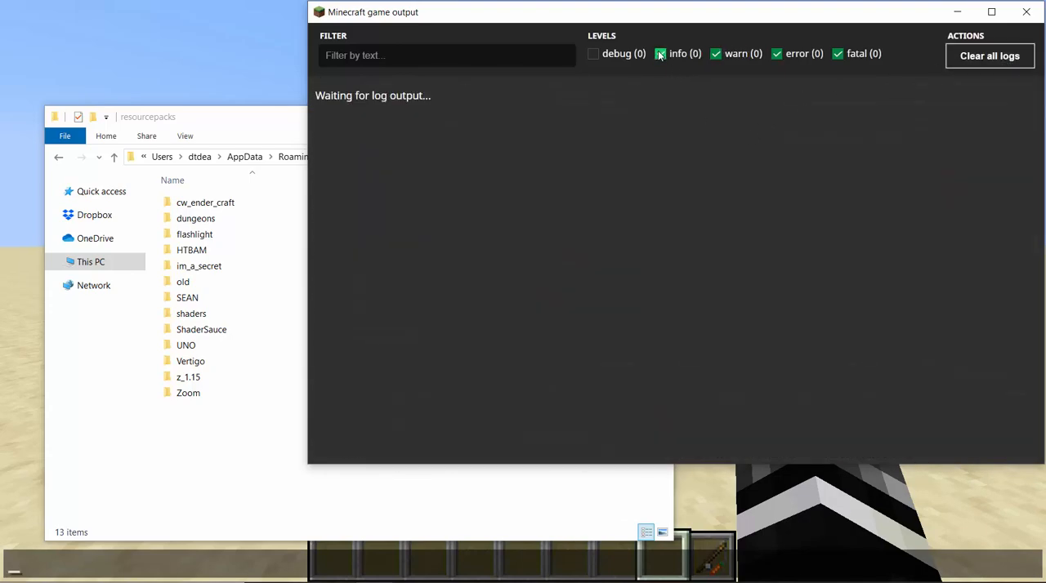
left_click(660, 53)
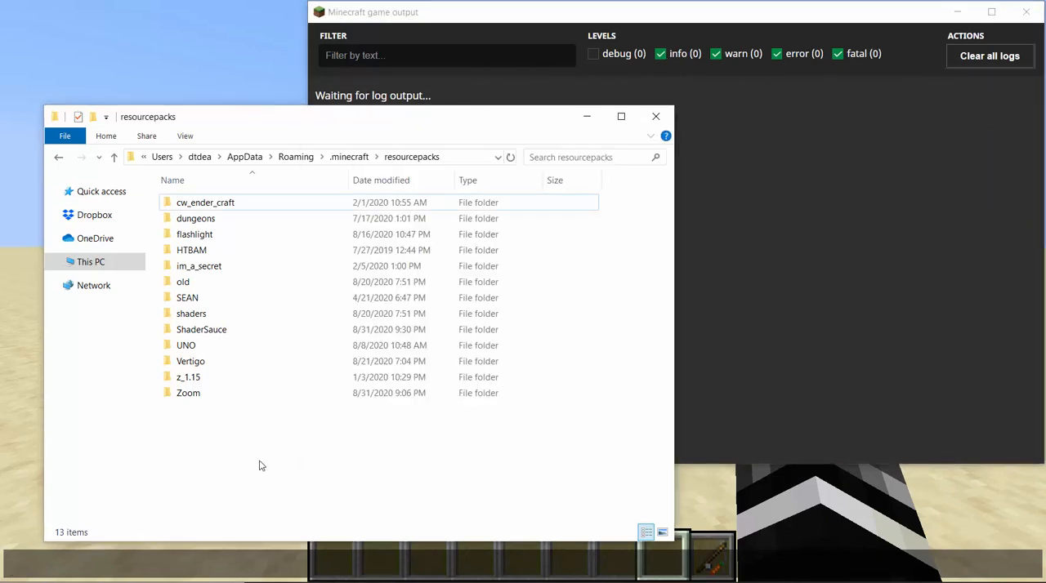
mouse_move(364, 464)
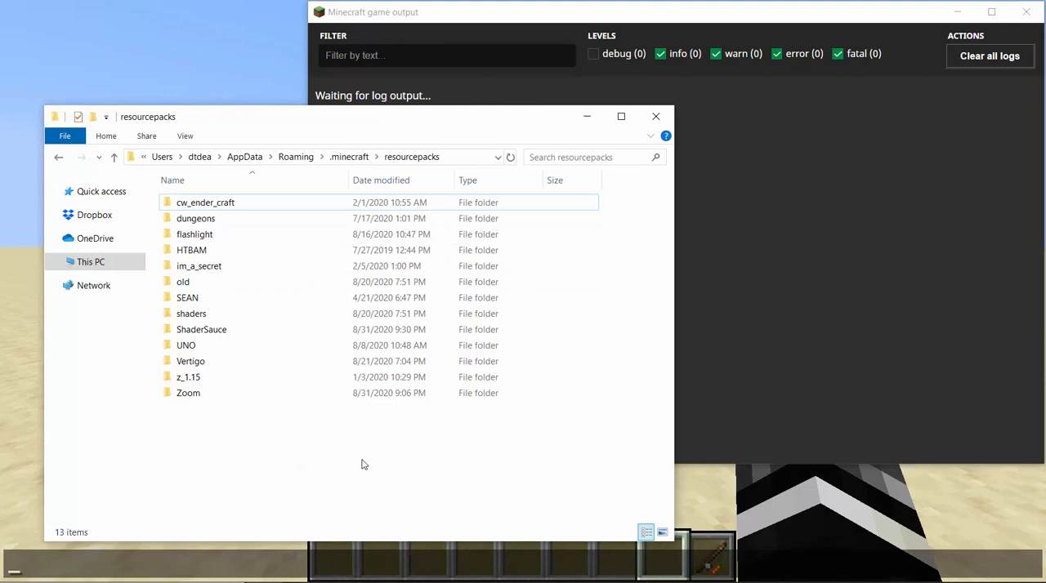
mouse_move(332, 168)
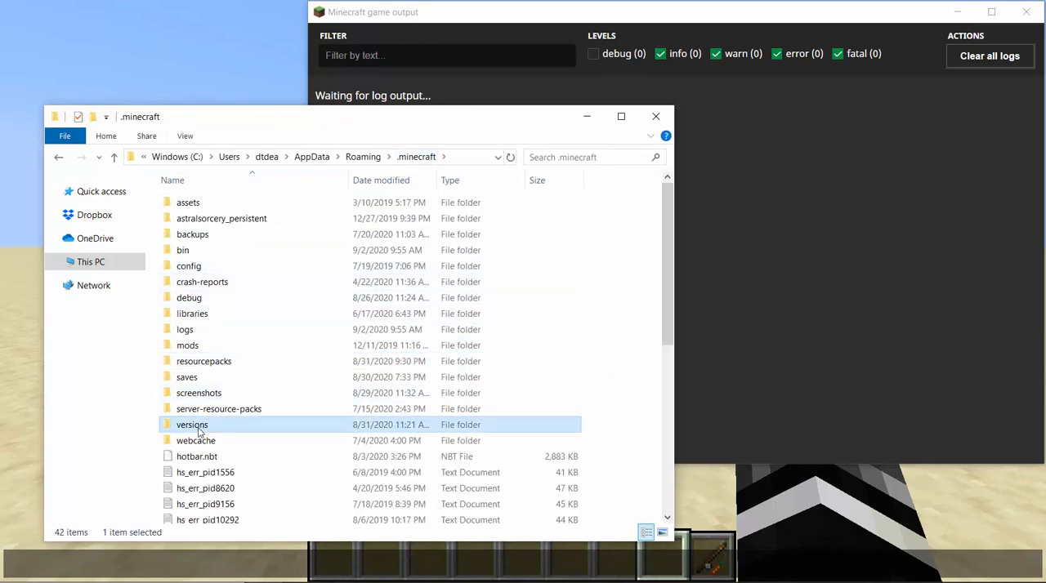
Open versions and launch 1.16.2.jar as an archive in WinRAR
double_click(192, 424)
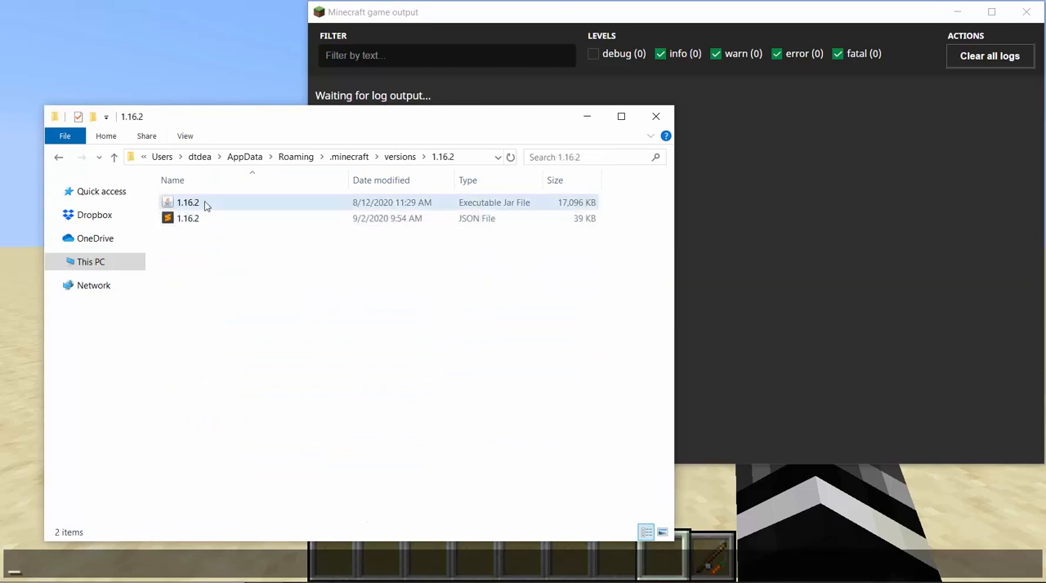
left_click(188, 201)
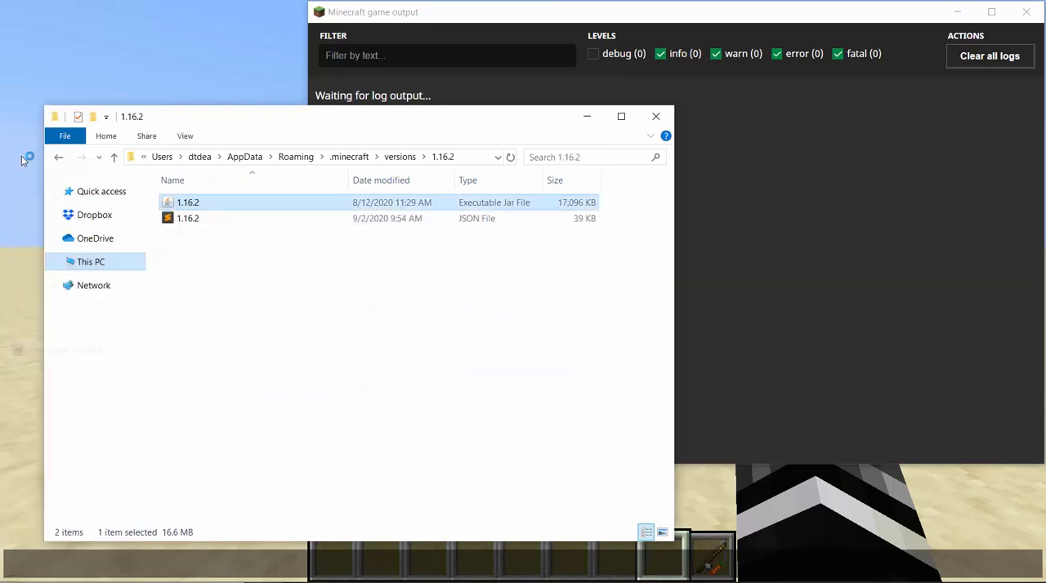
double_click(188, 202)
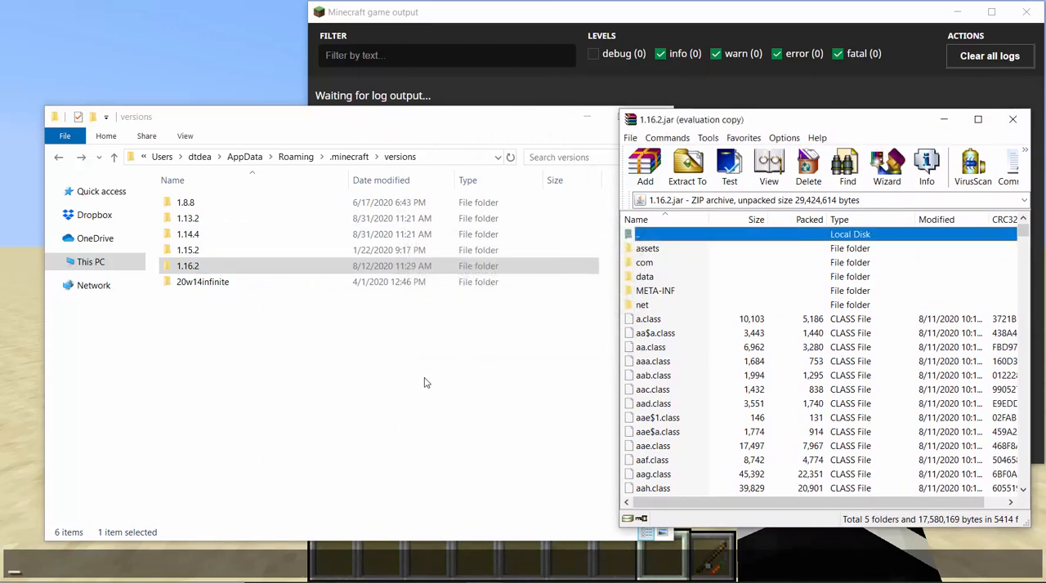
Create a new folder named Demo in resourcepacks and open it
left_click(350, 157)
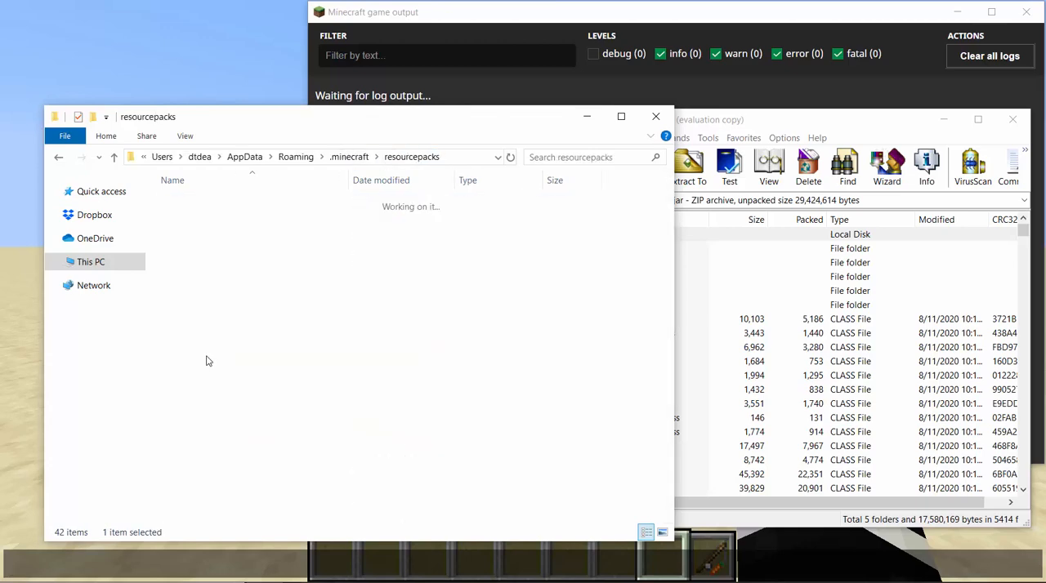
right_click(208, 361)
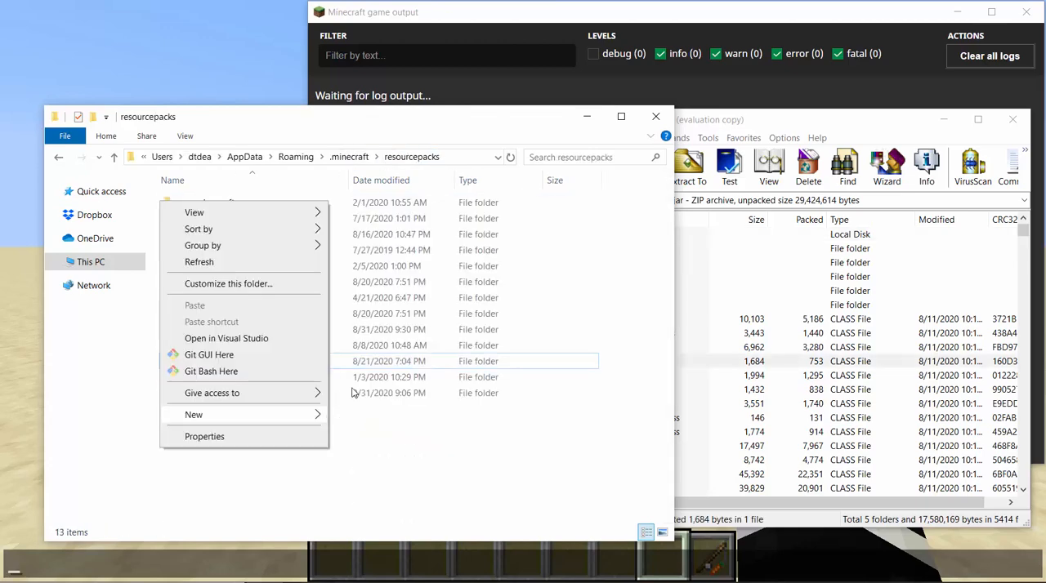
left_click(194, 414)
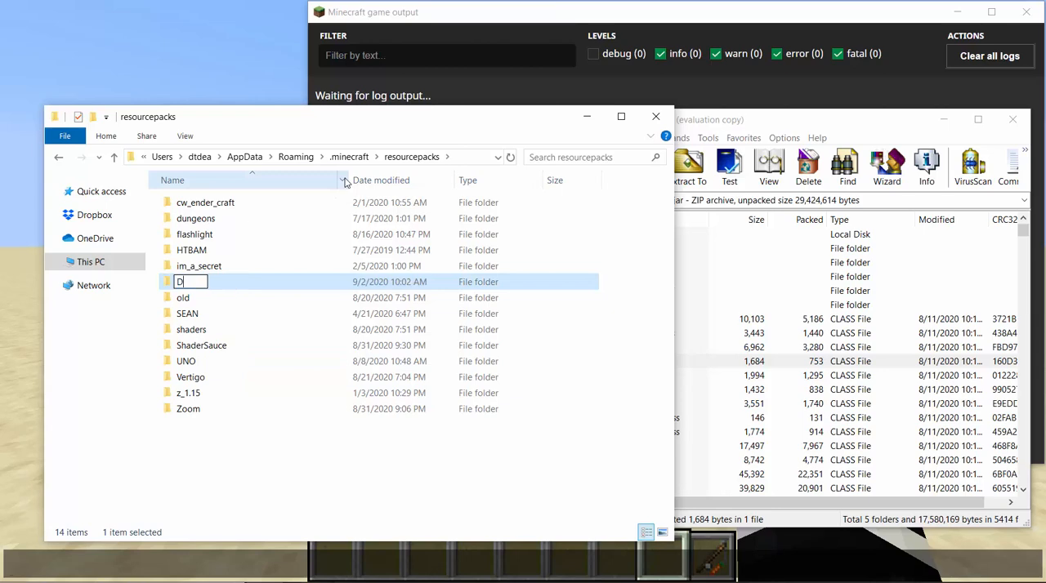
type("emo")
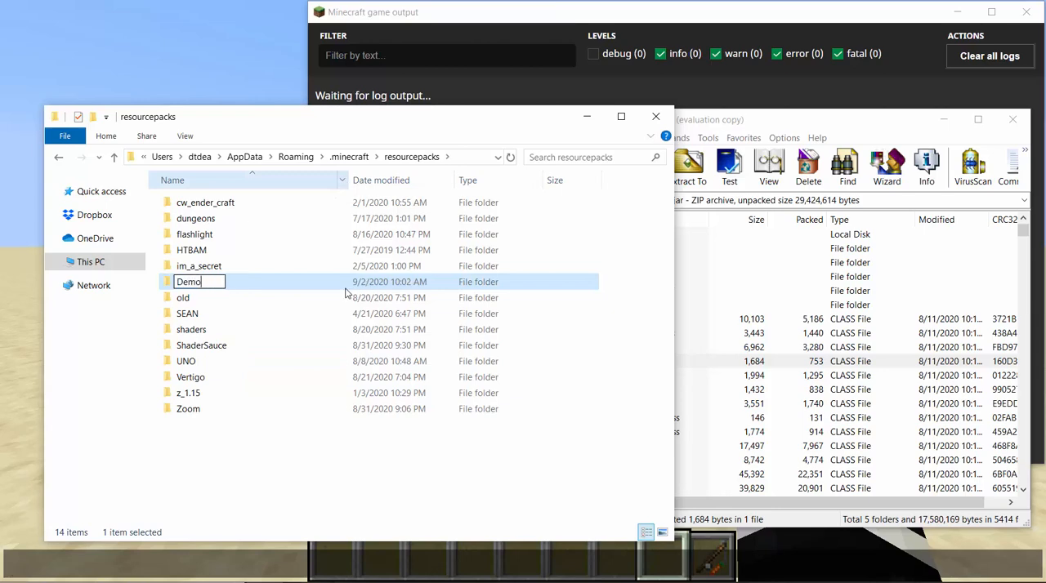
key("Return")
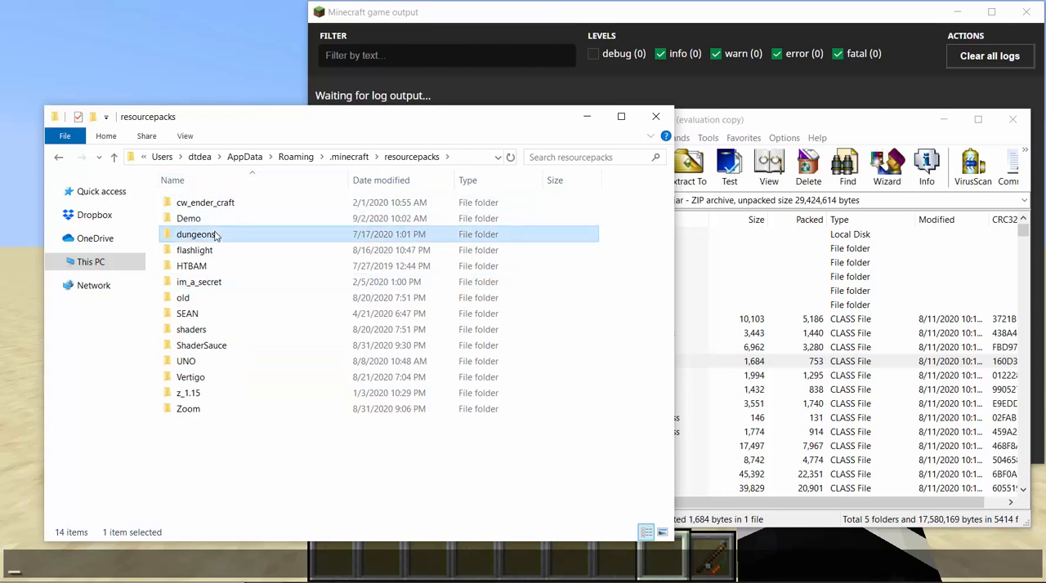
double_click(196, 234)
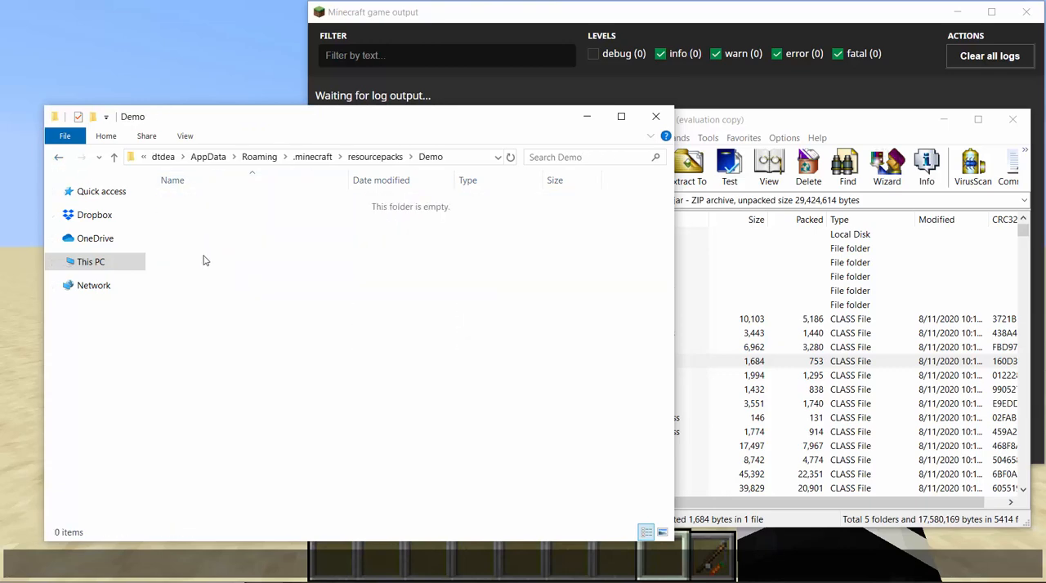
Add an assets folder to the Demo pack
left_click(114, 157)
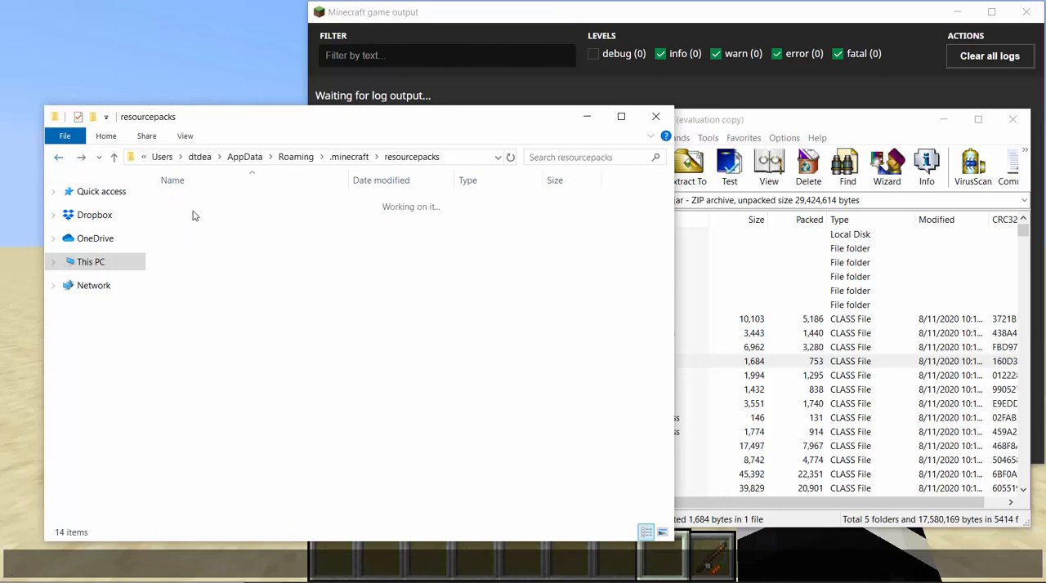
right_click(195, 215)
type("asset")
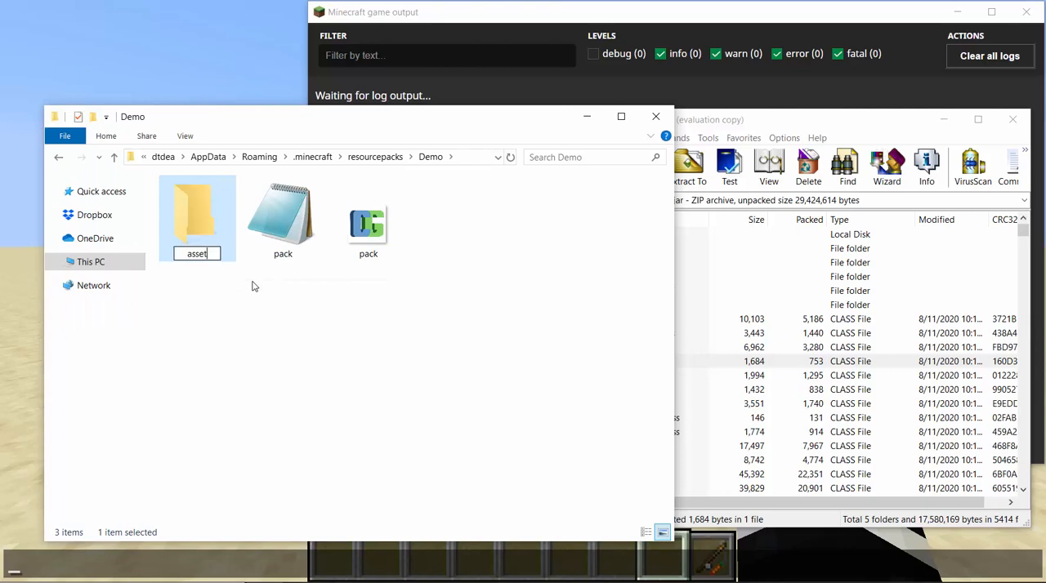
left_click(283, 217)
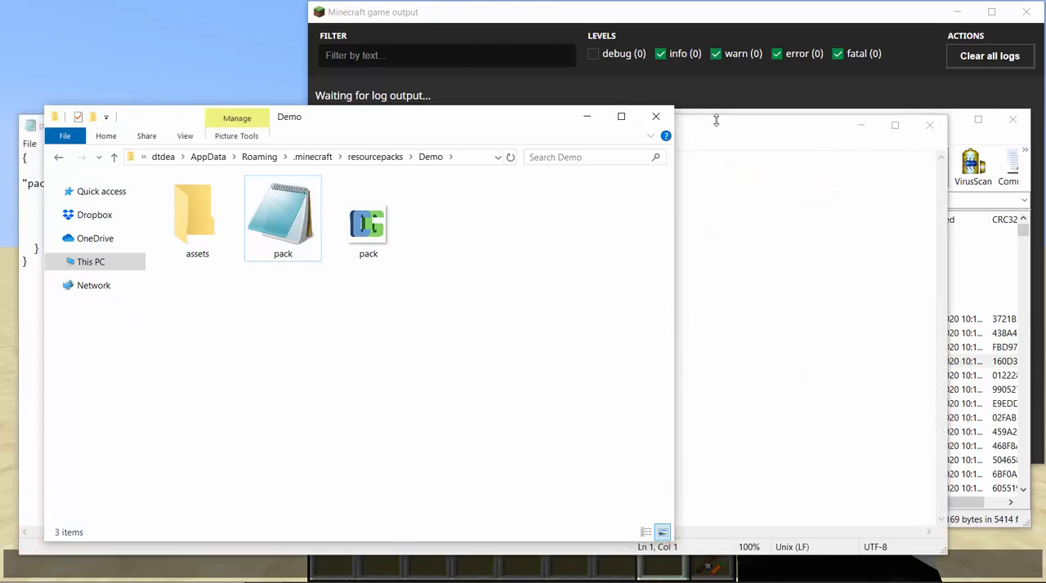
Open pack.mcmeta and replace its description with 'For Demo'
double_click(282, 217)
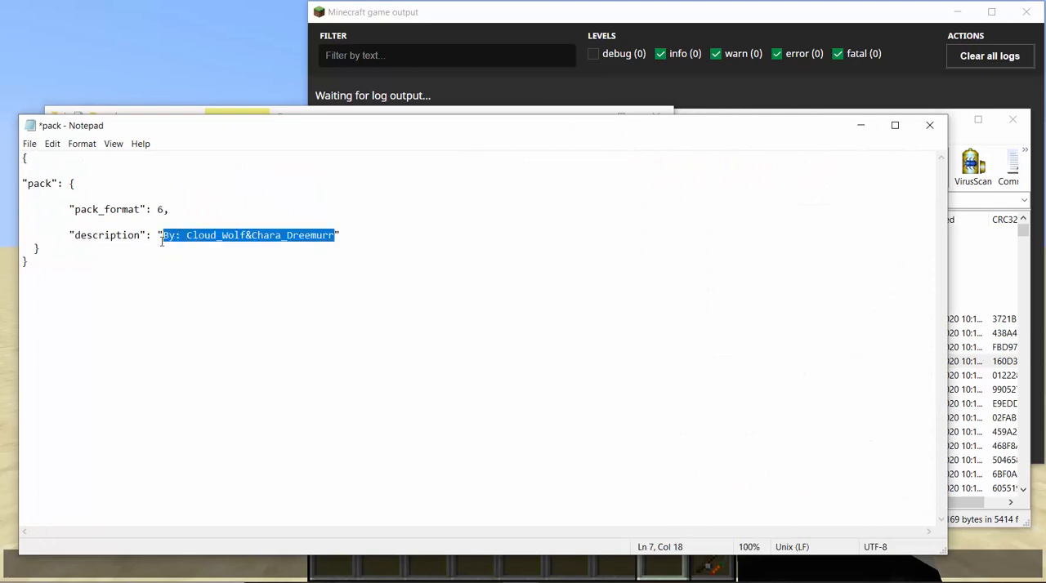
type("For Demo")
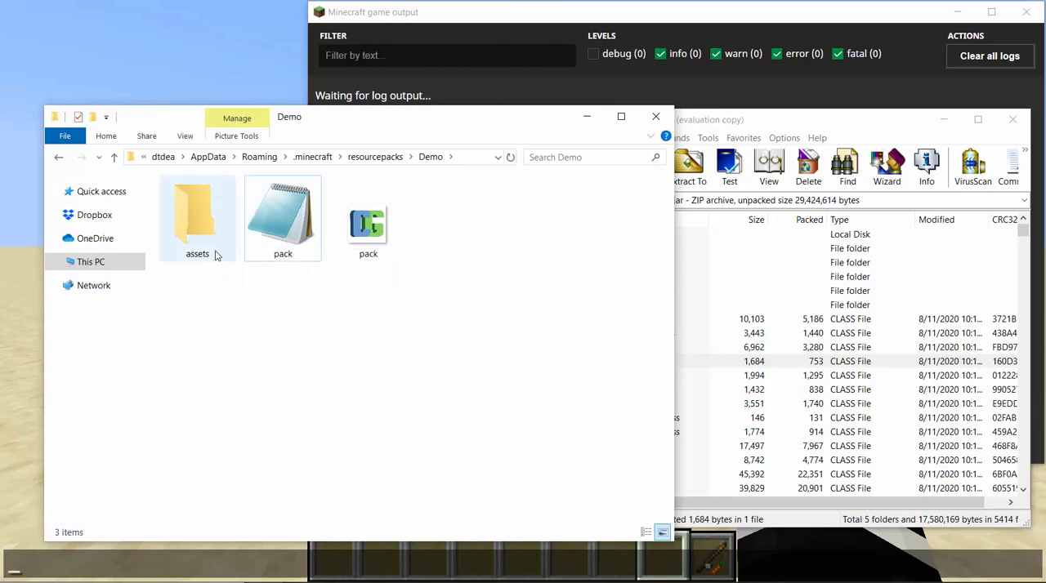
Create a minecraft folder inside Demo's assets, checking the jar's assets layout
double_click(197, 216)
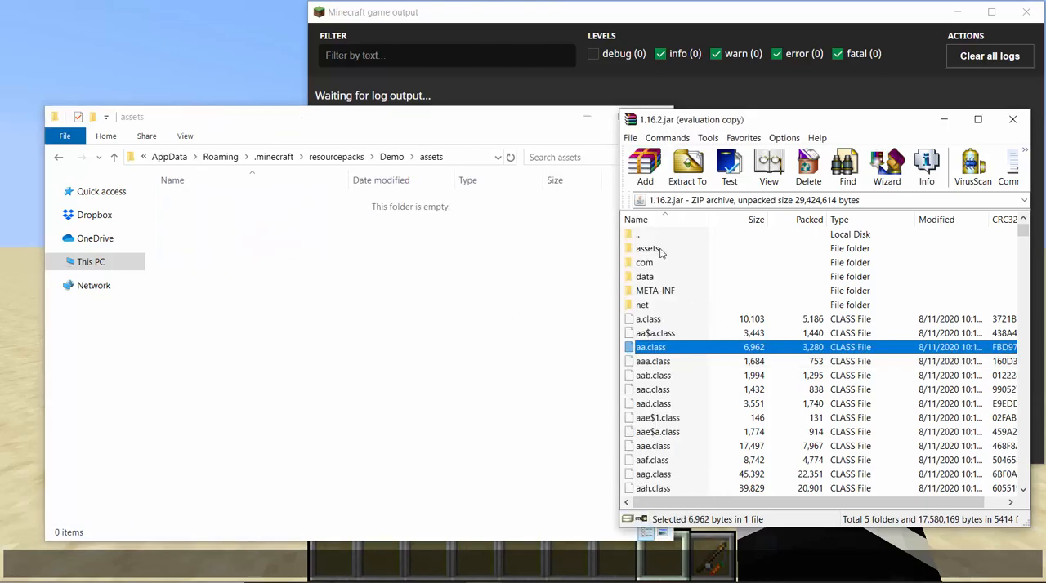
double_click(648, 248)
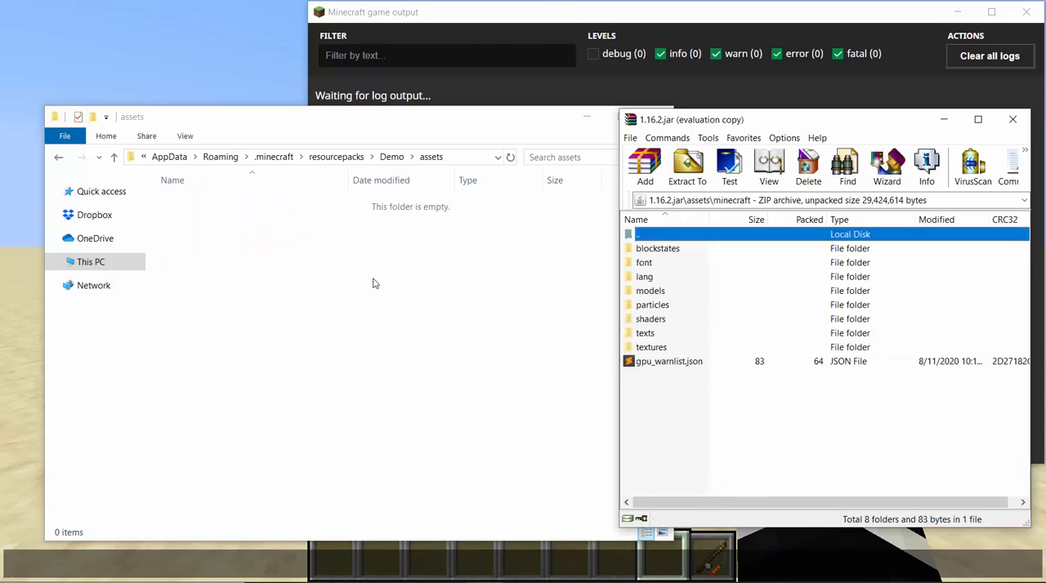
right_click(375, 283)
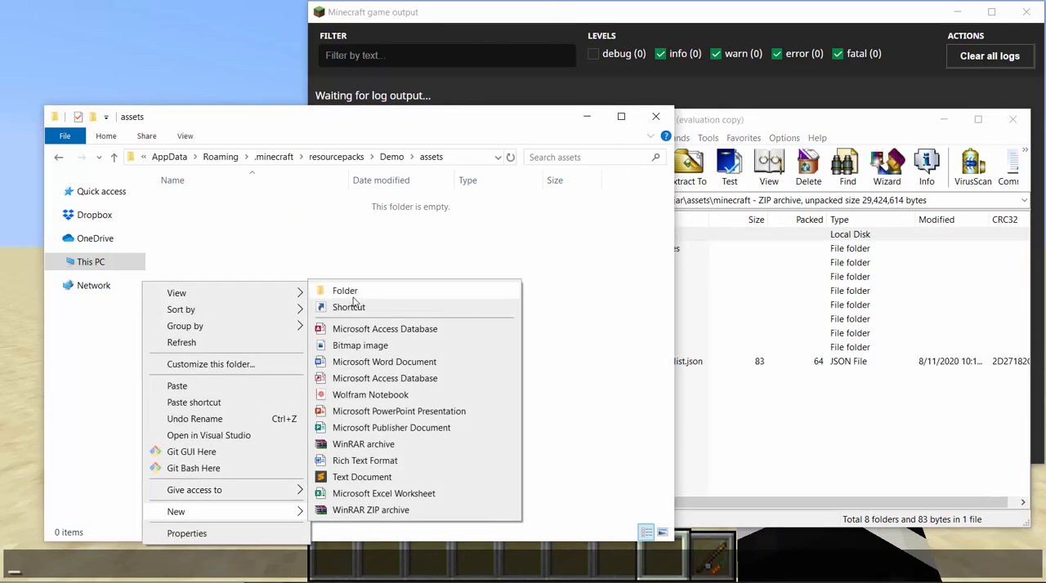
left_click(344, 290)
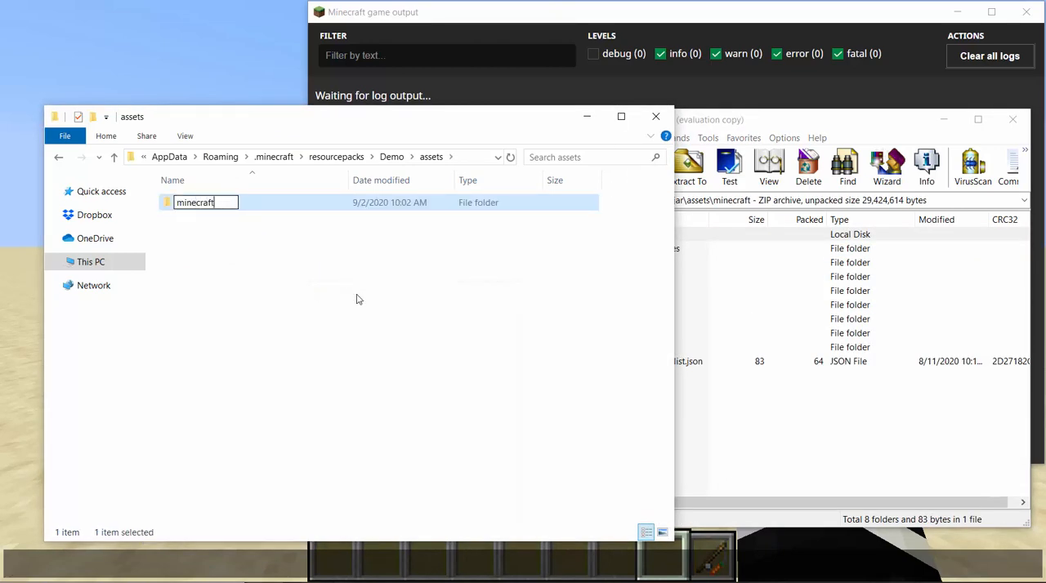
double_click(194, 202)
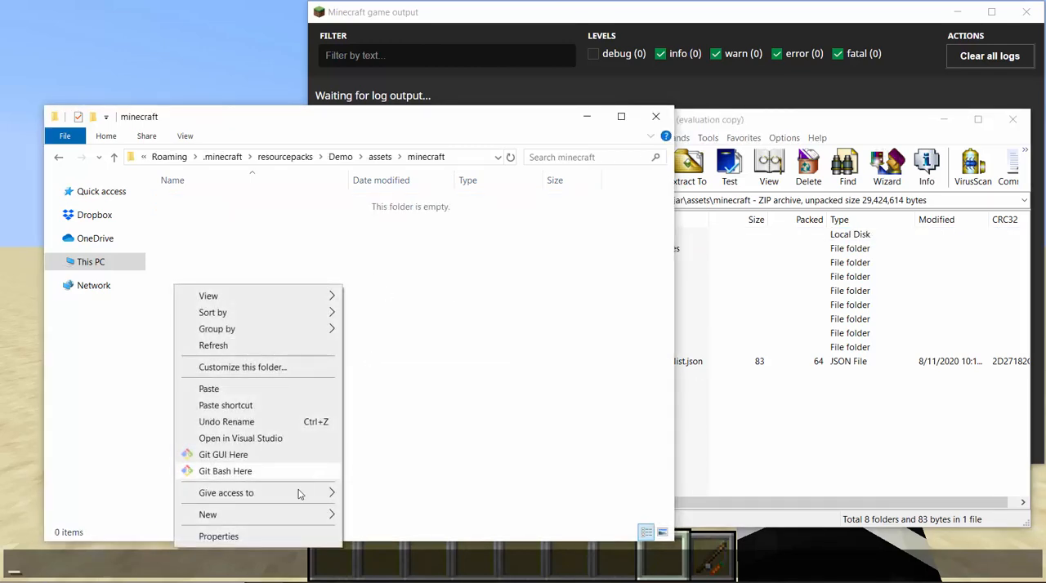
Create a shaders folder holding post and program subfolders
left_click(207, 515)
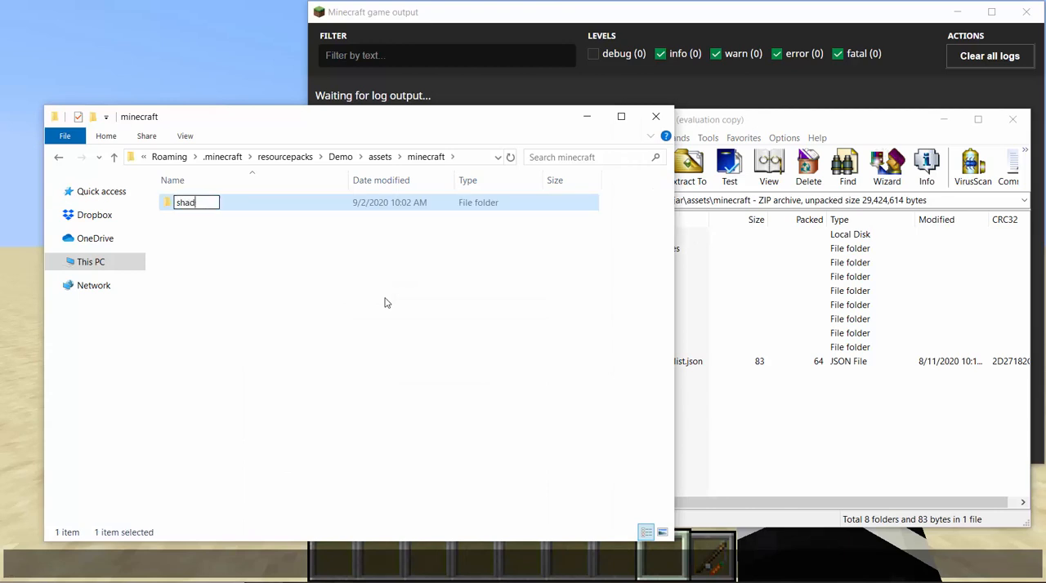
key("Return")
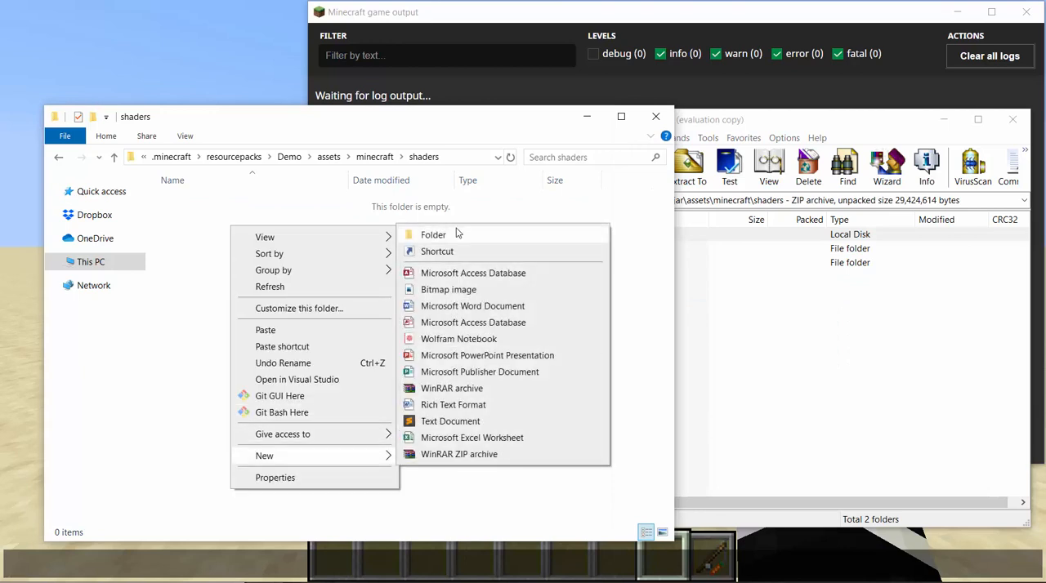
left_click(433, 235)
type("post")
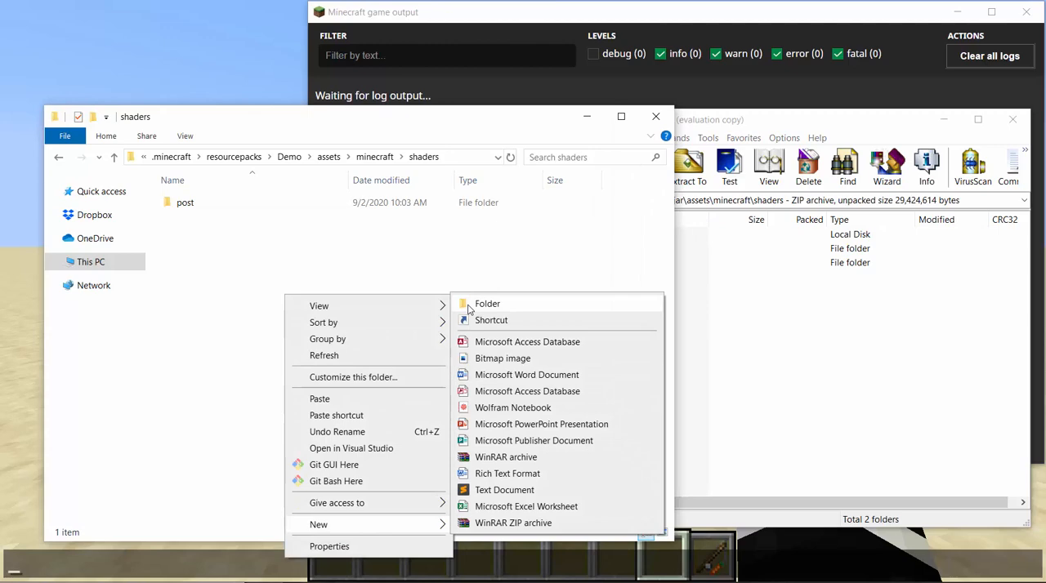
left_click(487, 303)
type("program")
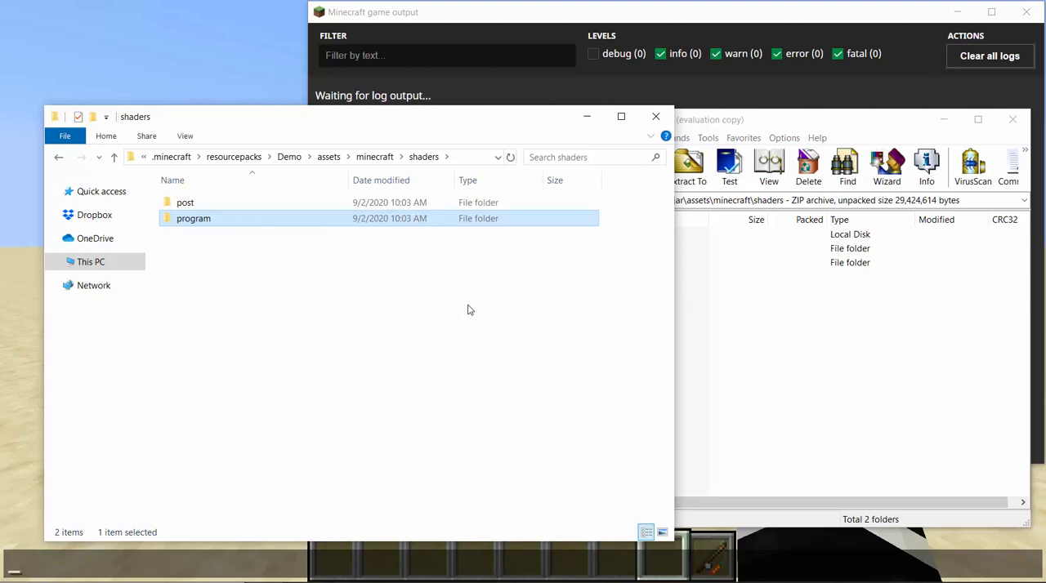
mouse_move(523, 155)
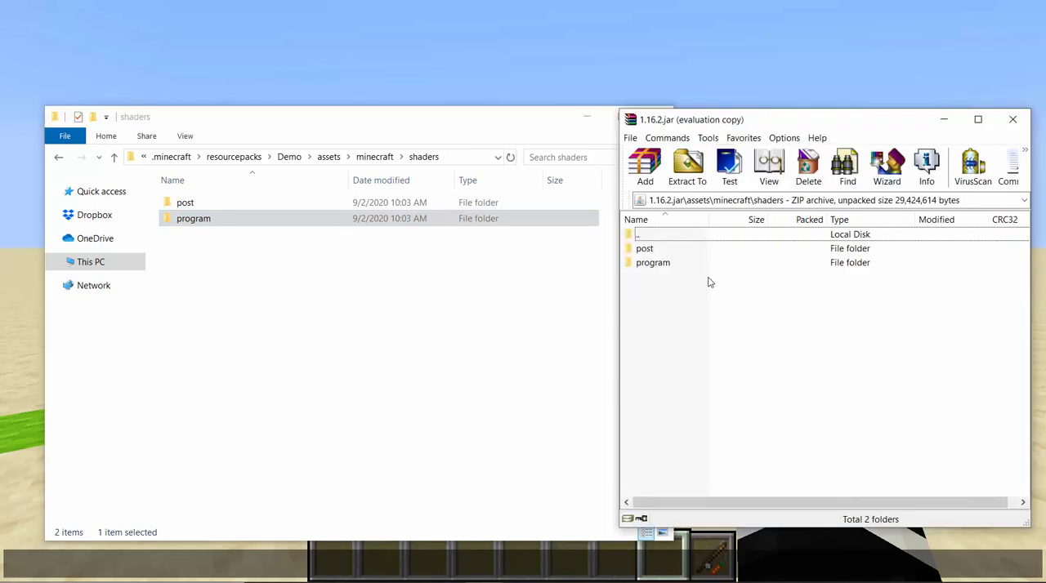
mouse_move(674, 253)
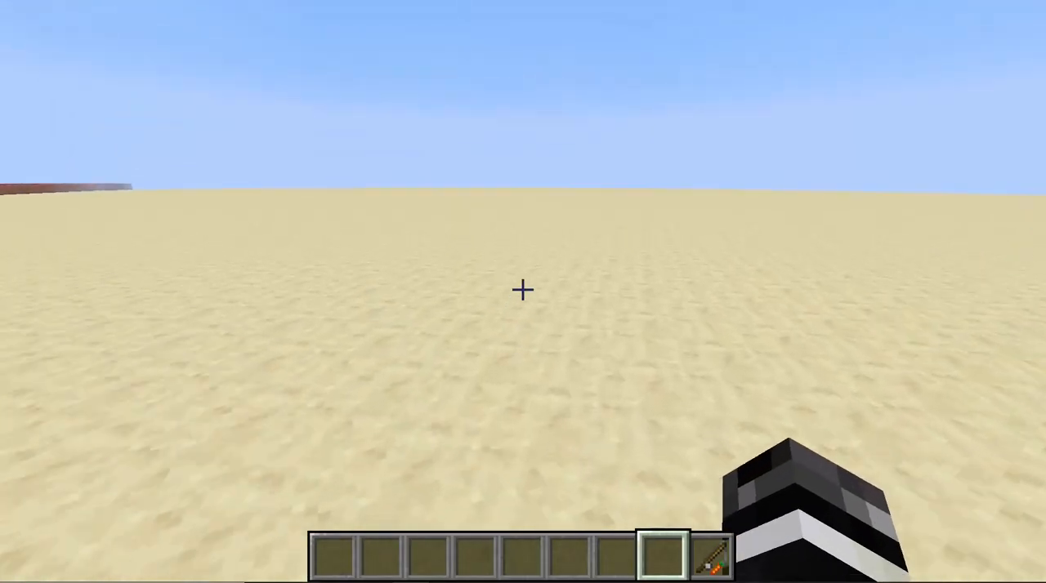
mouse_move(522, 290)
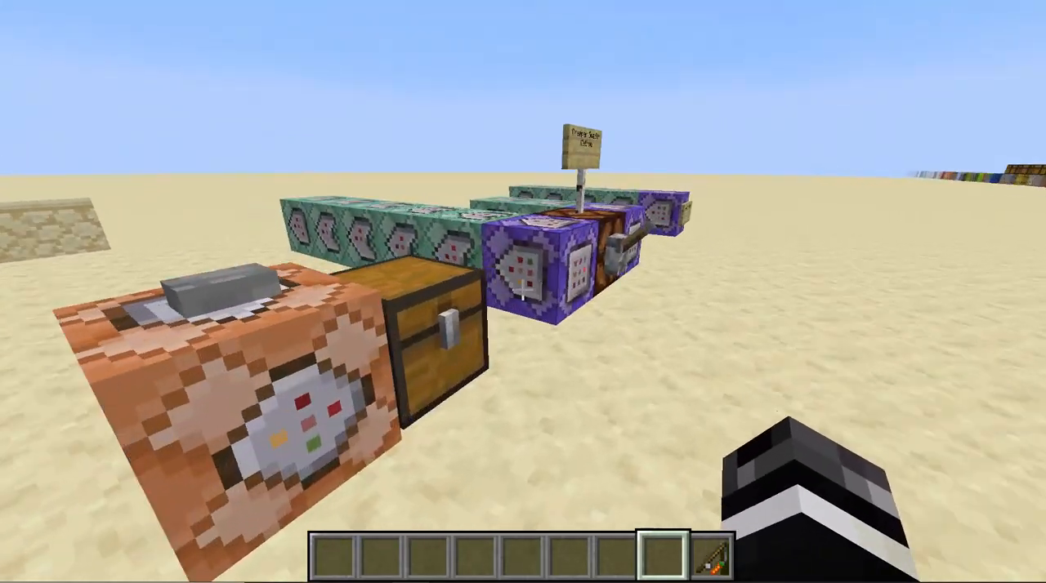
mouse_move(523, 291)
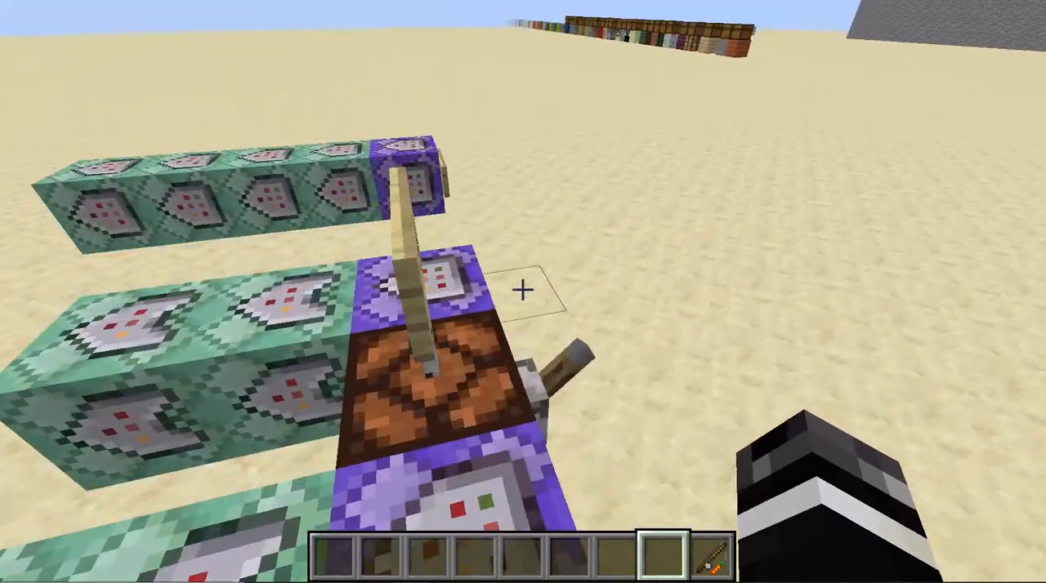
mouse_move(523, 291)
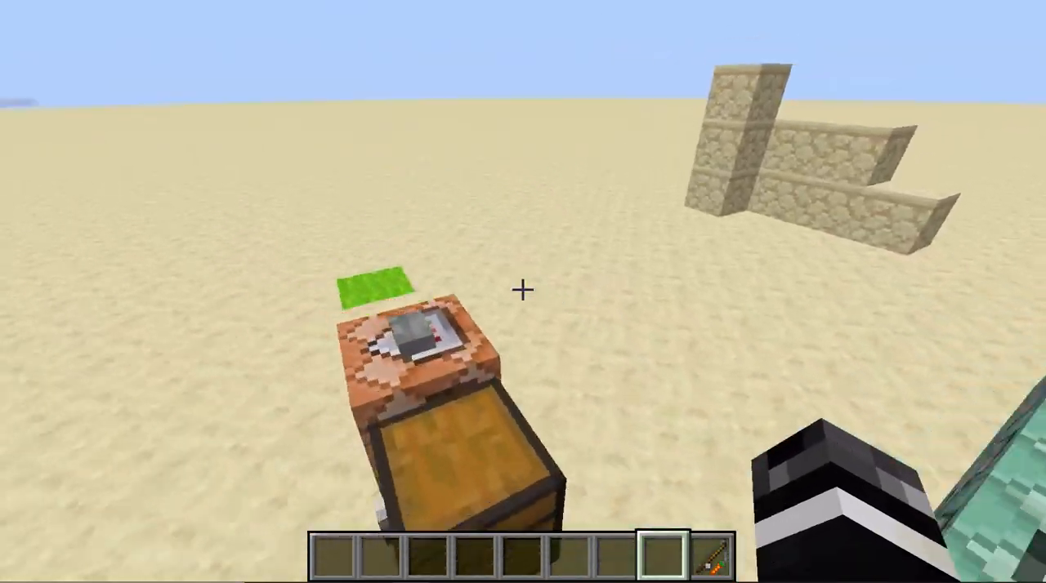
mouse_move(523, 292)
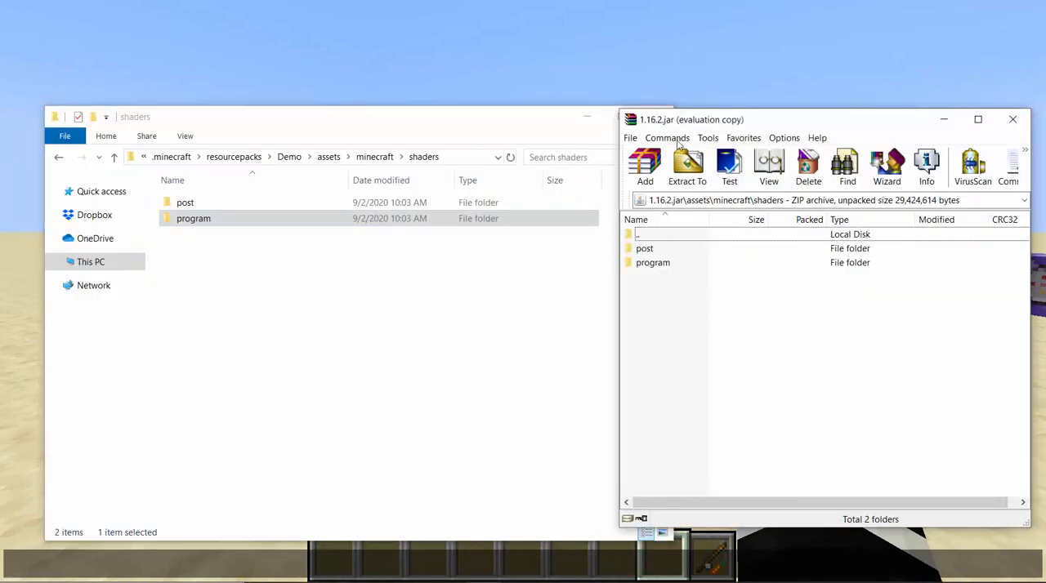
Open Demo's empty post folder beside the jar's post folder of 26 JSON files
left_click_drag(690, 119, 685, 37)
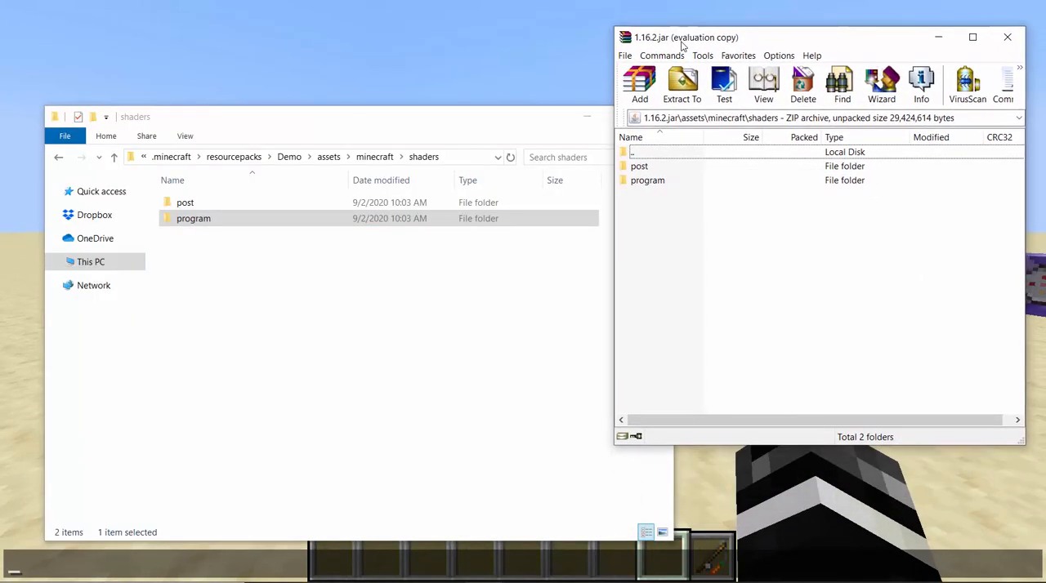
mouse_move(652, 169)
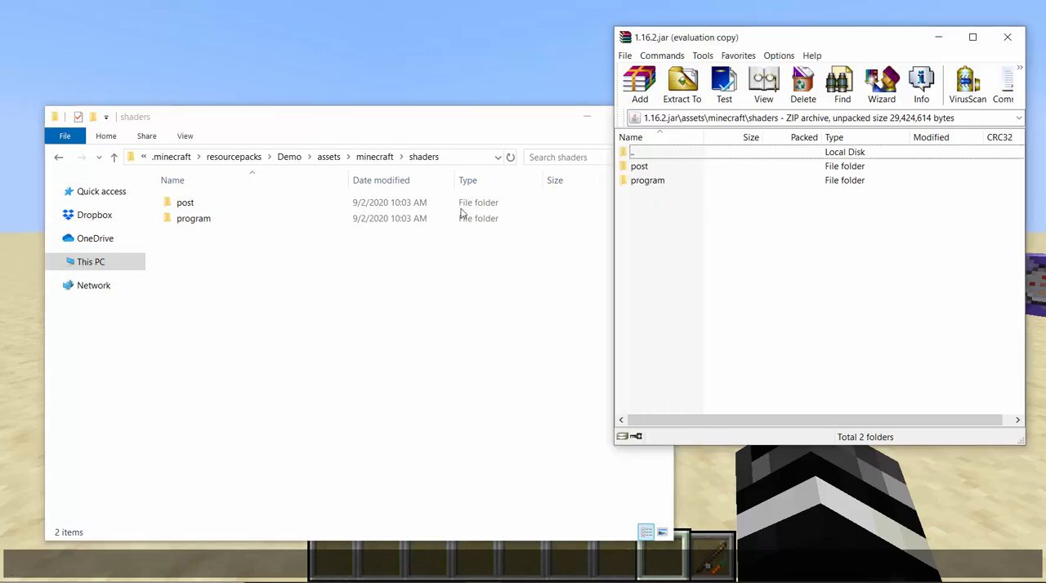
double_click(185, 202)
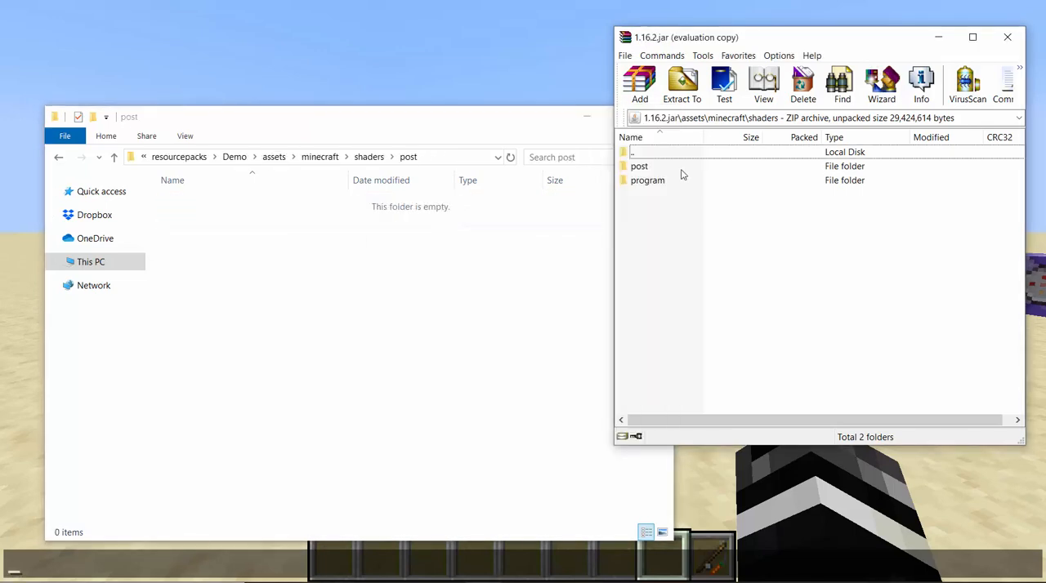
double_click(639, 165)
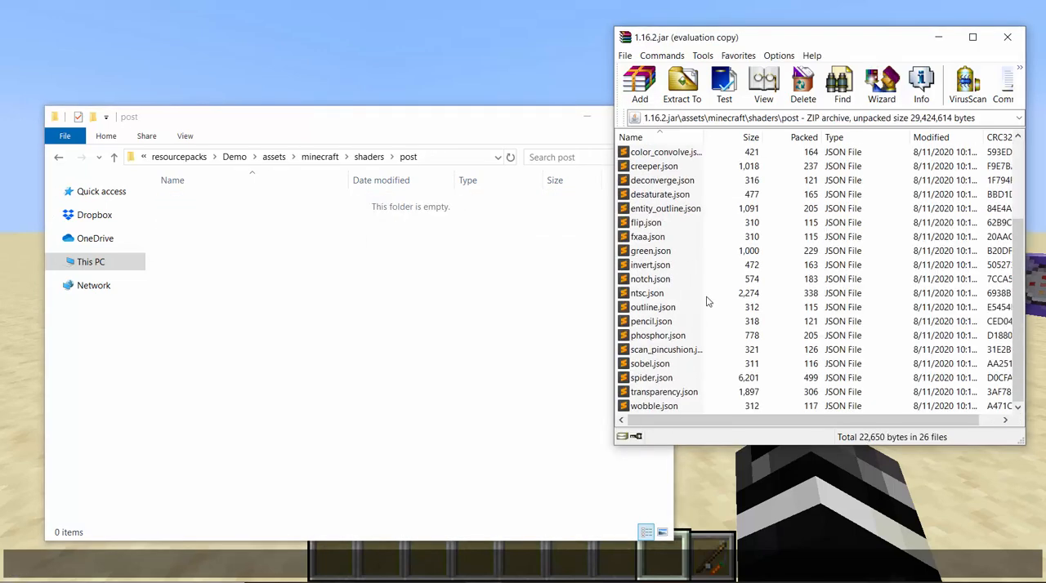
mouse_move(707, 410)
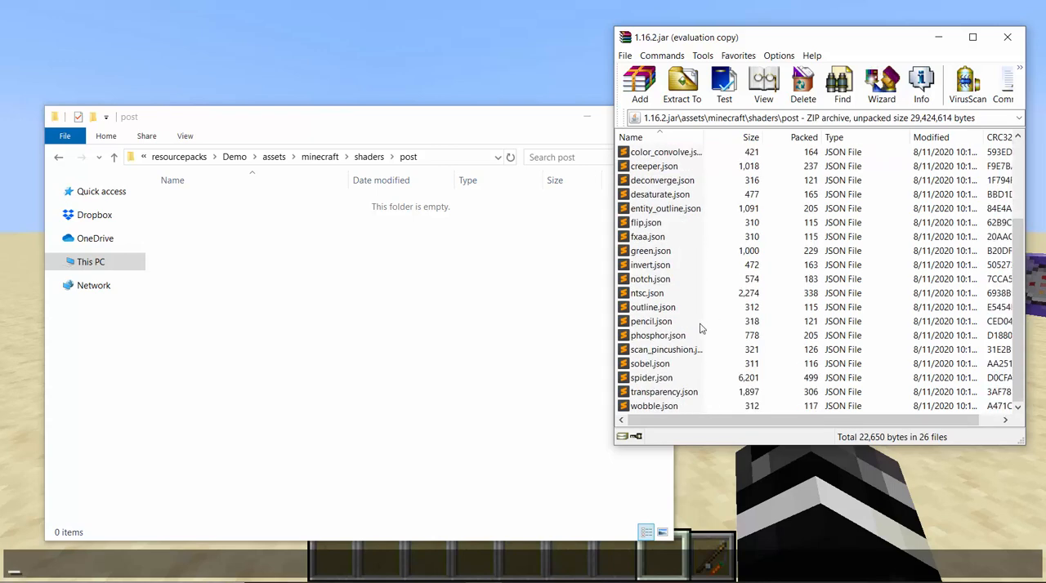
mouse_move(676, 322)
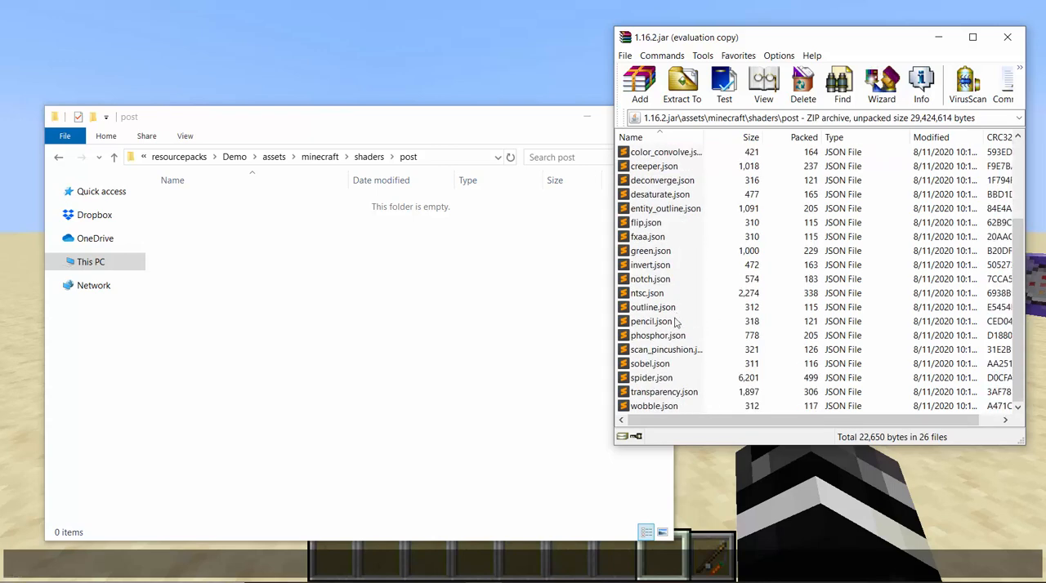
mouse_move(736, 312)
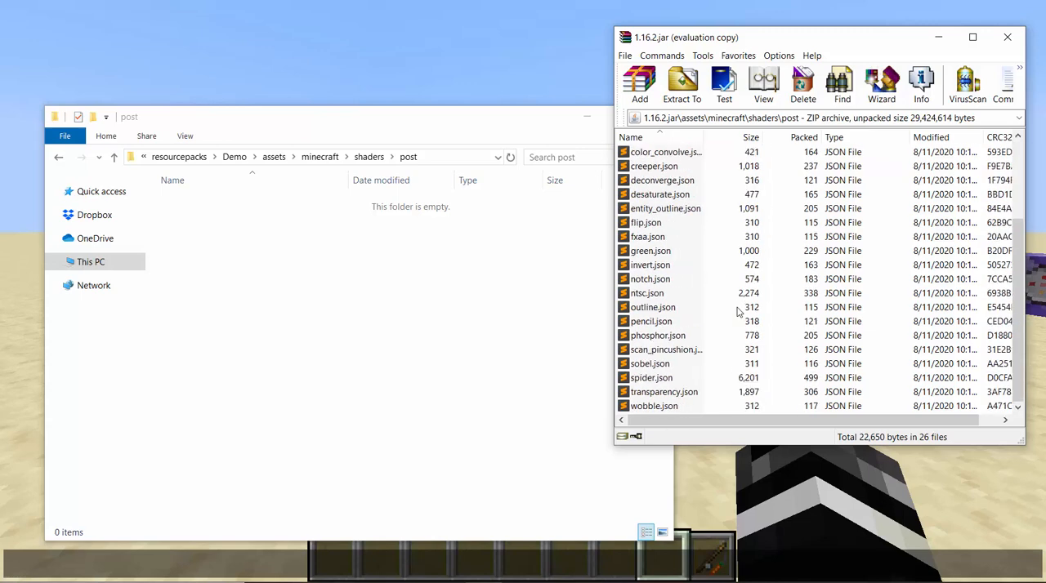
scroll("up", 3)
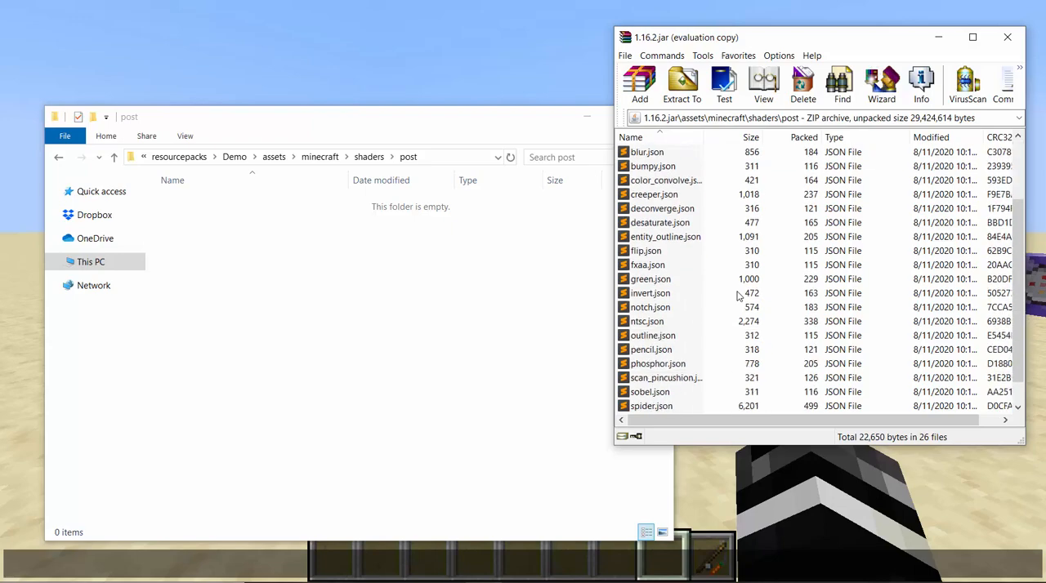
scroll("down", 3)
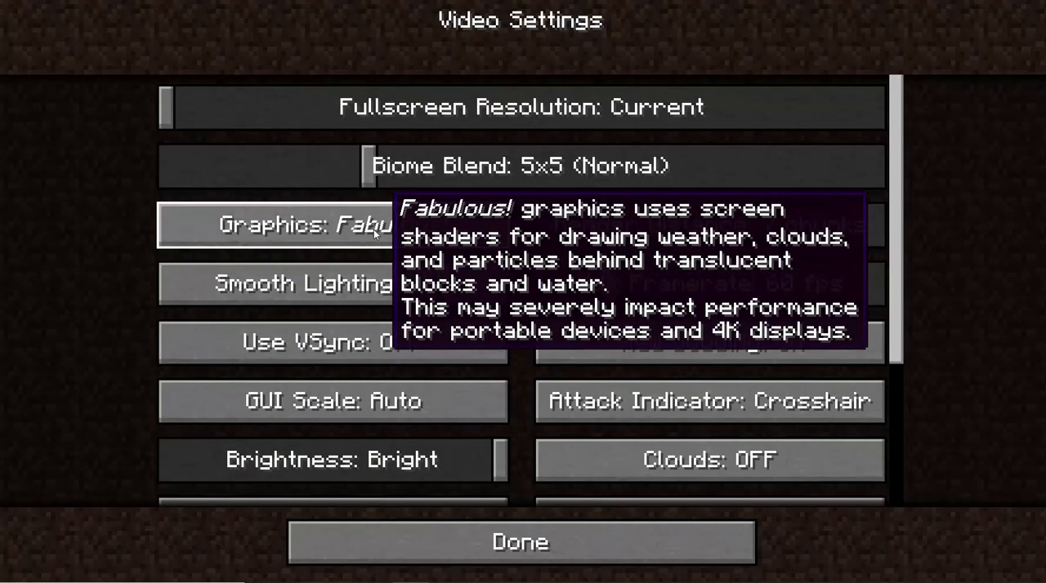
left_click(518, 542)
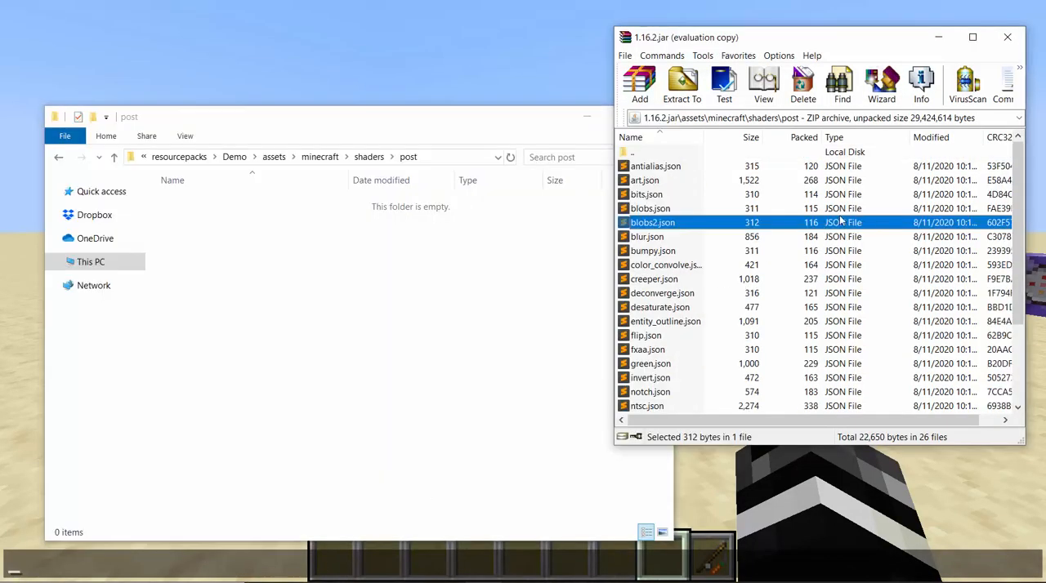
mouse_move(662, 331)
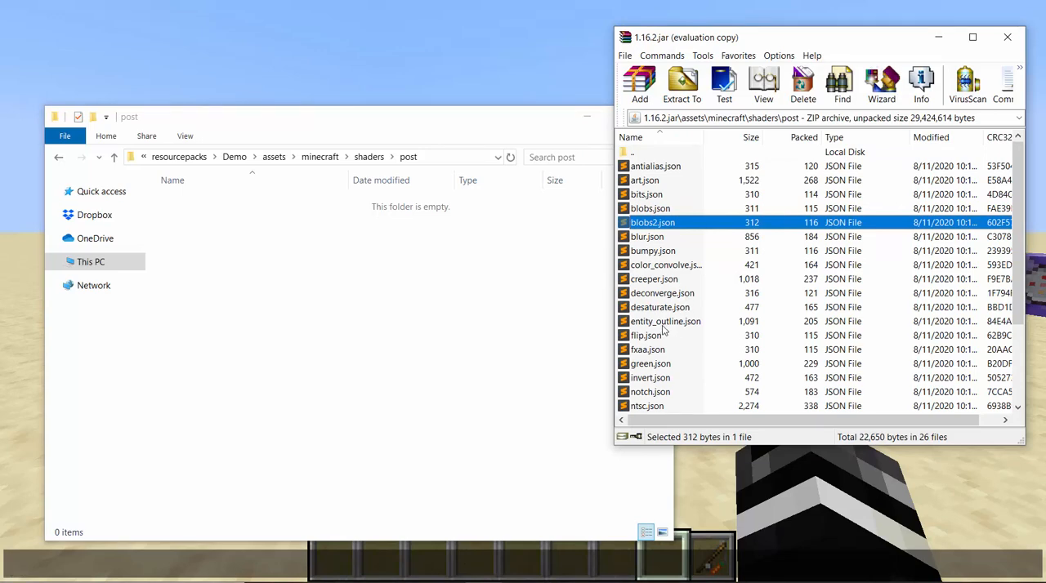
Copy creeper.json from the jar into Demo's post folder and open it in Sublime Text
left_click(681, 82)
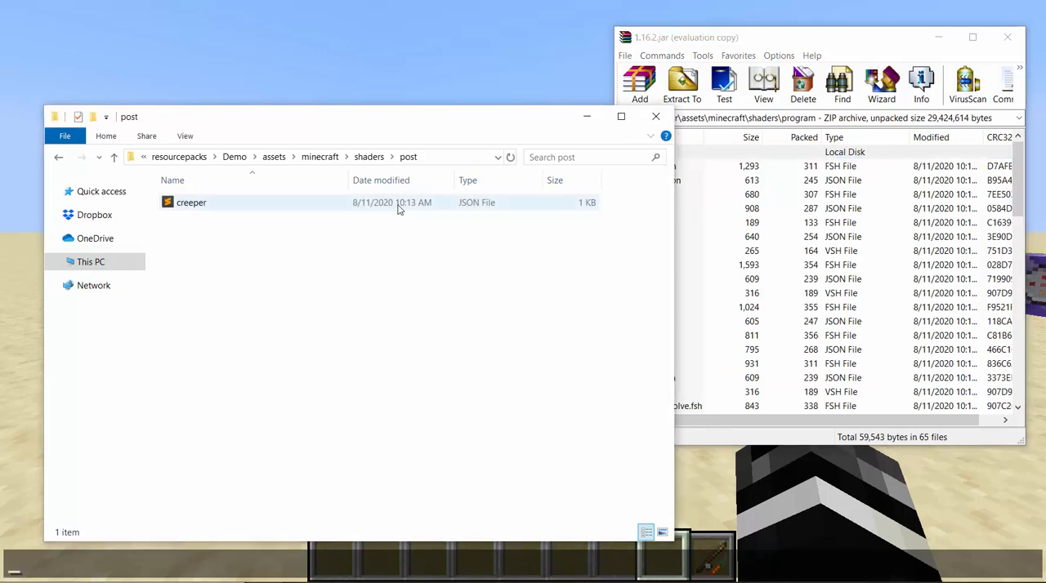
left_click(191, 202)
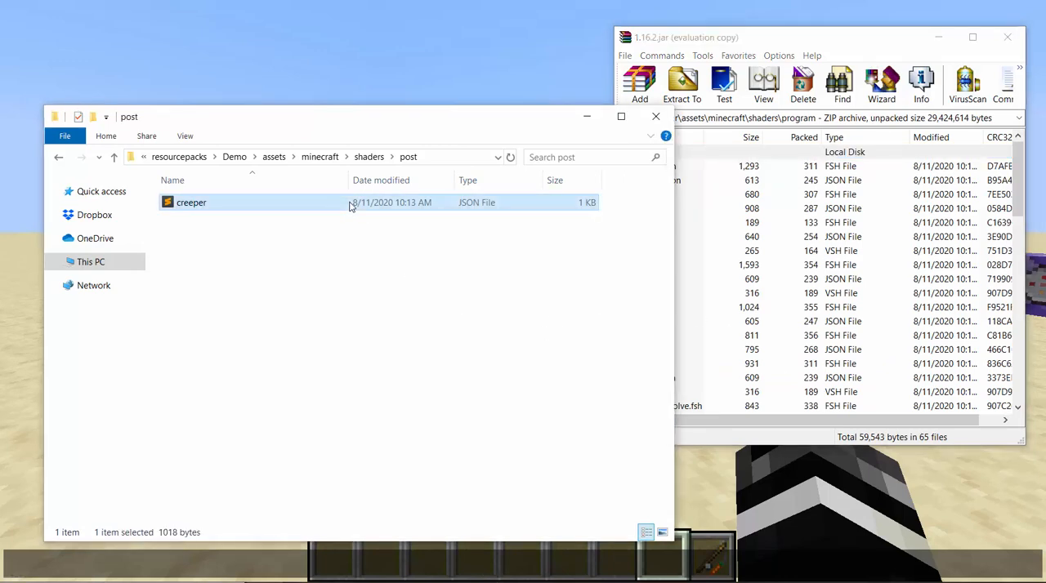
mouse_move(922, 43)
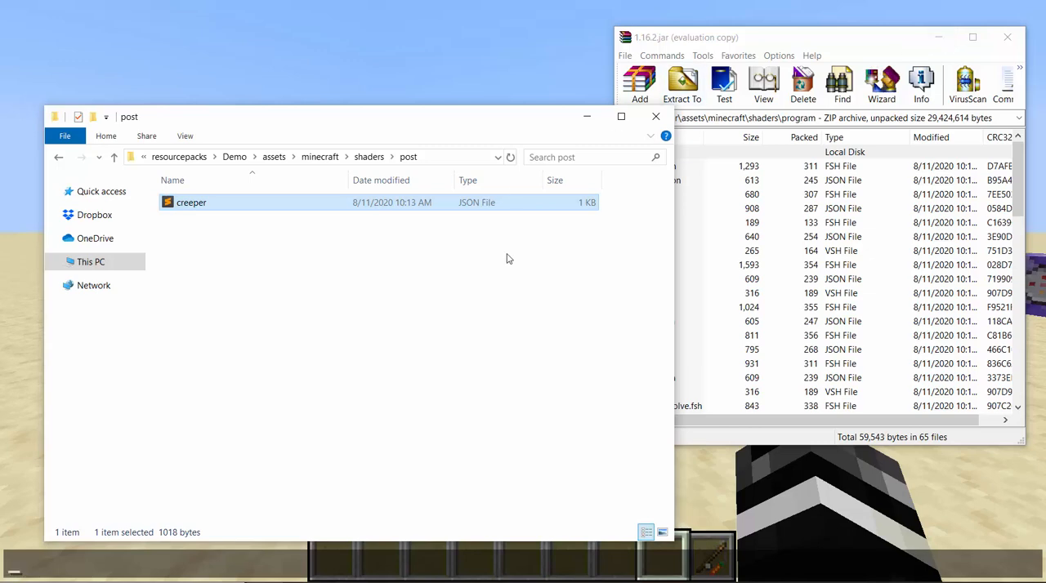
double_click(191, 202)
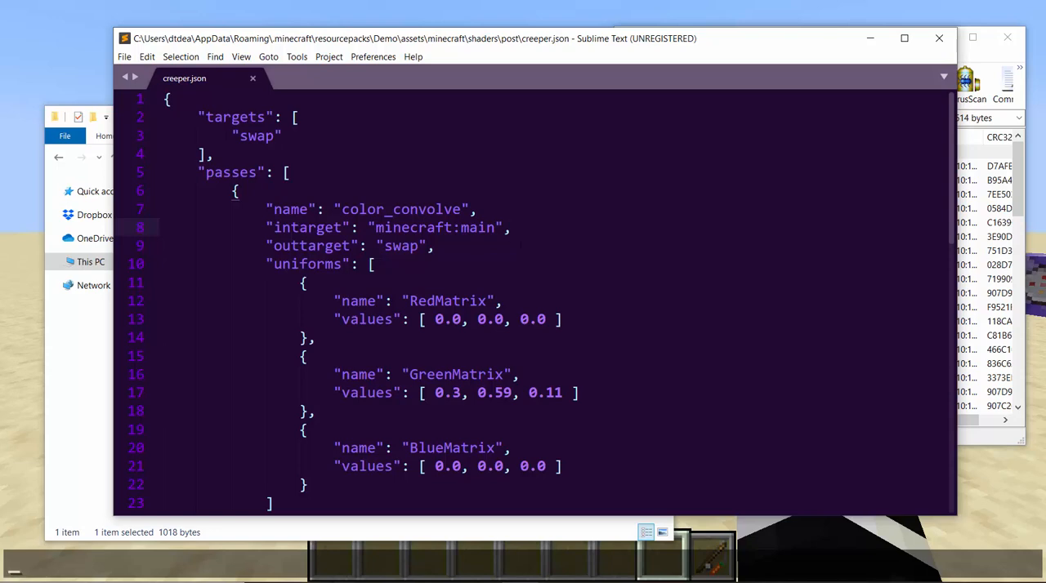
left_click(375, 264)
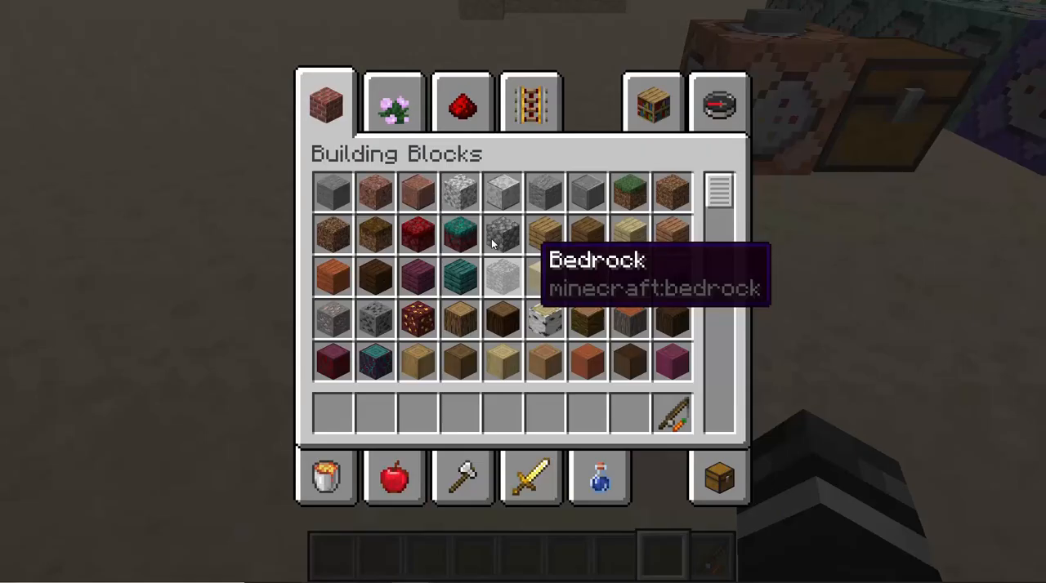
key("Escape")
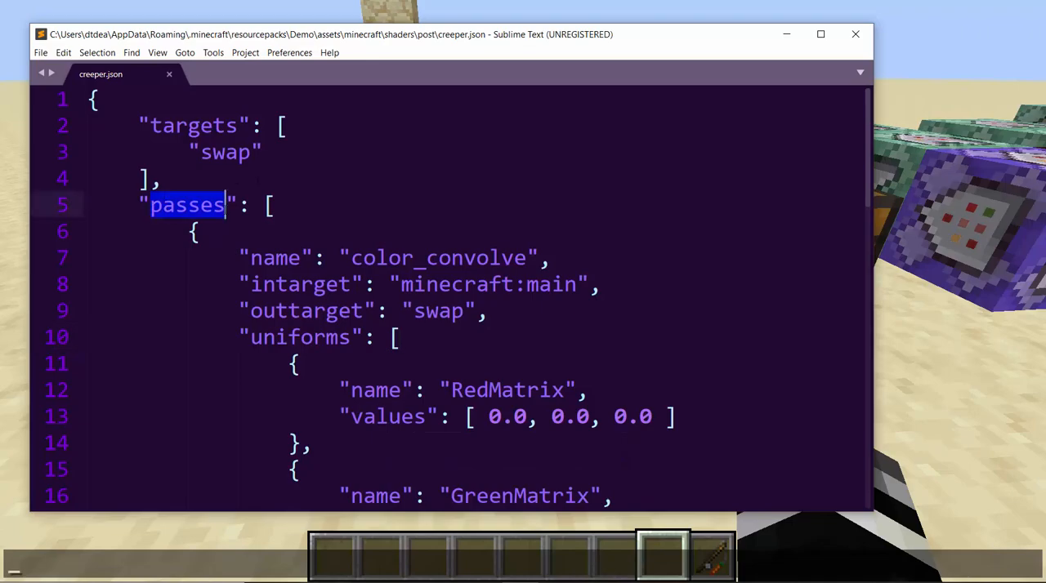
left_click(227, 205)
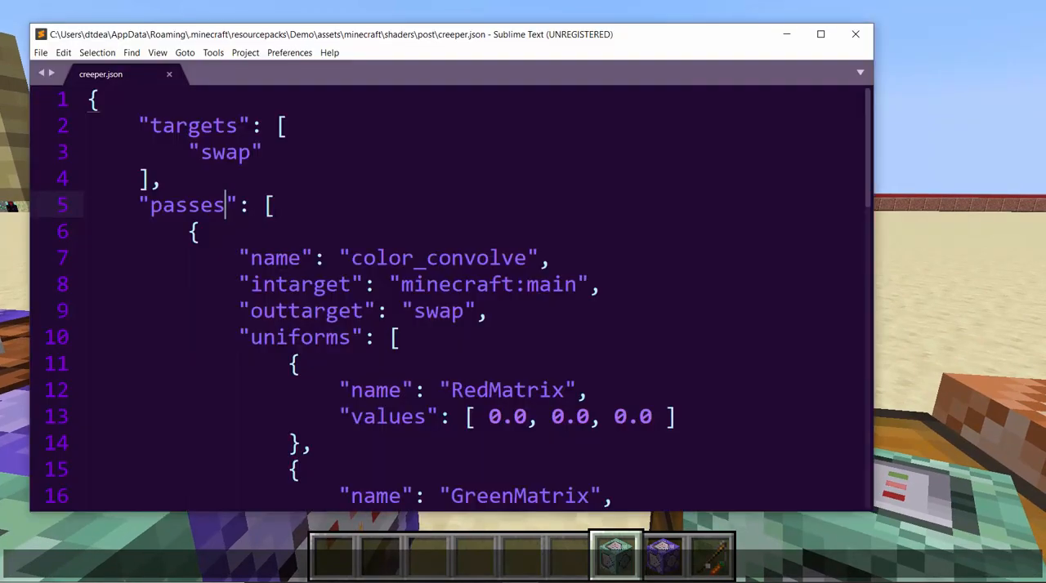
double_click(551, 284)
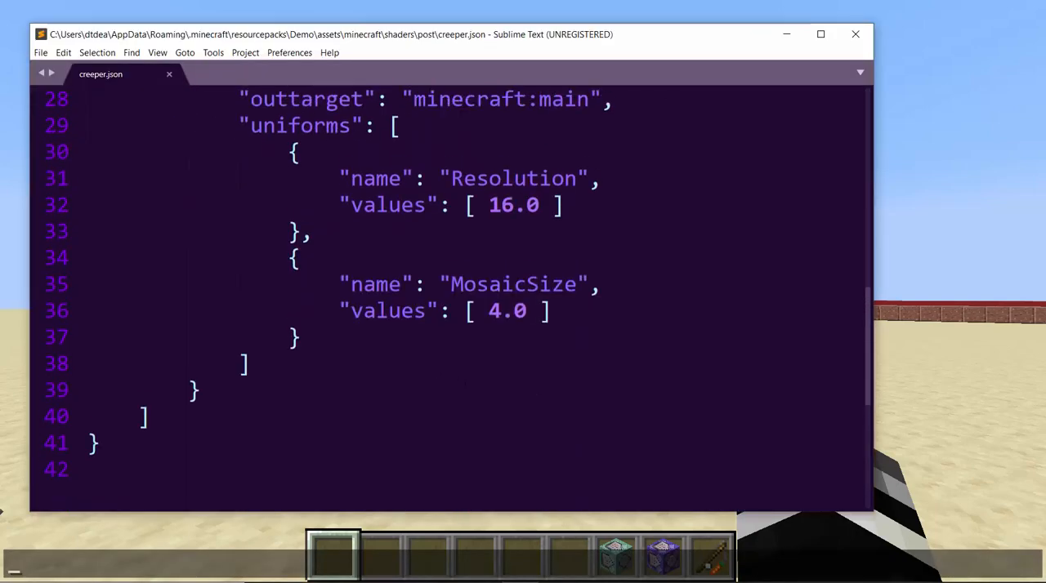
scroll("up", 3)
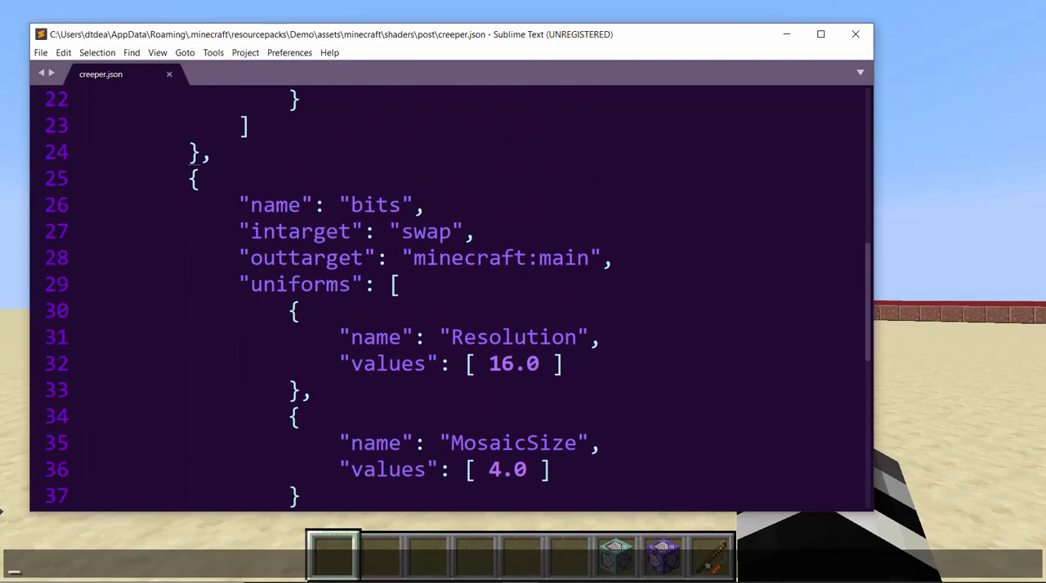
double_click(498, 257)
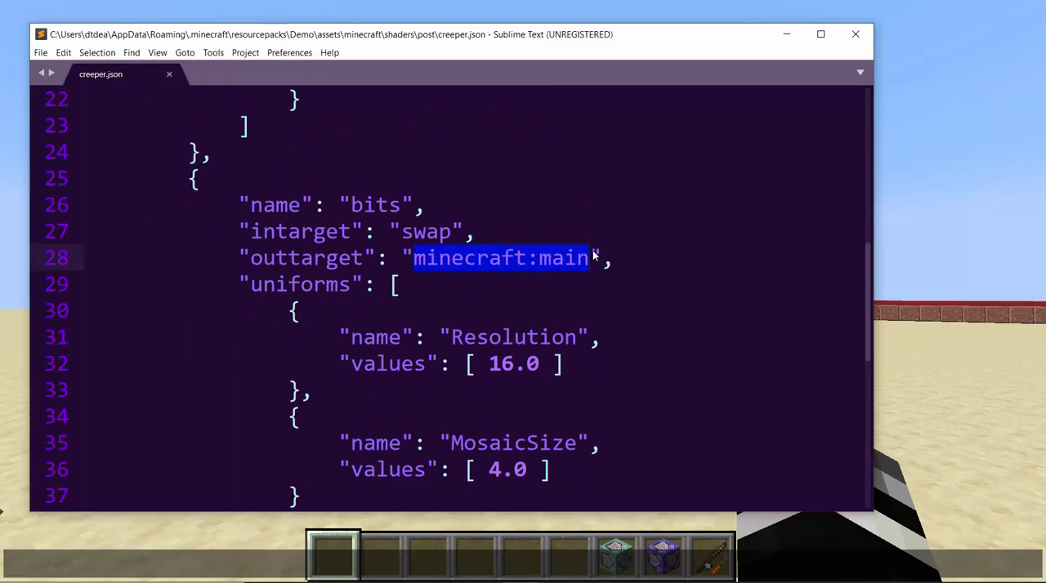
scroll("up", 3)
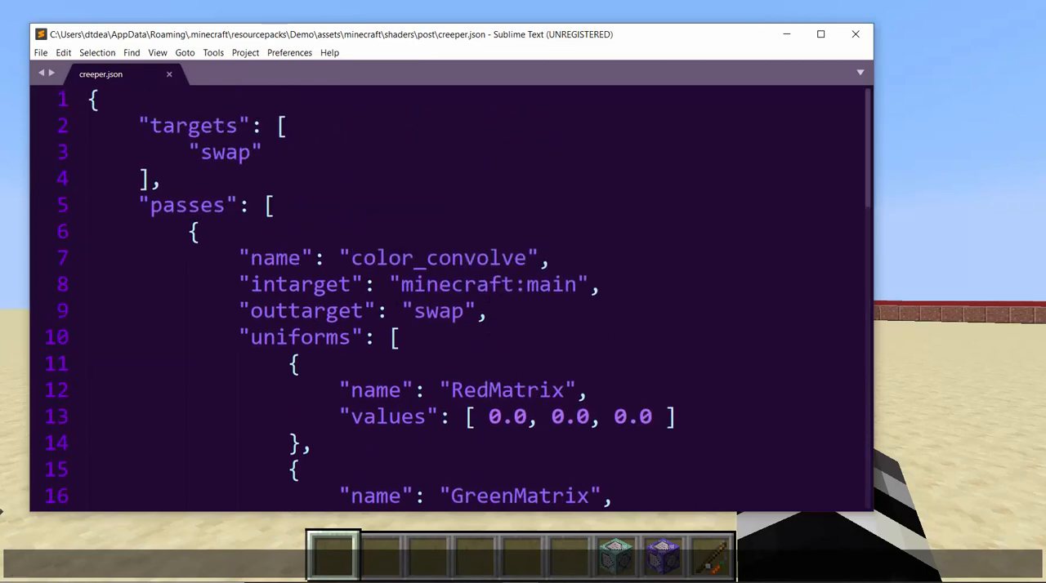
left_click(349, 257)
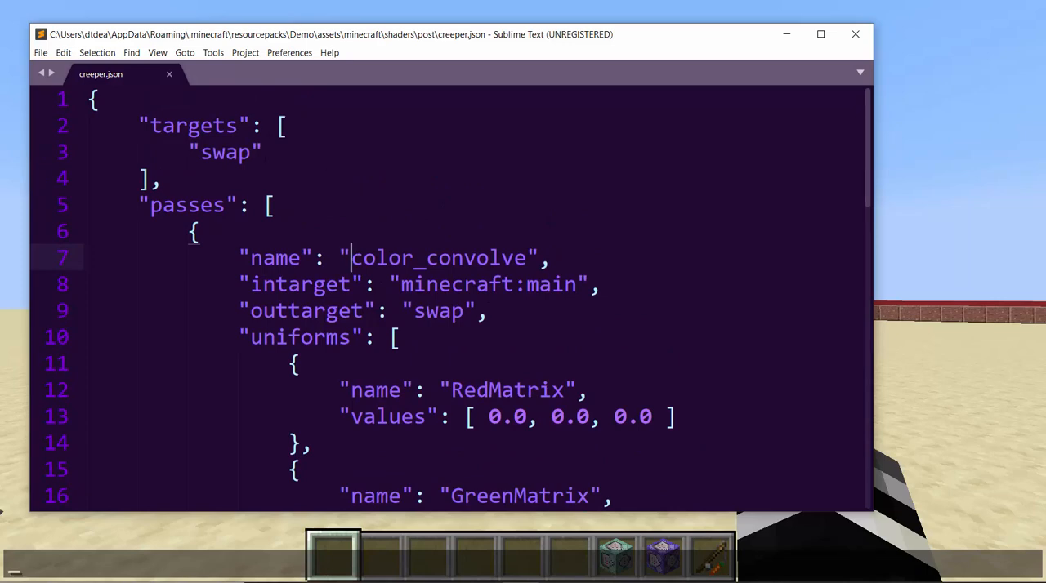
double_click(441, 257)
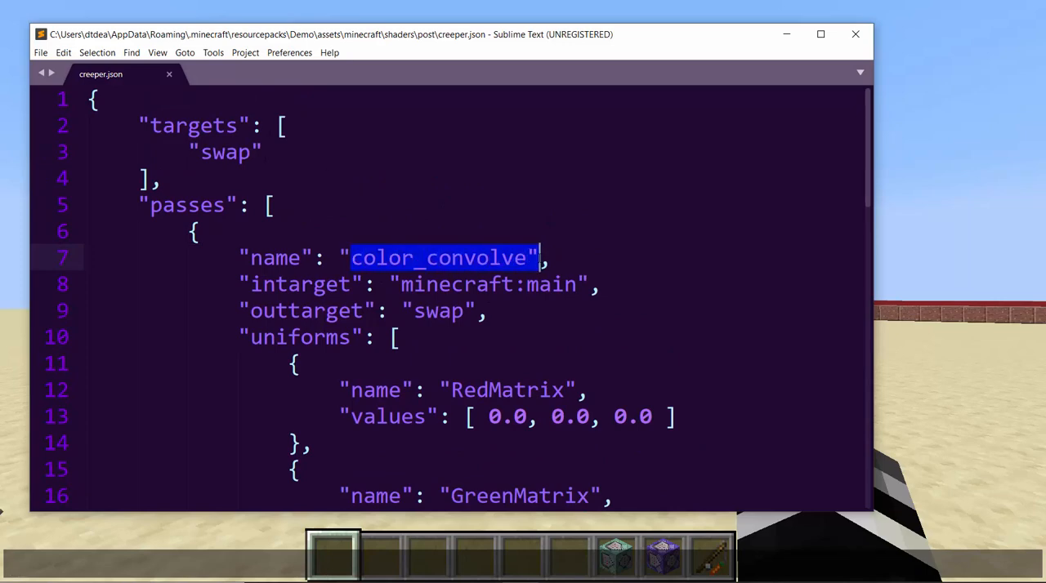
scroll("down", 3)
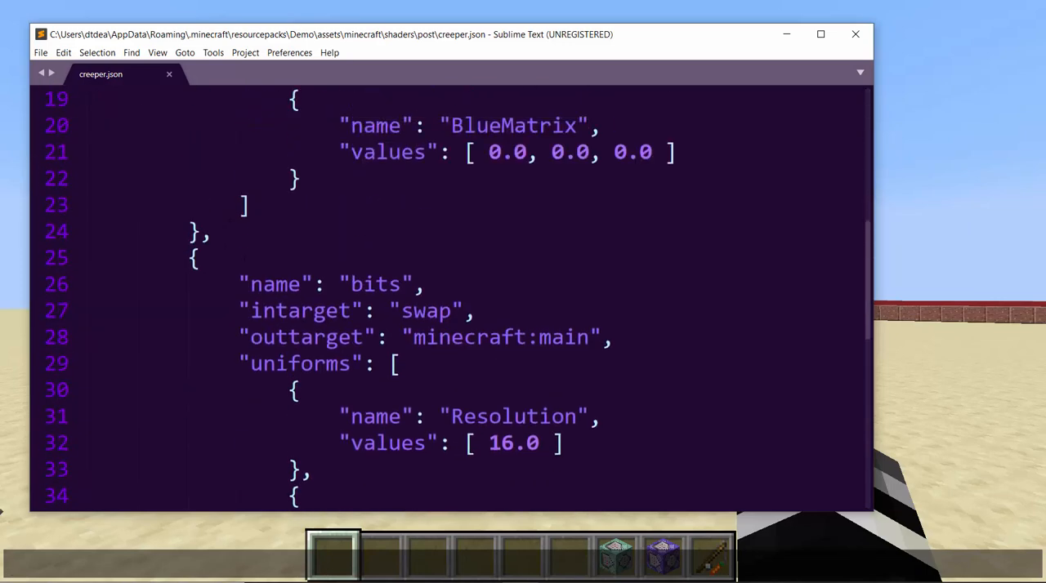
scroll("up", 3)
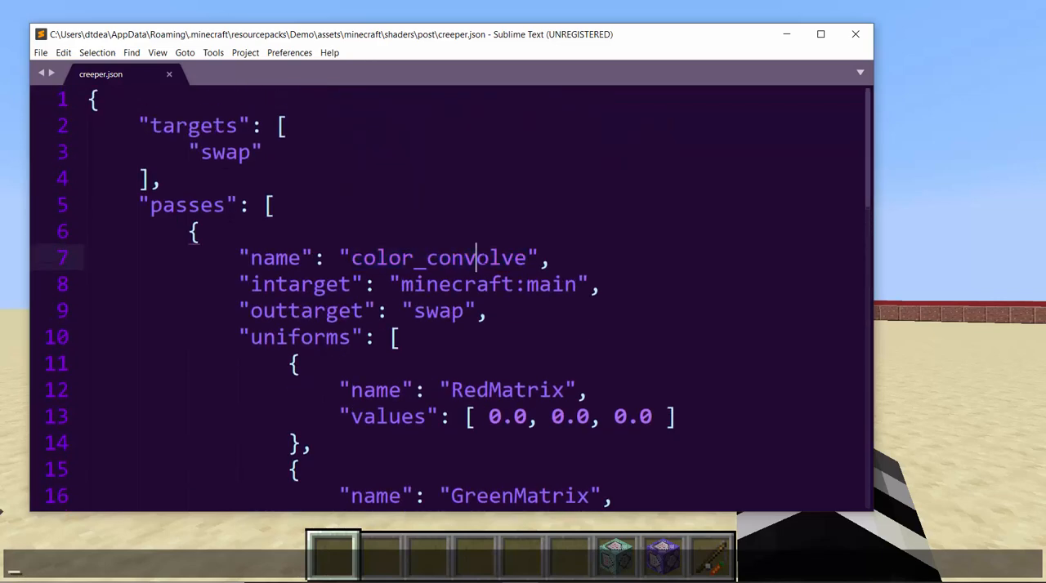
double_click(439, 258)
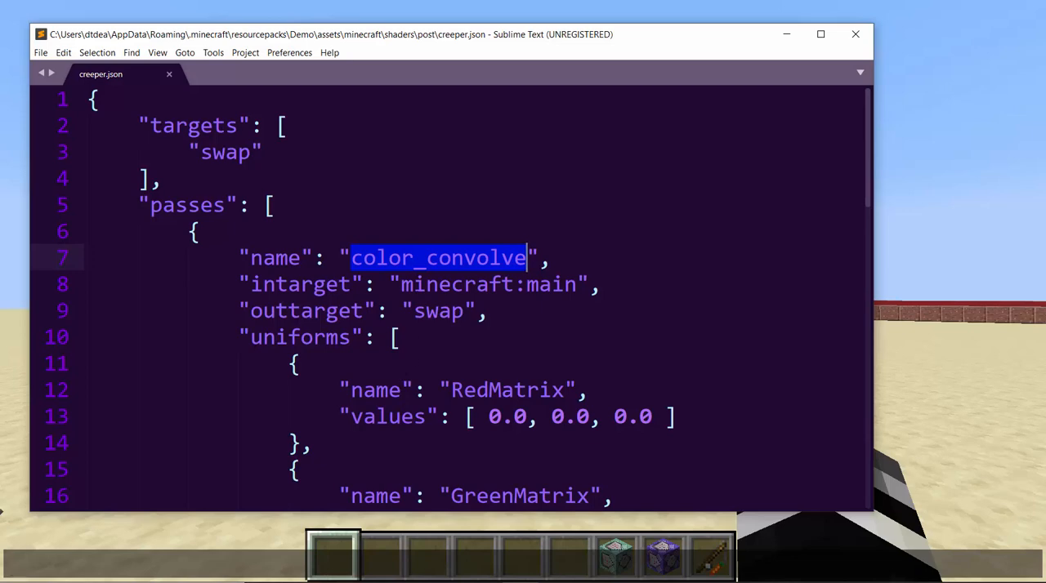
double_click(488, 284)
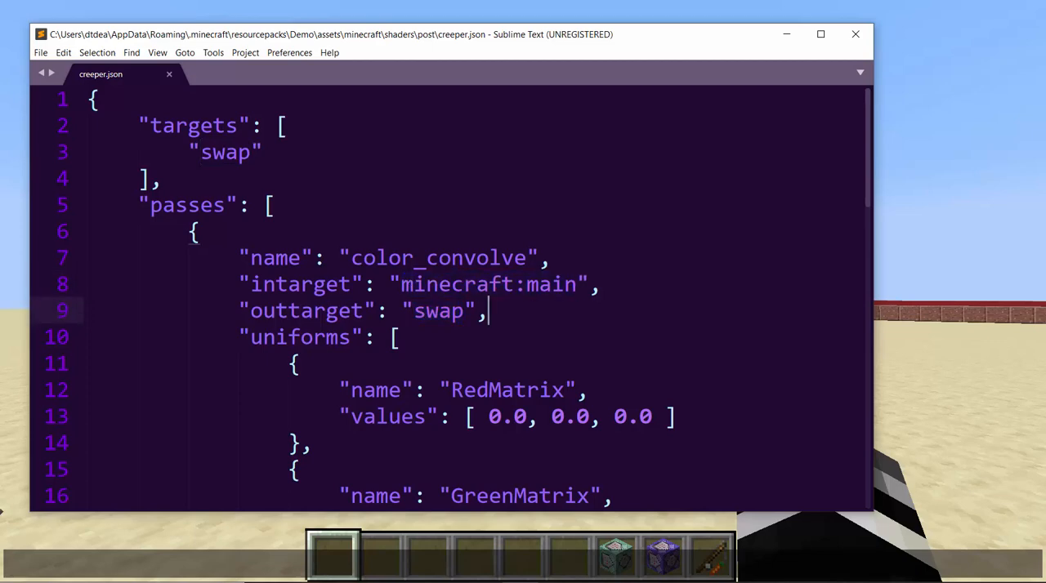
double_click(441, 310)
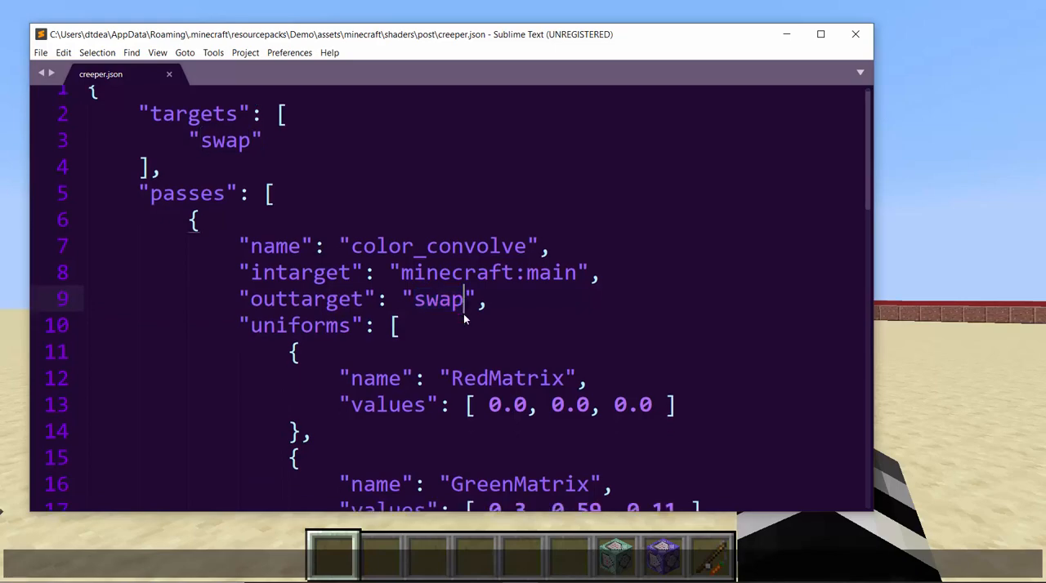
scroll("down", 3)
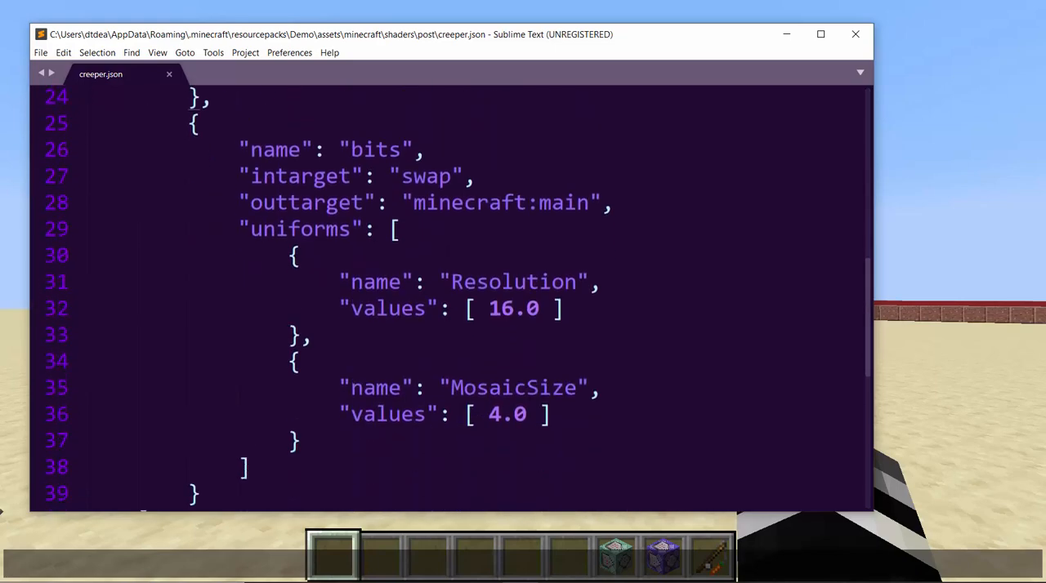
scroll("up", 3)
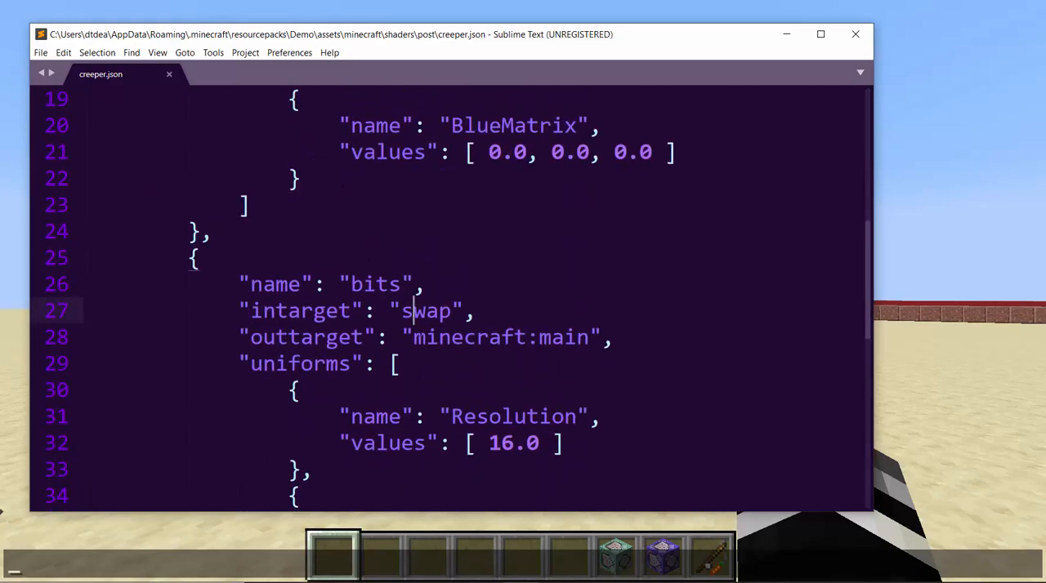
double_click(506, 338)
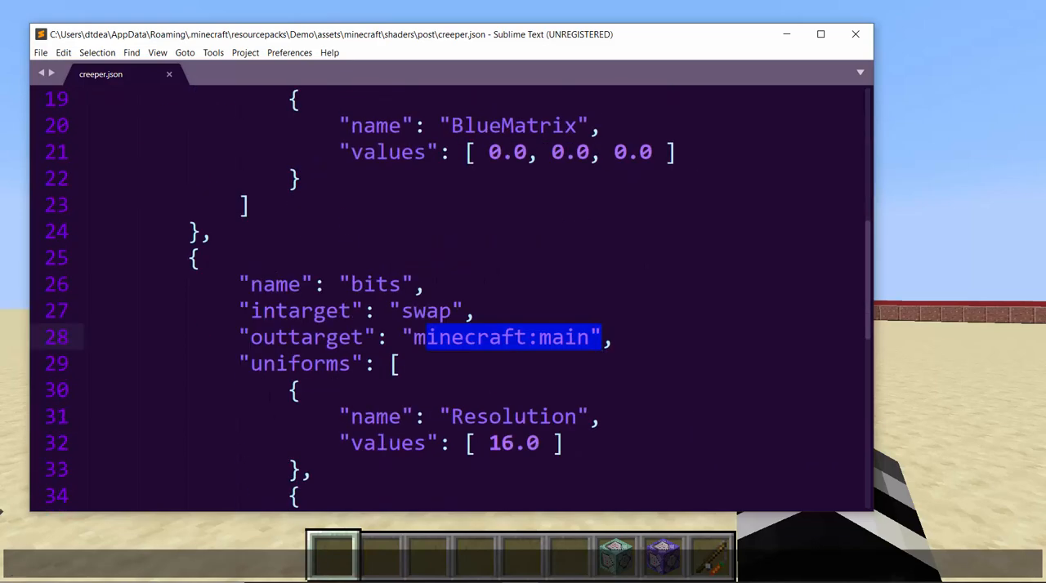
scroll("up", 3)
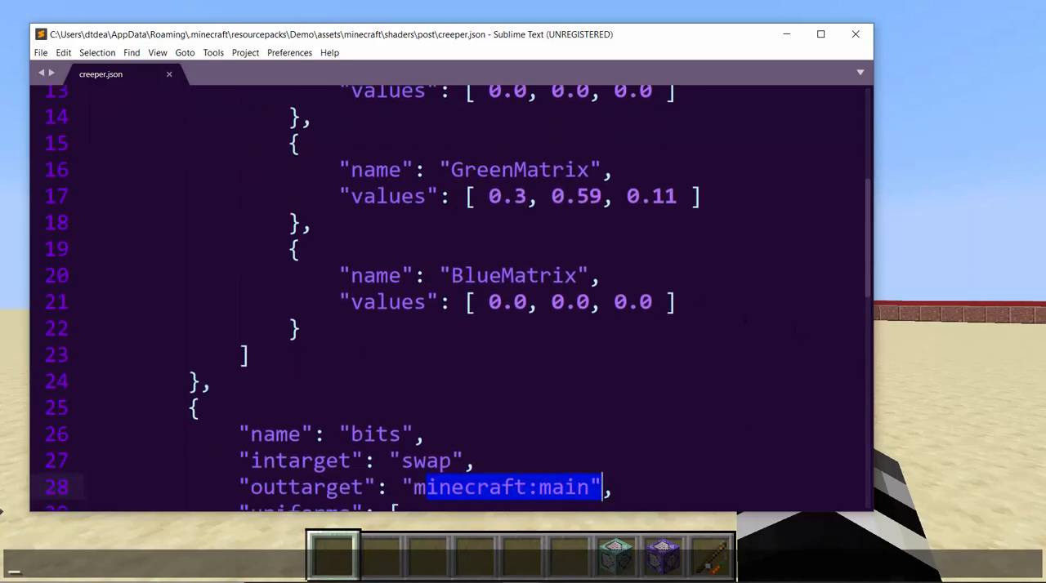
scroll("down", 3)
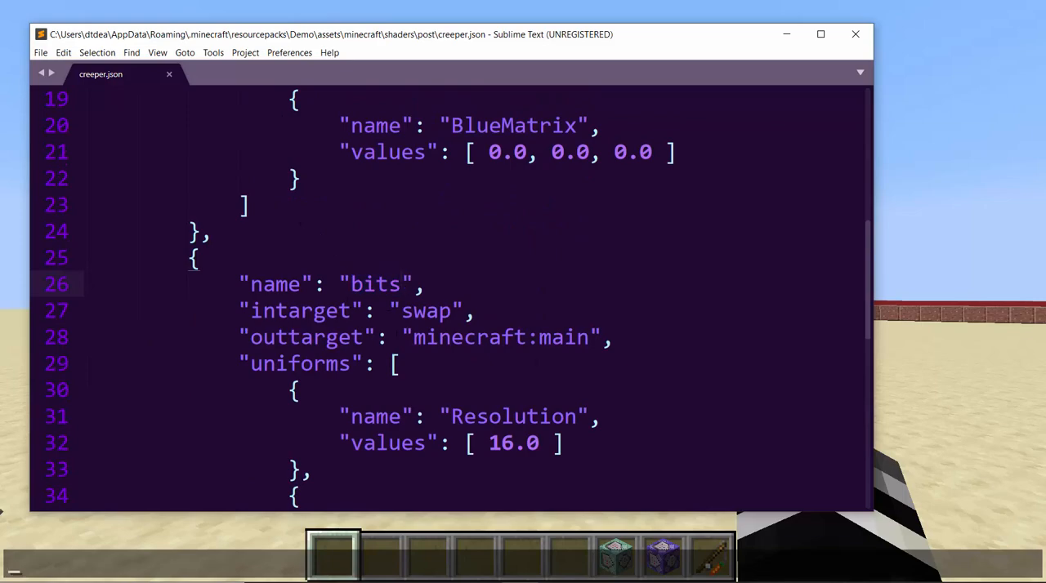
scroll("up", 3)
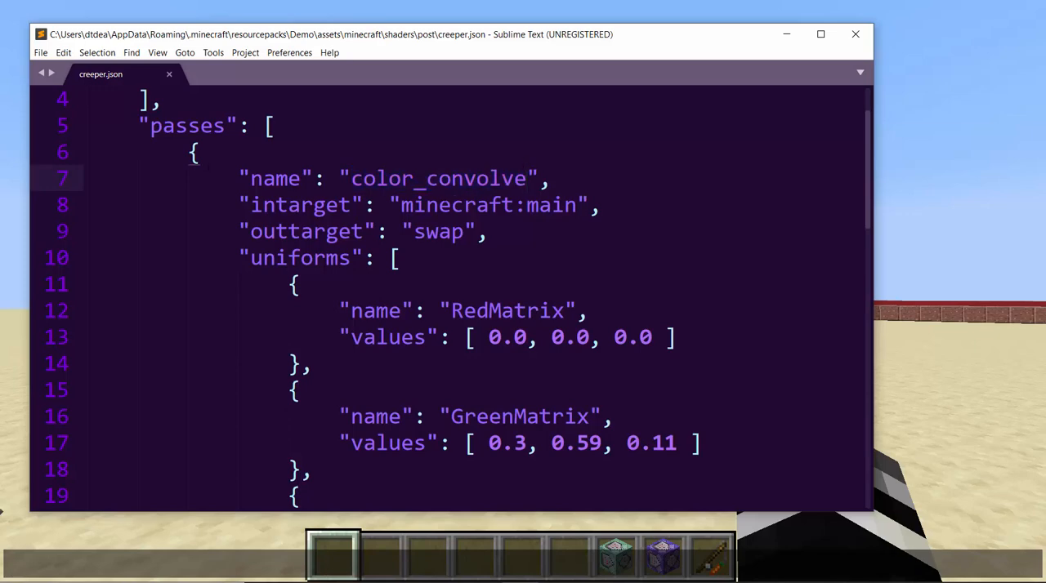
left_click(529, 179)
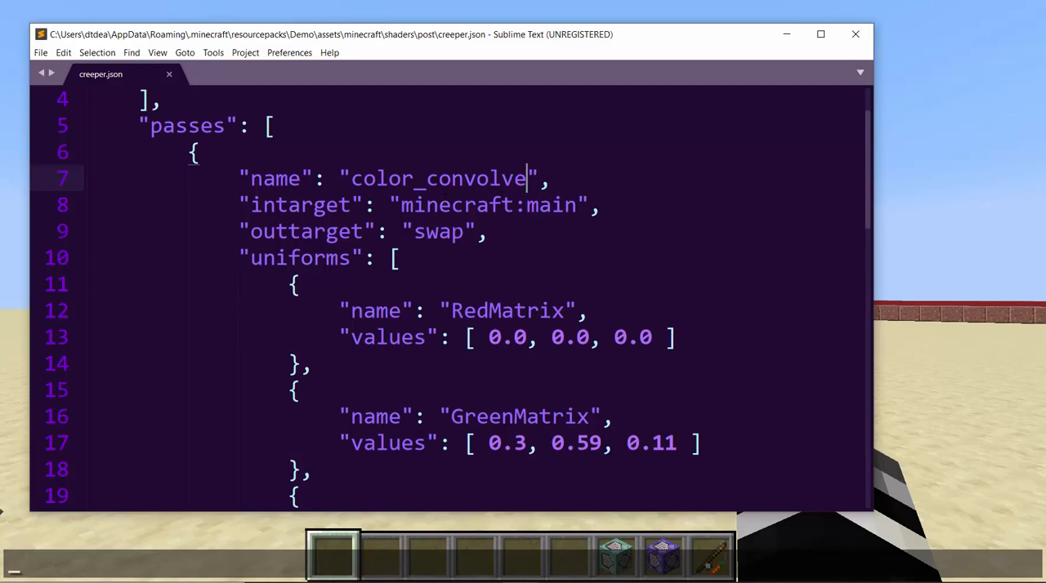
double_click(437, 178)
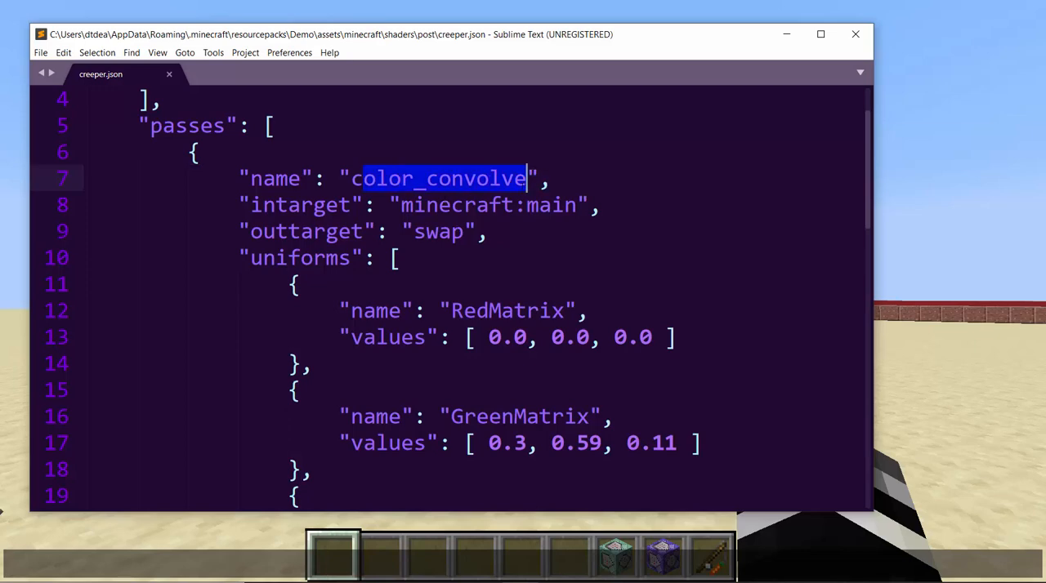
left_click(515, 178)
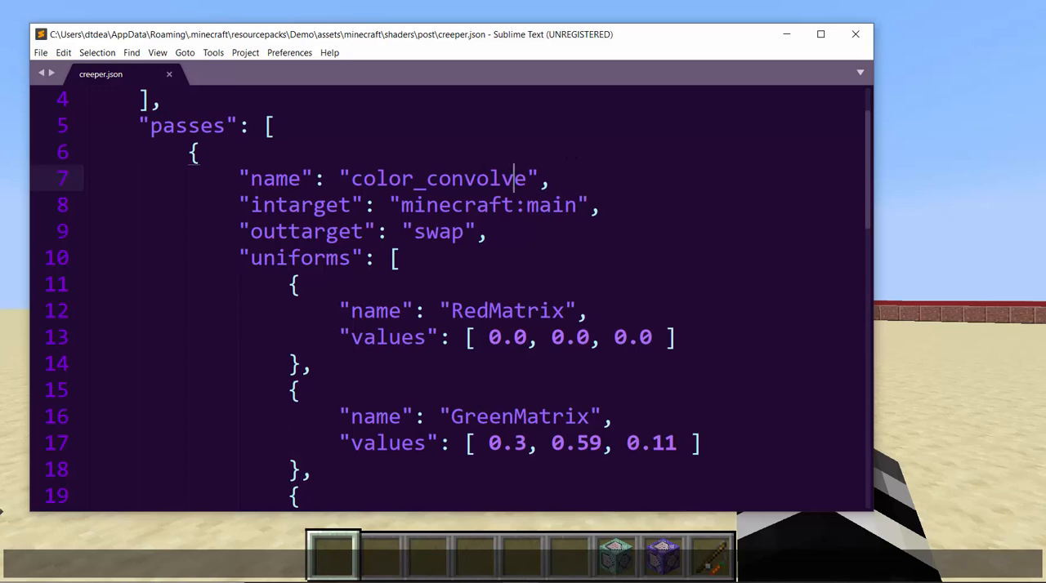
double_click(436, 179)
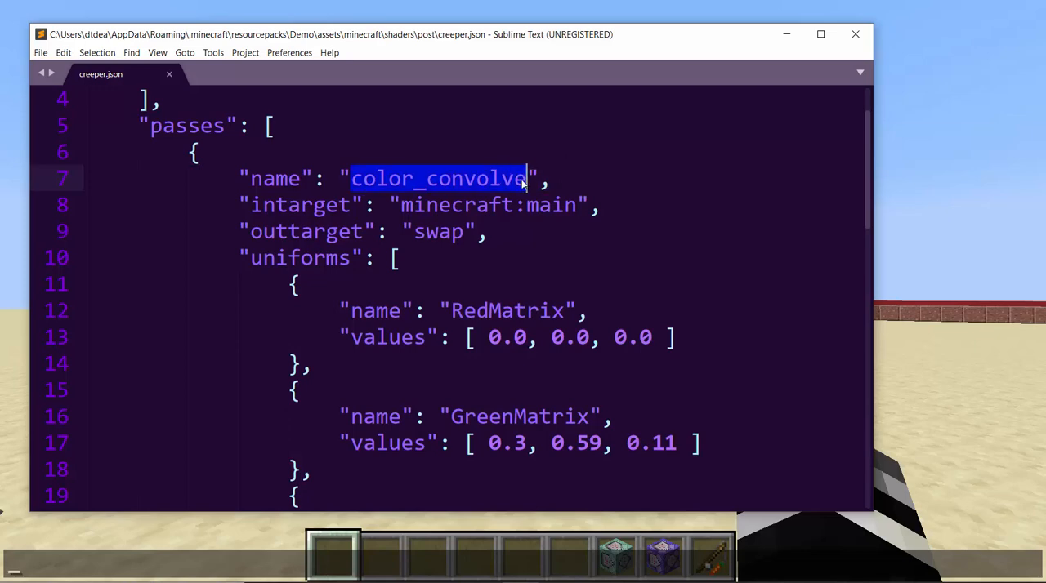
Rename the color_convolve pass to zoom and remove its Red/Green/Blue matrix uniforms
type("zoom")
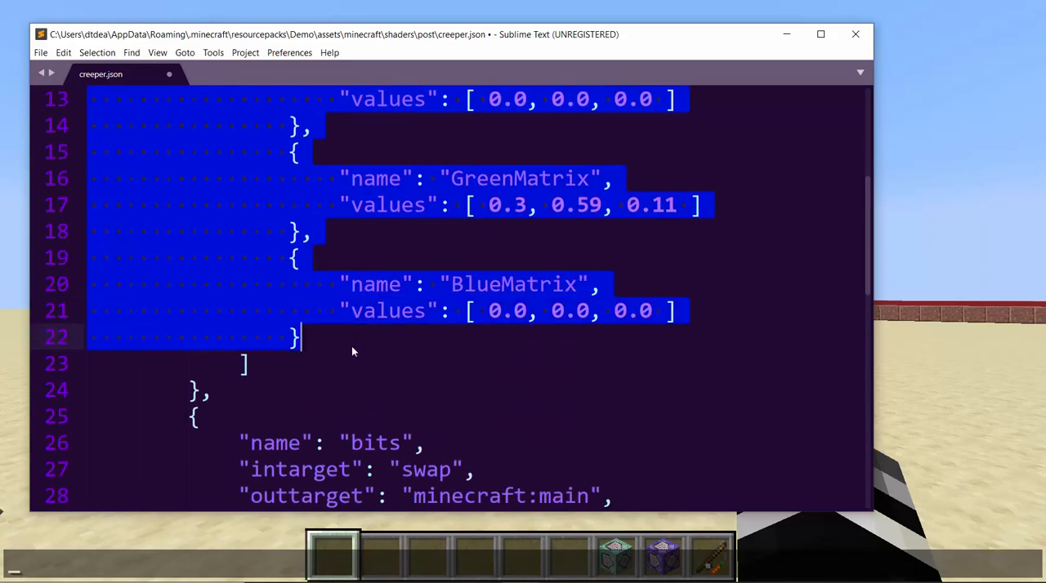
scroll("up", 3)
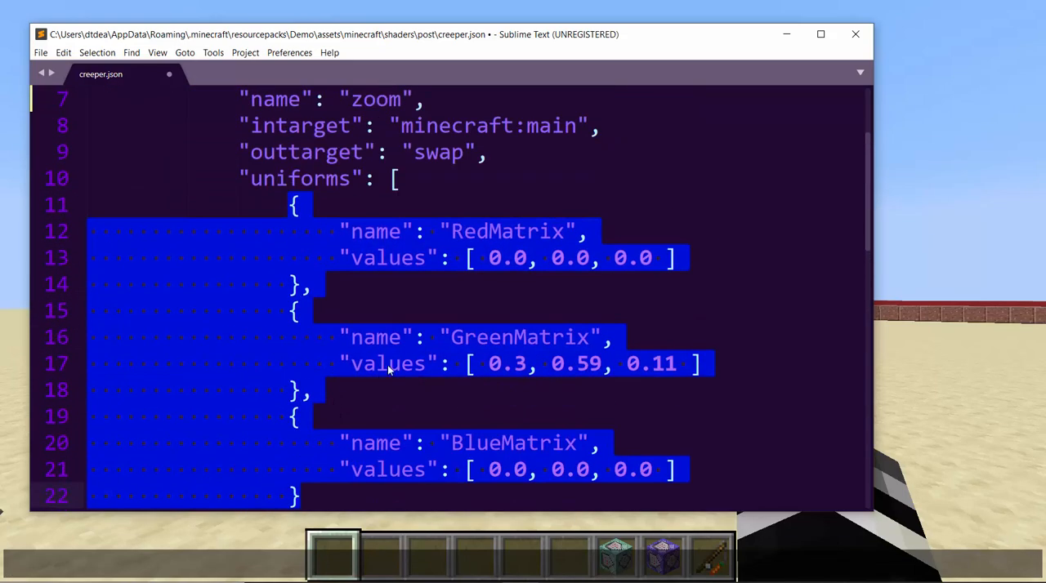
left_click(499, 257)
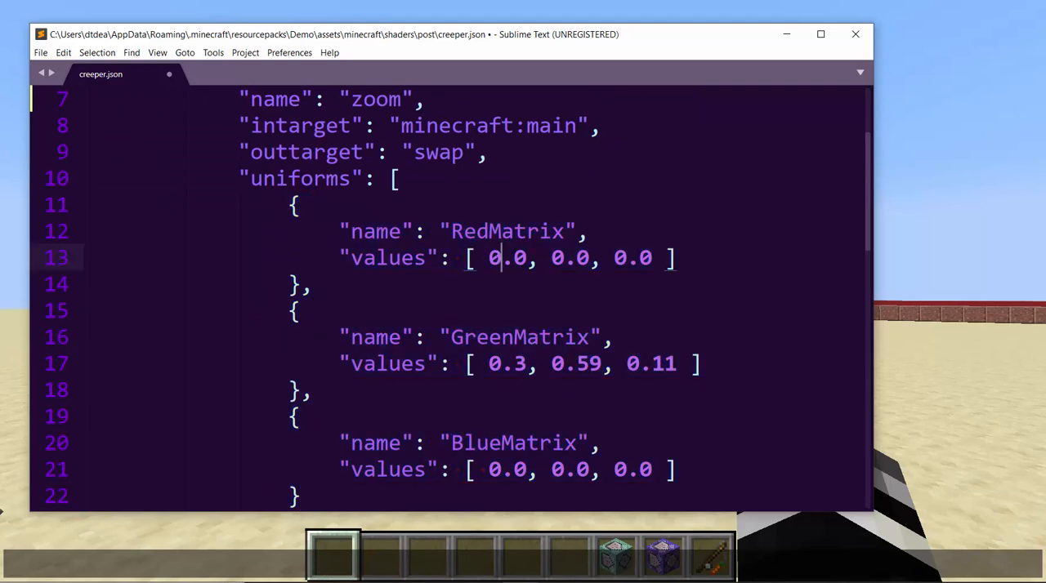
double_click(515, 442)
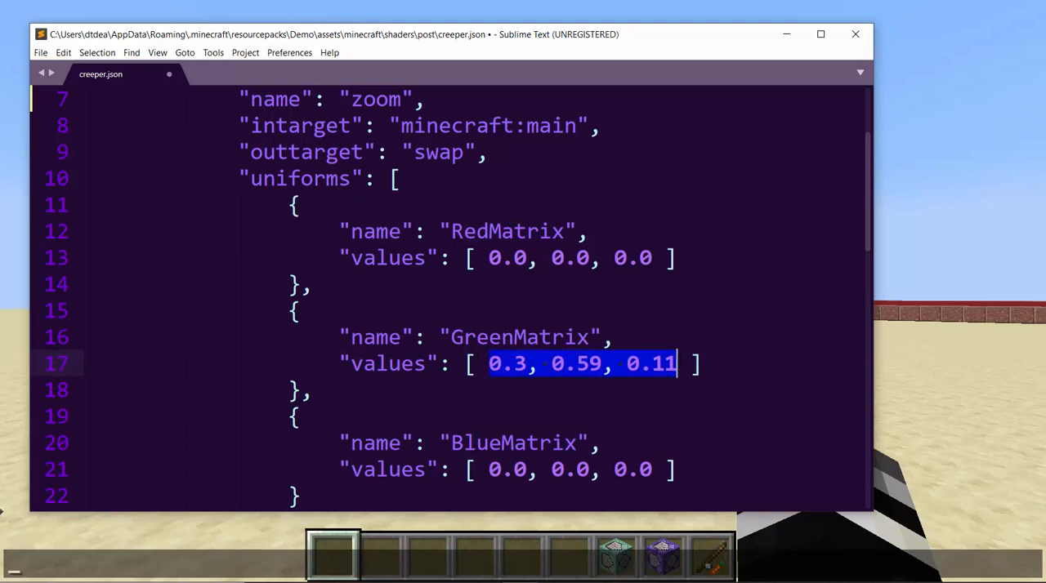
scroll("down", 3)
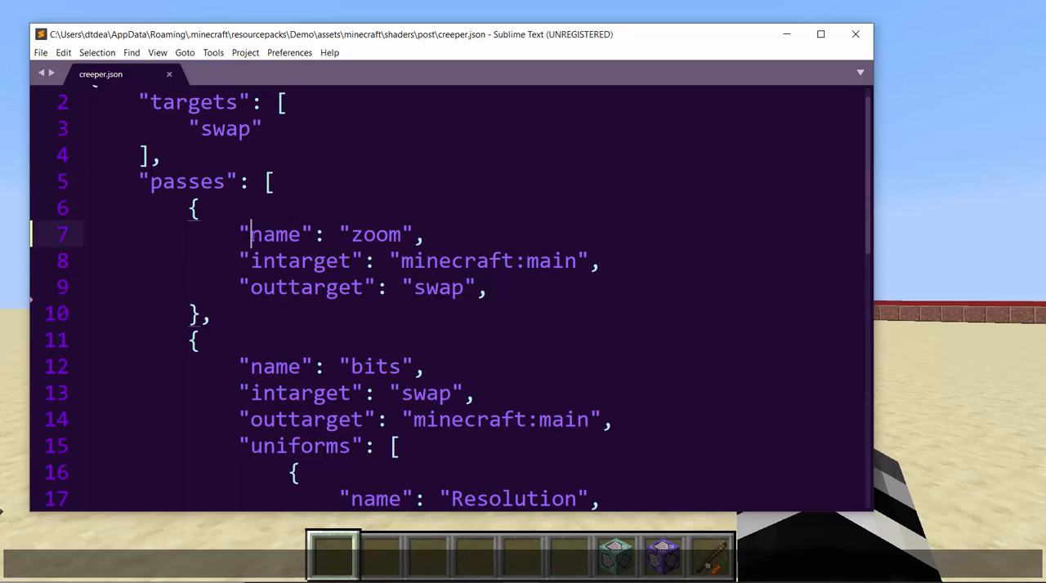
double_click(375, 235)
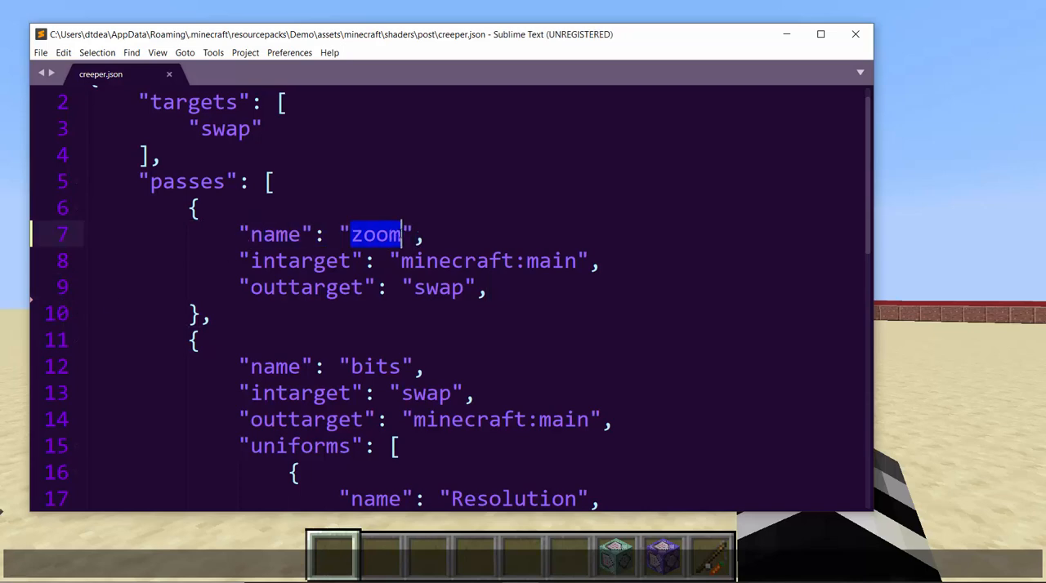
double_click(490, 261)
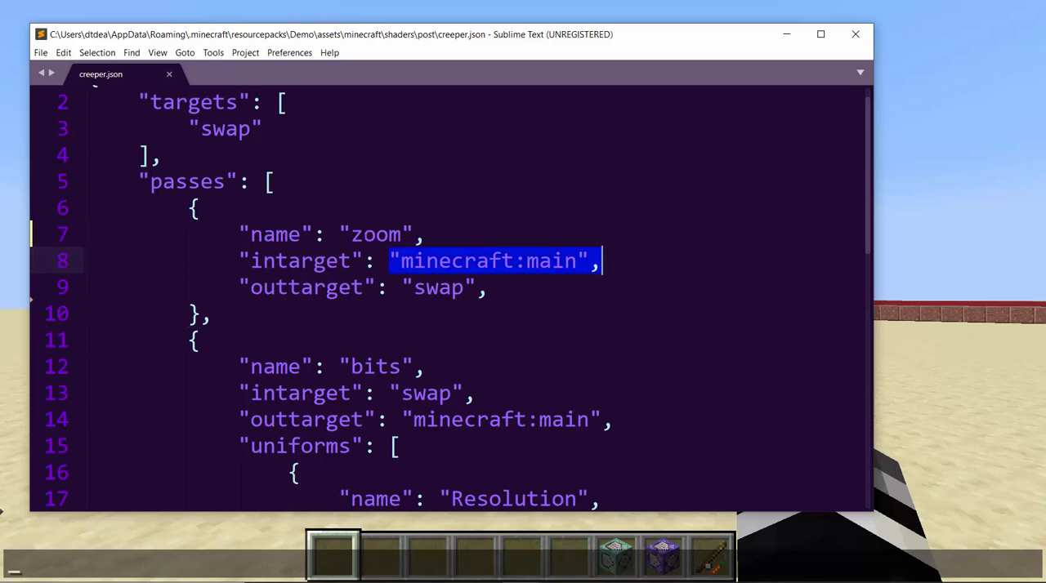
left_click(400, 234)
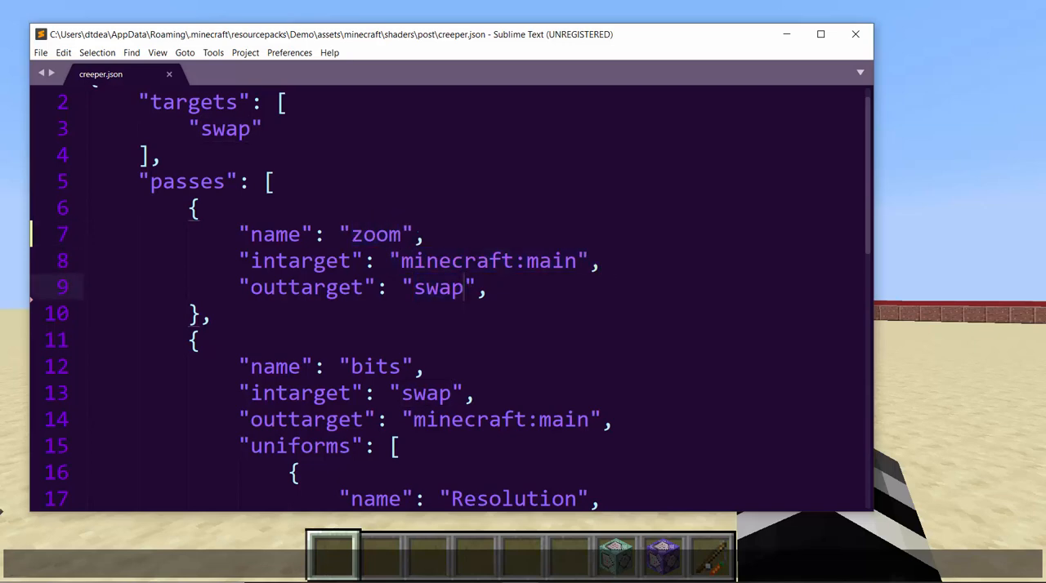
scroll("down", 3)
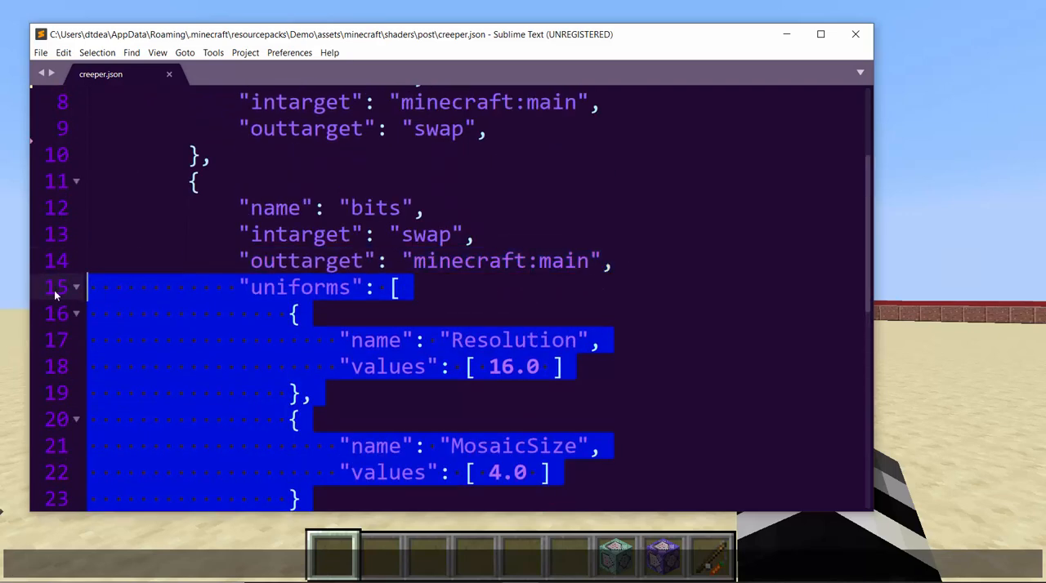
Rename the second pass from bits to blit, dropping its uniforms, outputting minecraft:main
key("Delete")
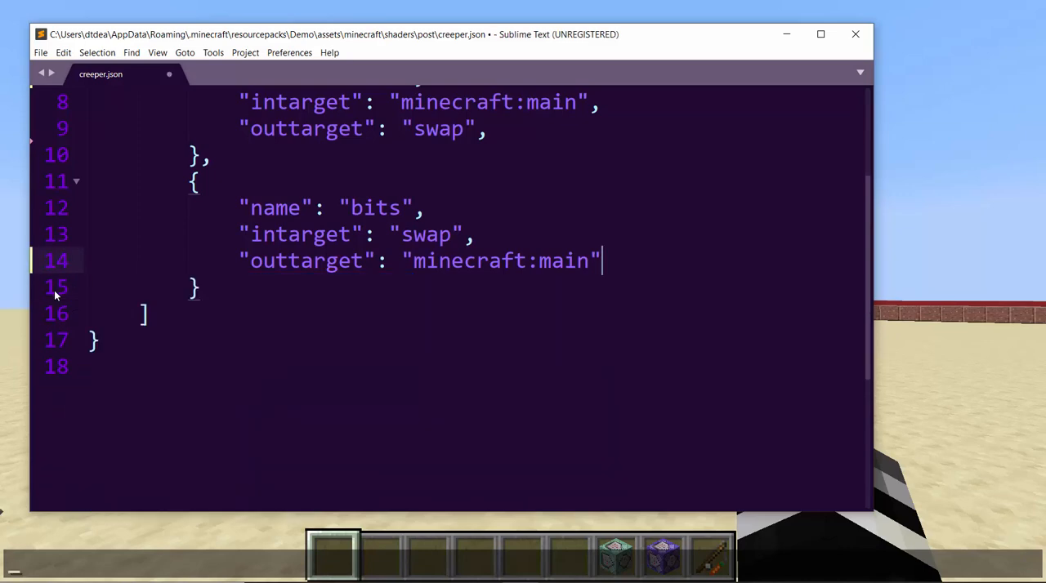
left_click(401, 208)
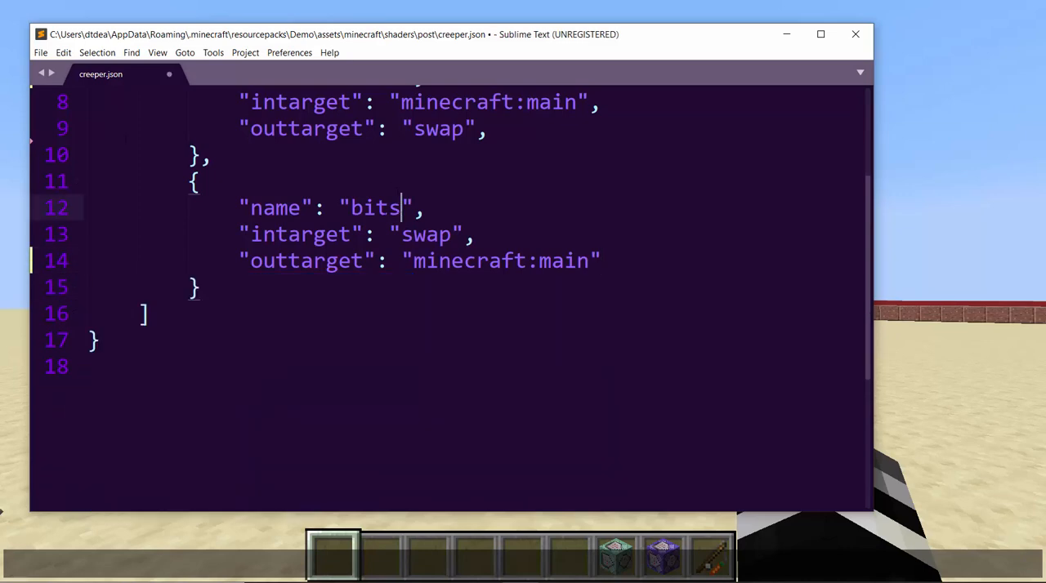
double_click(374, 208)
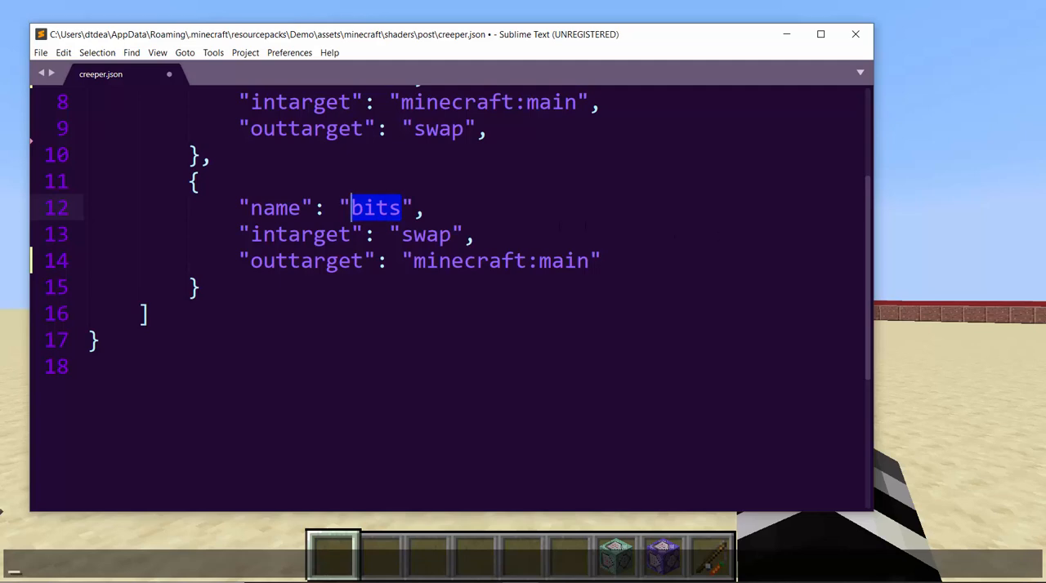
type("blit")
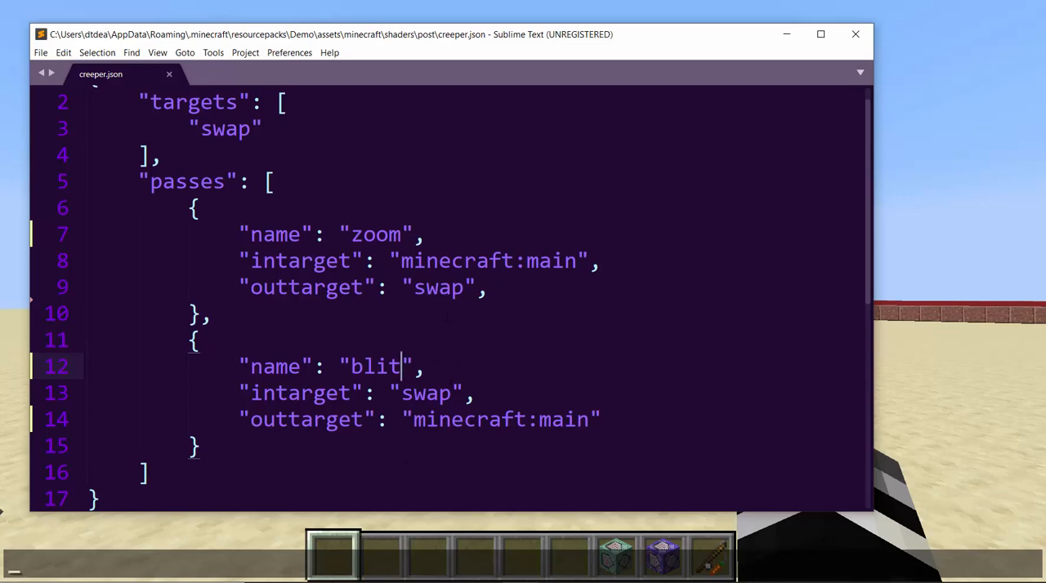
left_click(412, 419)
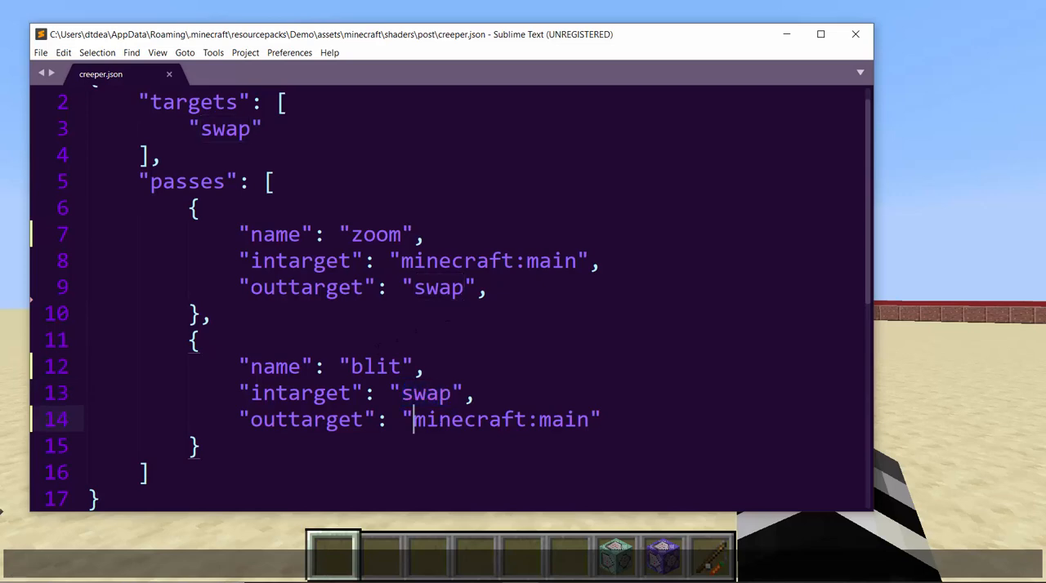
double_click(498, 419)
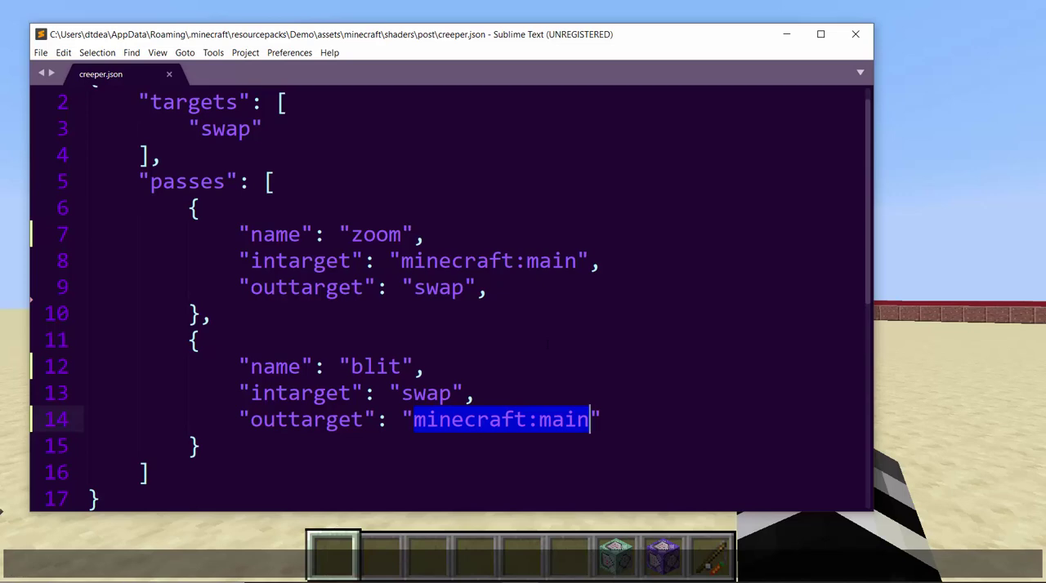
scroll("up", 3)
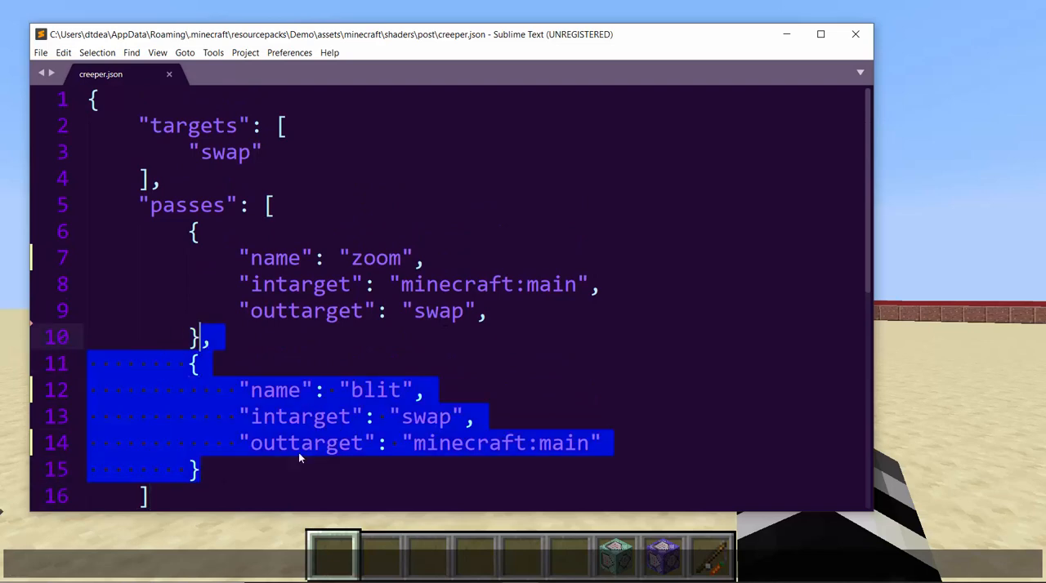
left_click(282, 469)
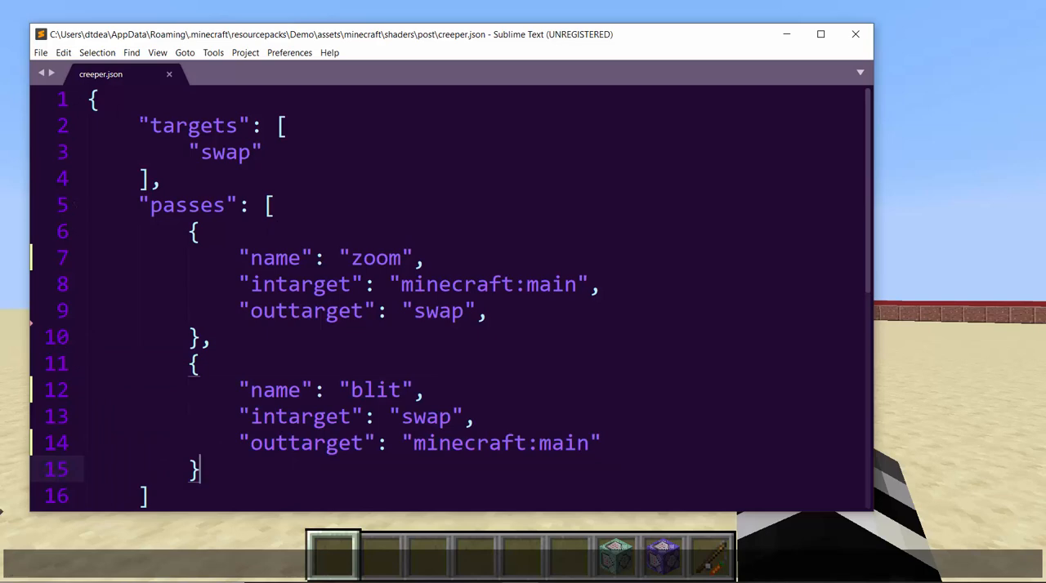
Review the swap target and the zoom and blit pass names and inputs
key("ctrl+a")
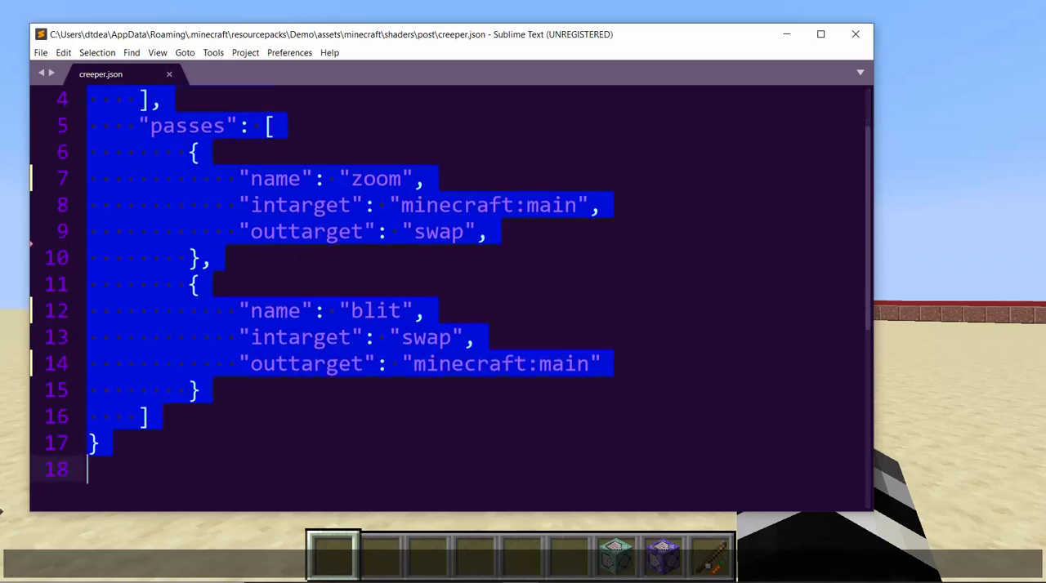
scroll("up", 3)
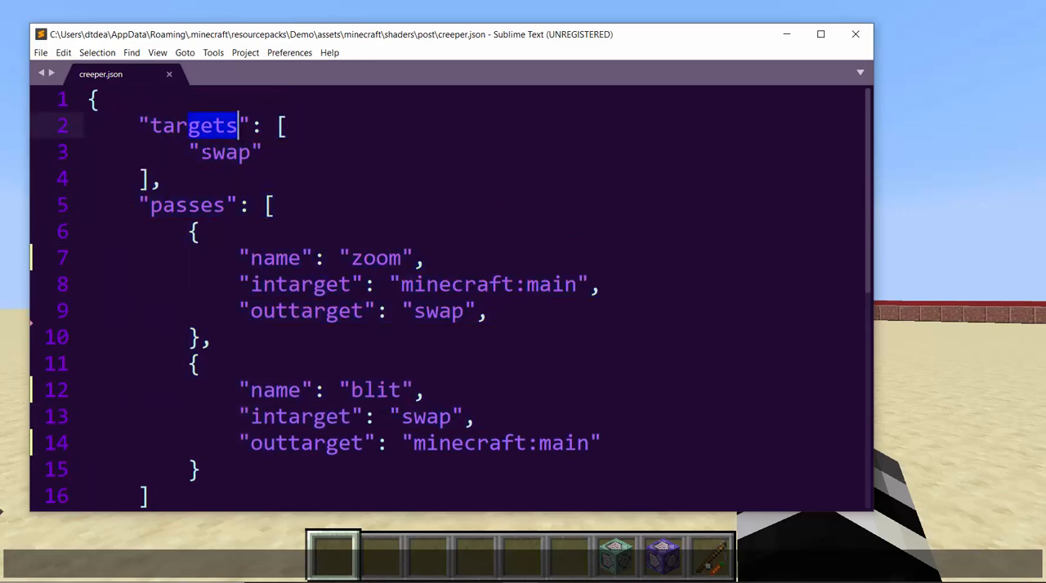
double_click(224, 152)
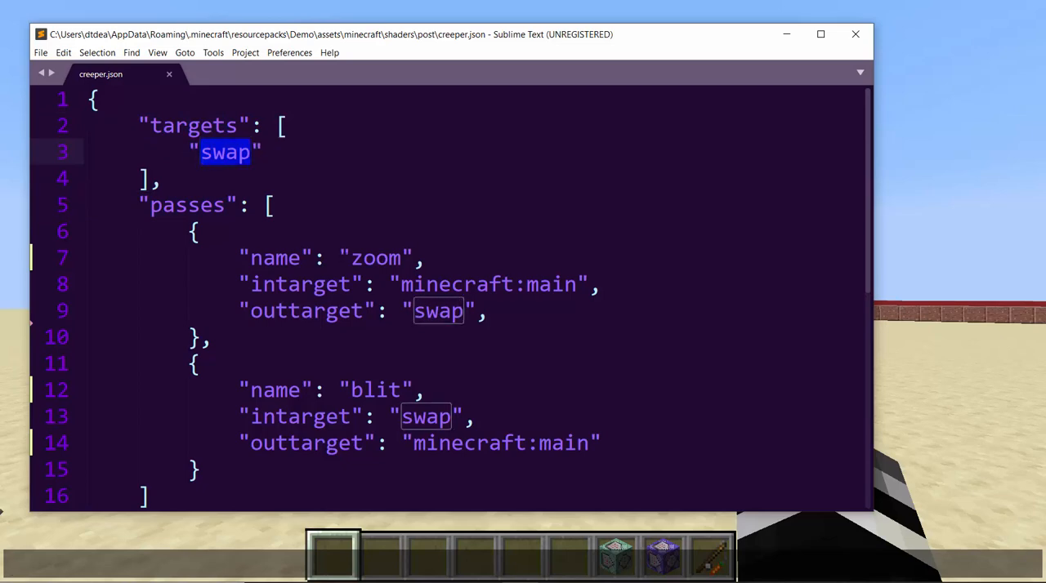
double_click(188, 205)
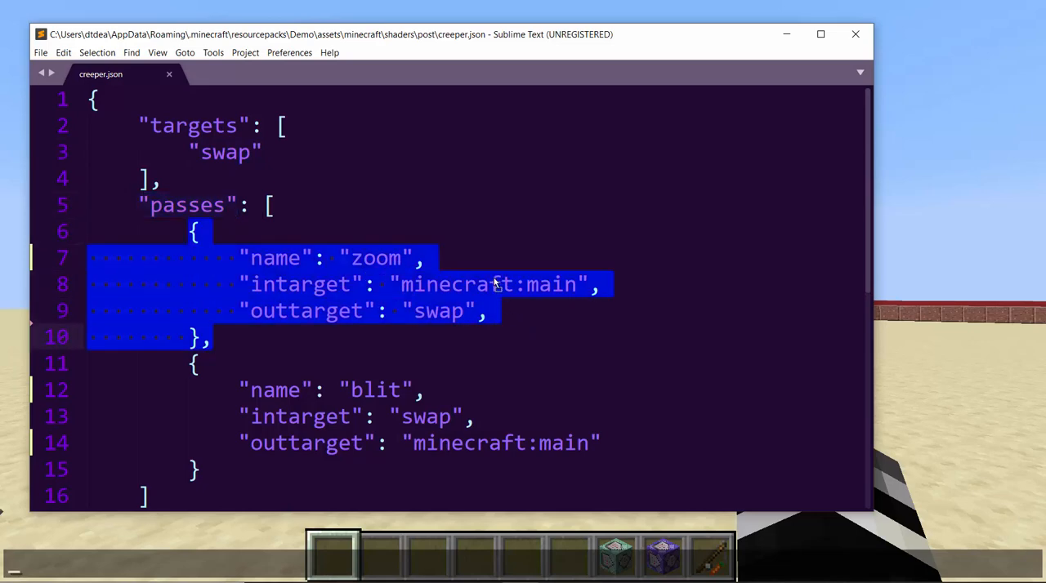
double_click(438, 310)
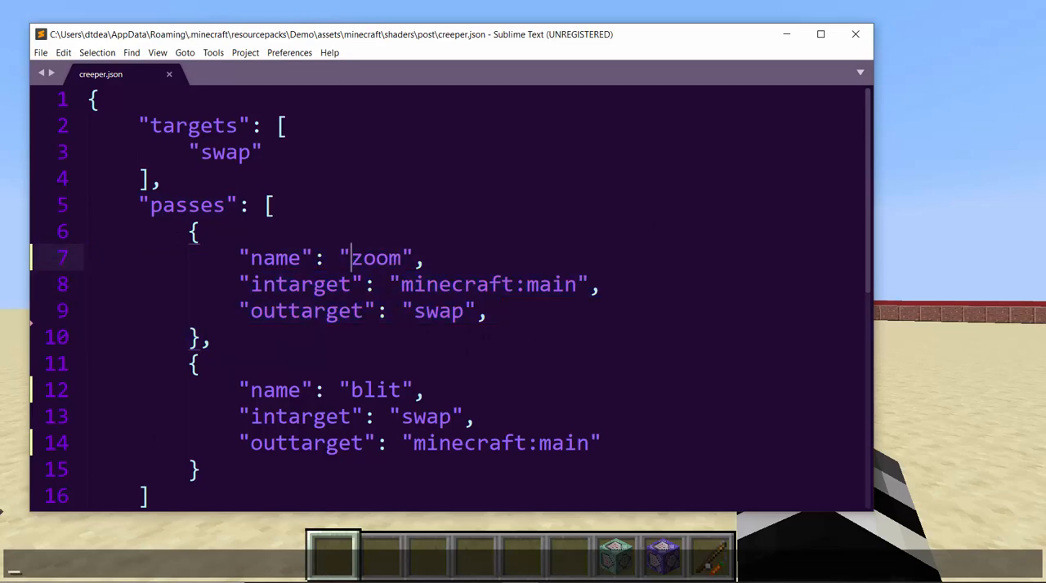
double_click(375, 311)
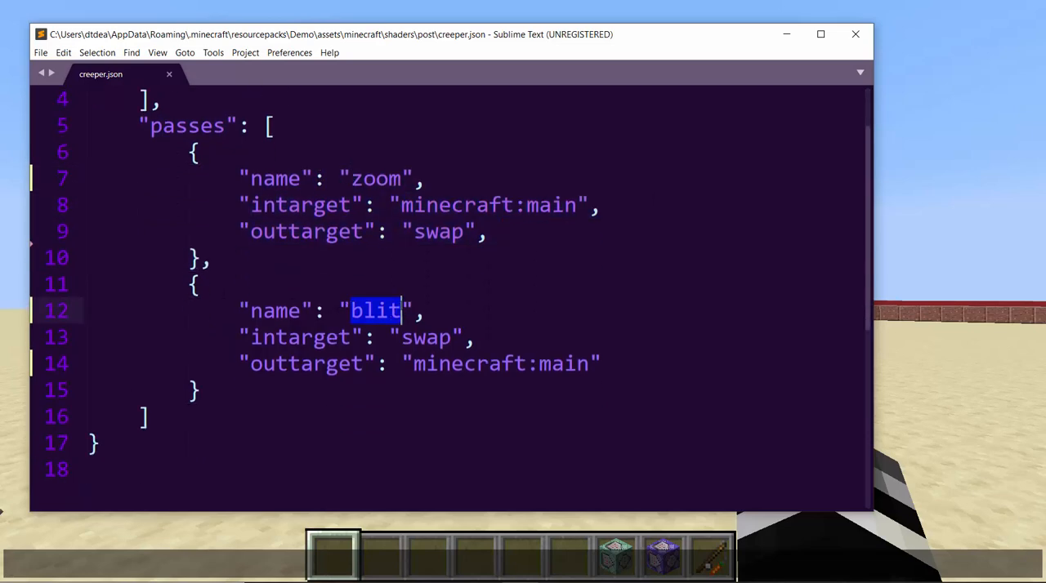
double_click(428, 337)
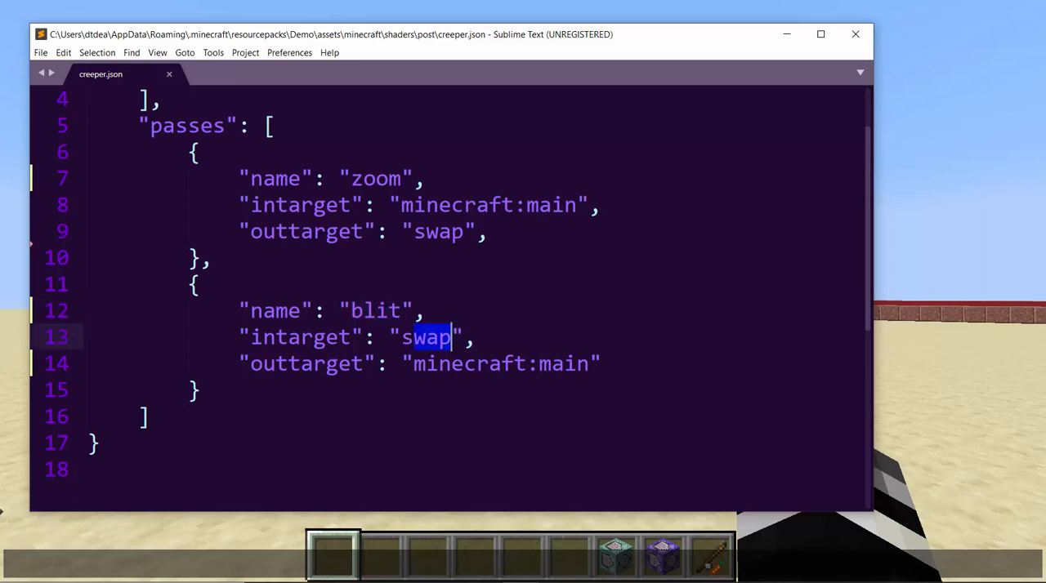
left_click(593, 364)
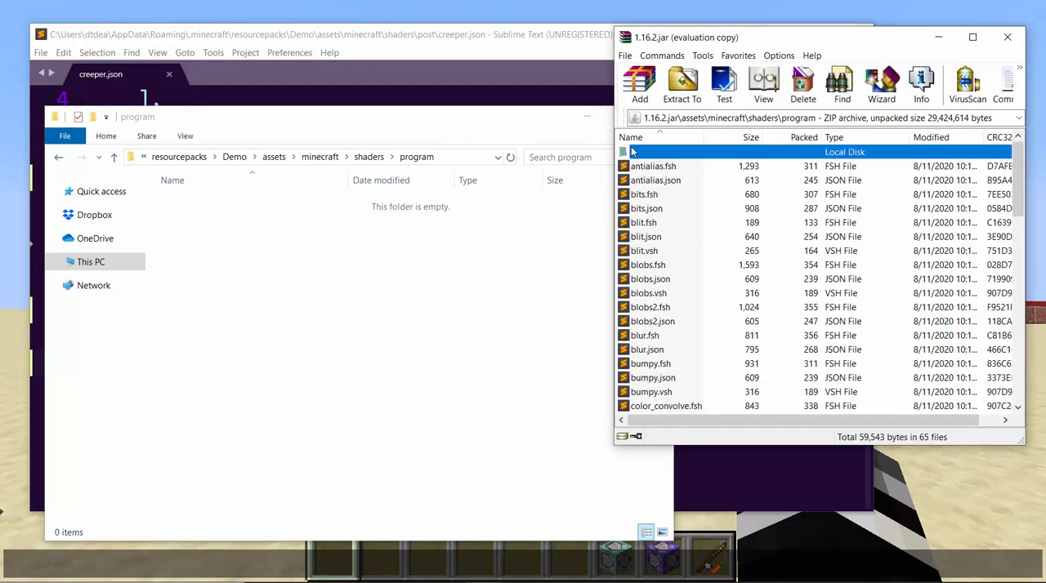
Open the jar's shaders/program/blit.json in Sublime Text
double_click(642, 152)
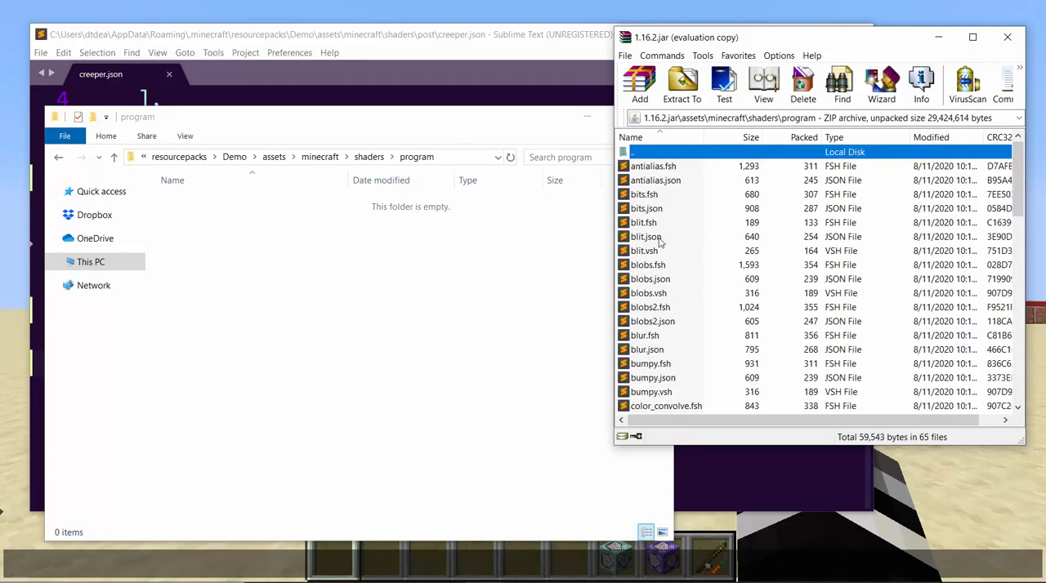
double_click(647, 236)
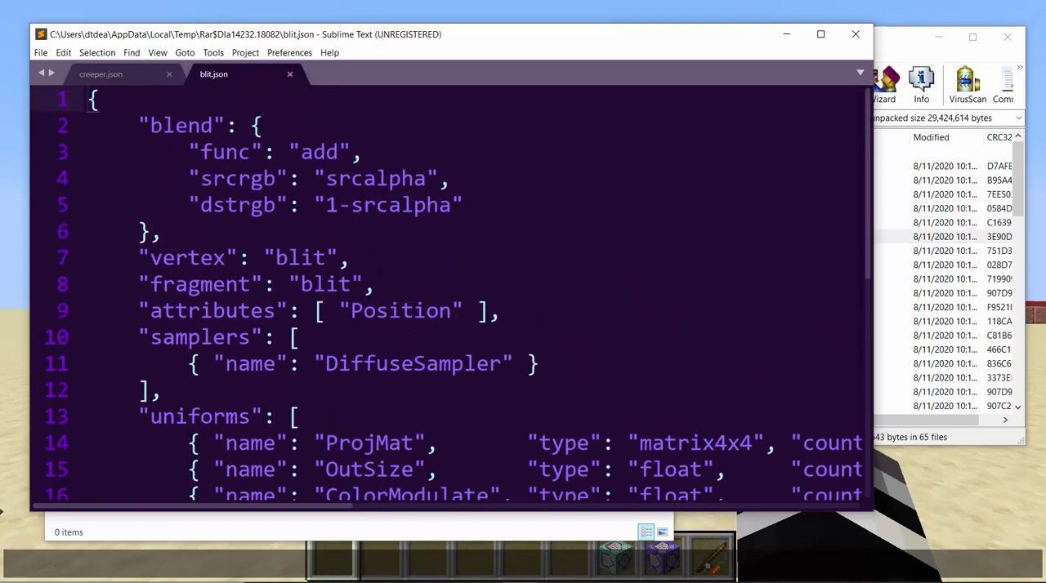
left_click(95, 99)
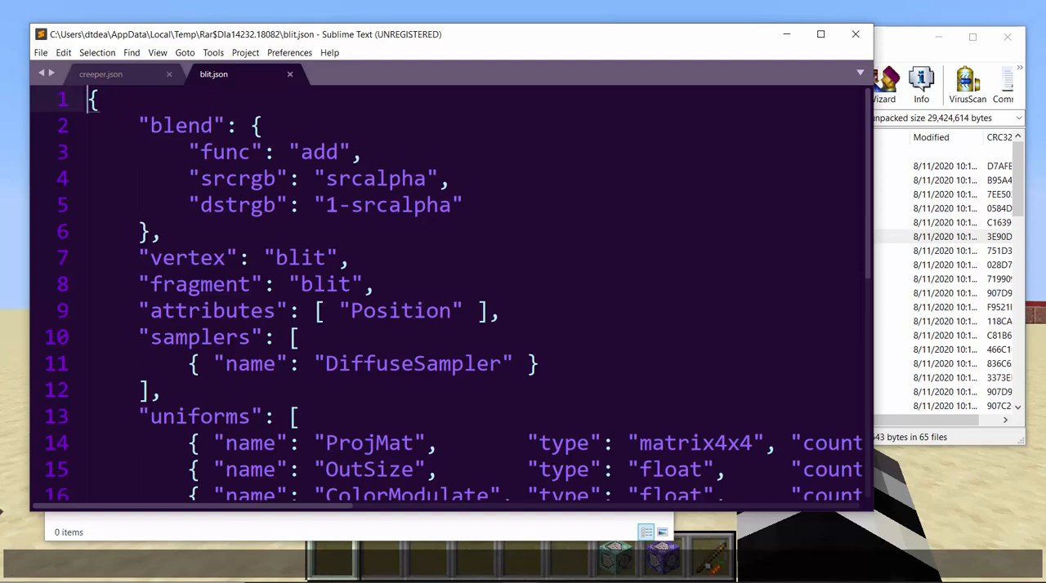
Inspect blit.json's vertex, fragment, attributes and samplers, then open blit.fsh
double_click(180, 125)
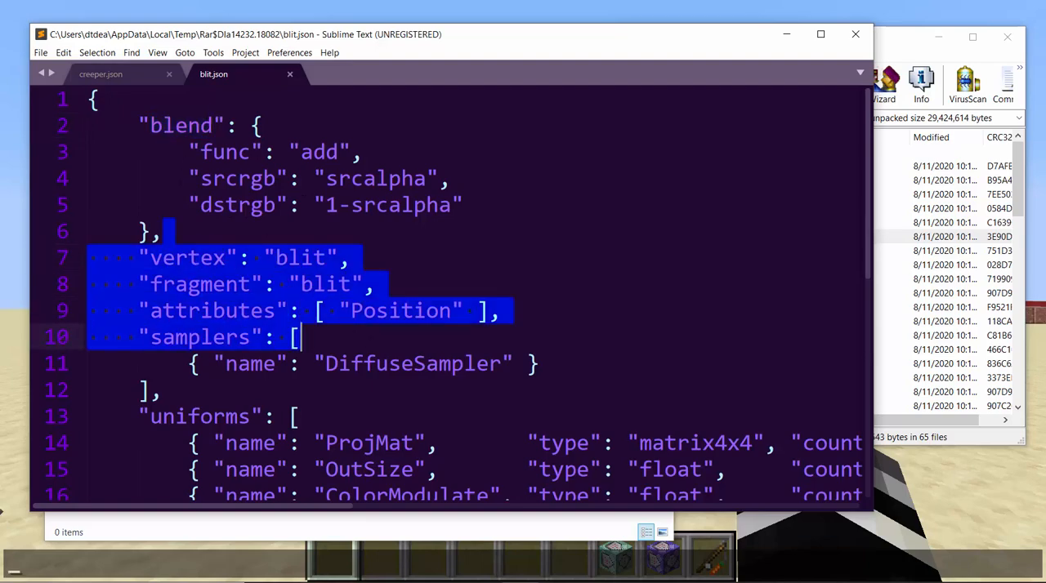
scroll("down", 3)
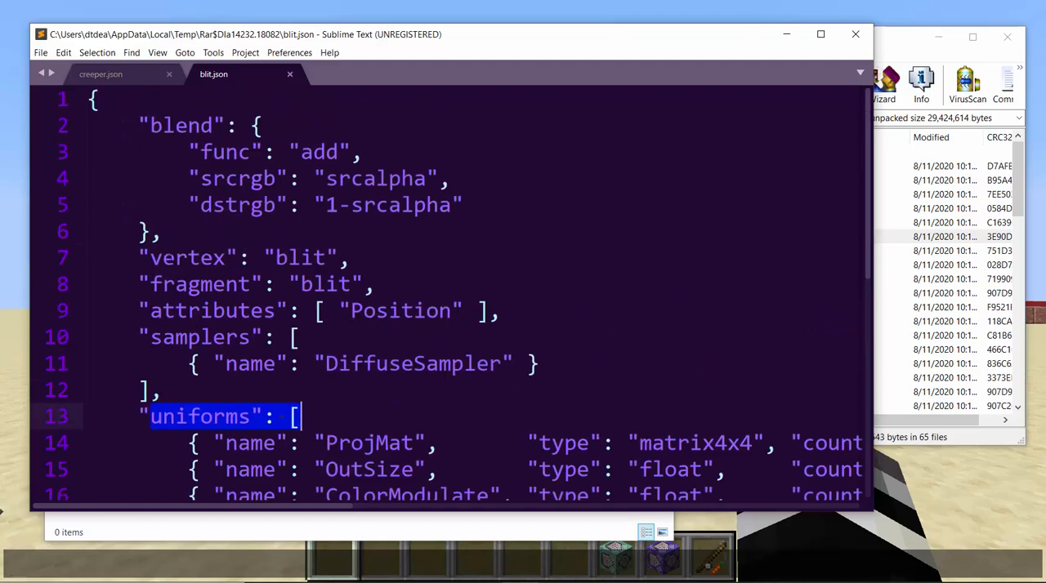
left_click(255, 283)
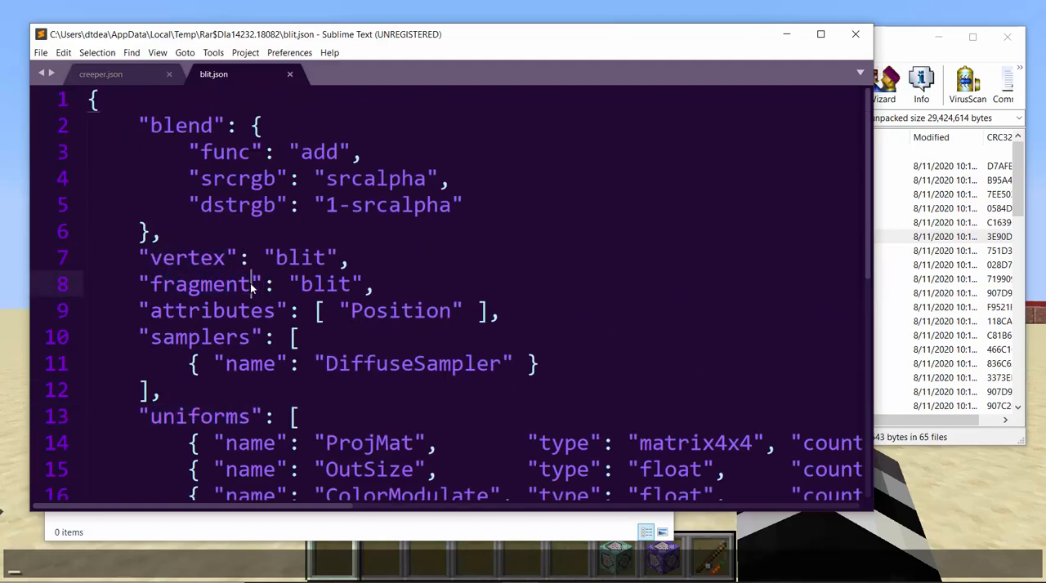
mouse_move(253, 284)
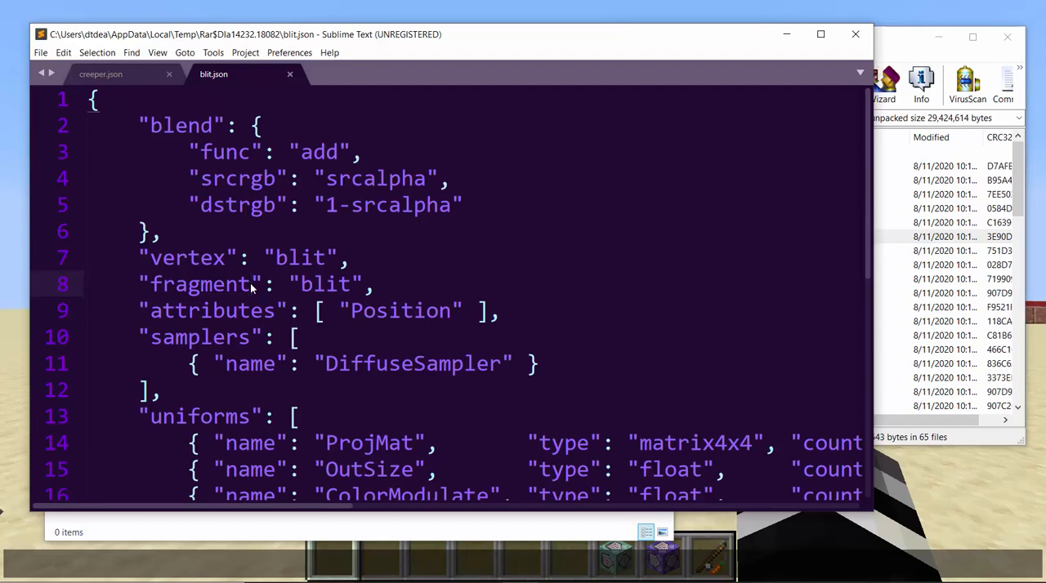
left_click(147, 257)
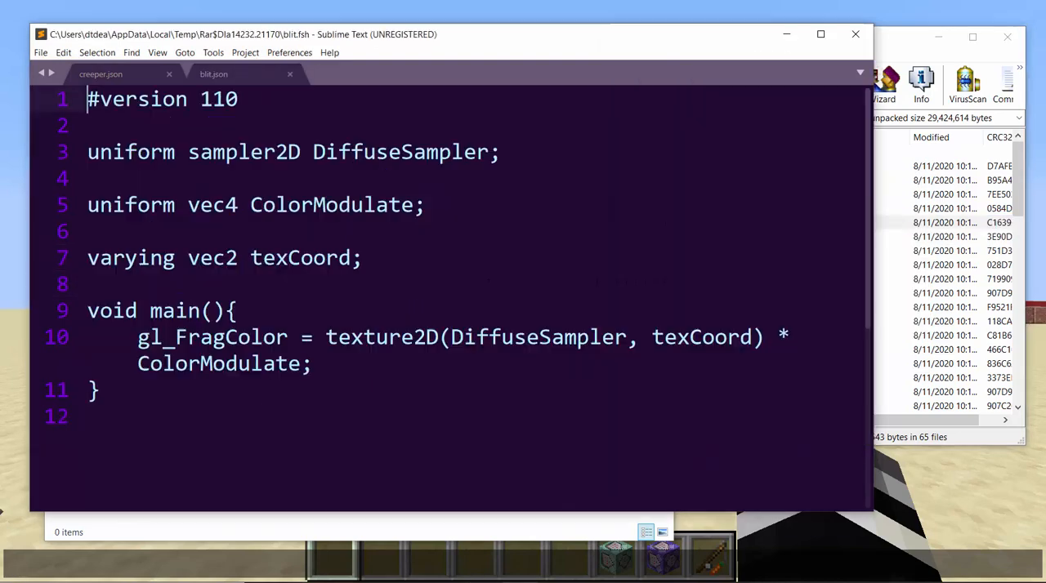
Pin the blit.fsh tab and highlight texCoord and ColorModulate in its texture lookup
left_click(333, 75)
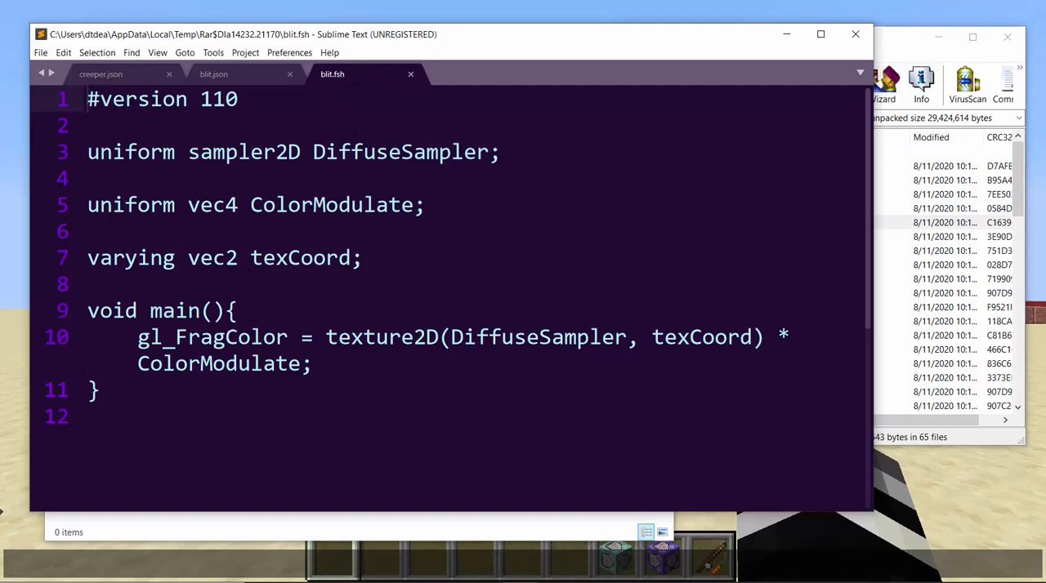
left_click(311, 363)
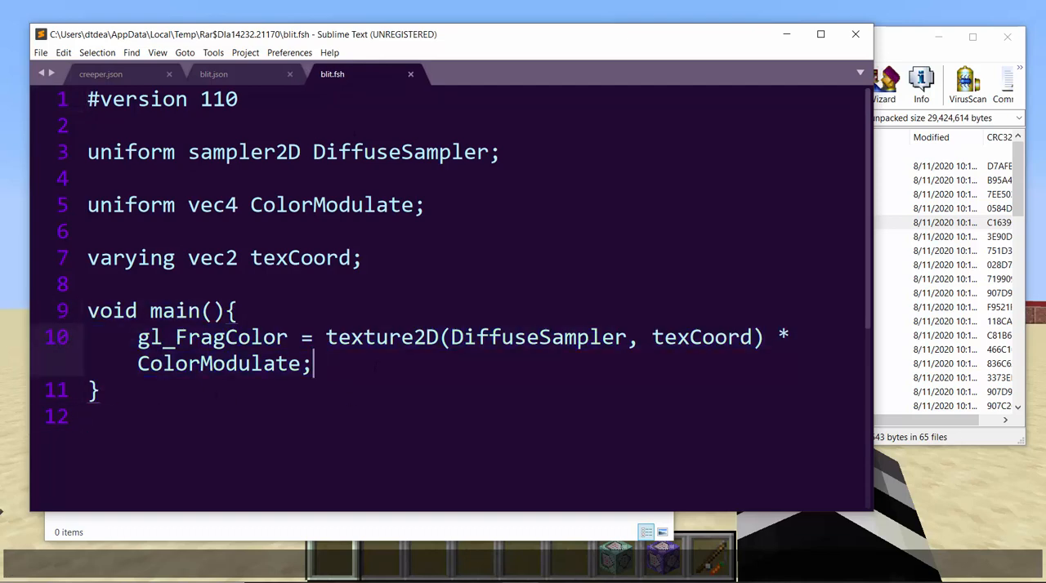
double_click(531, 337)
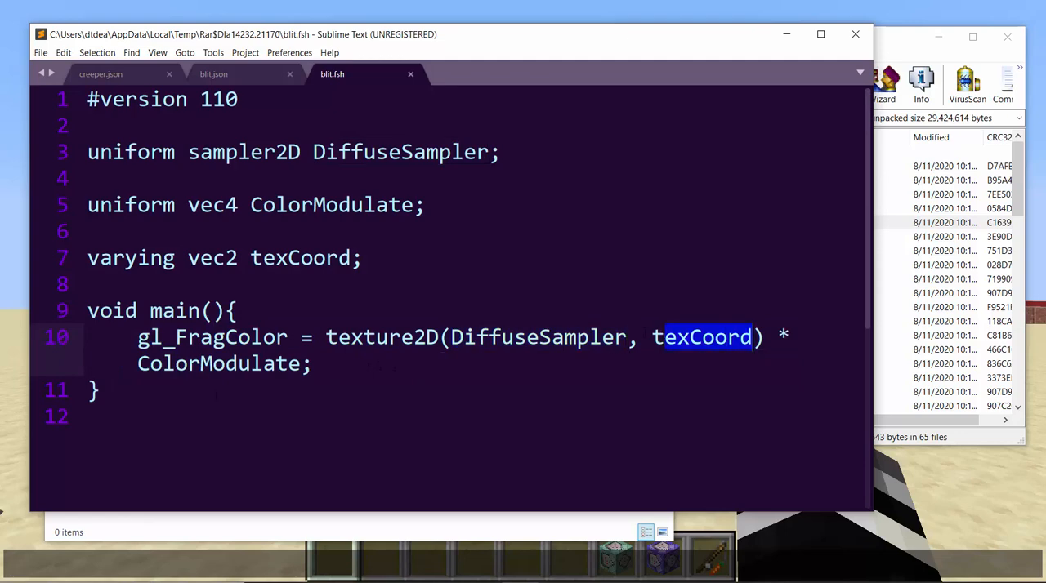
double_click(218, 364)
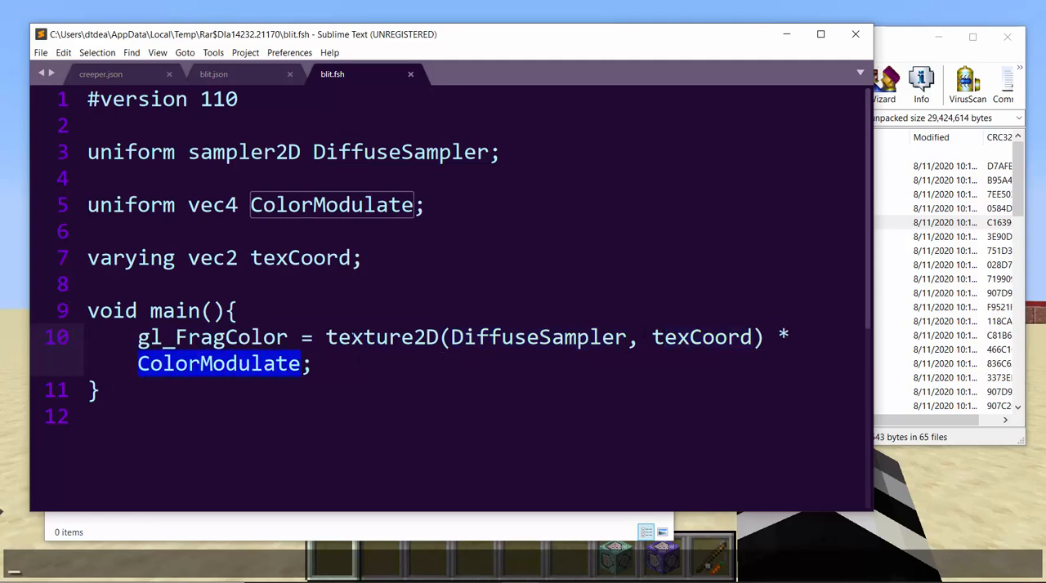
double_click(211, 337)
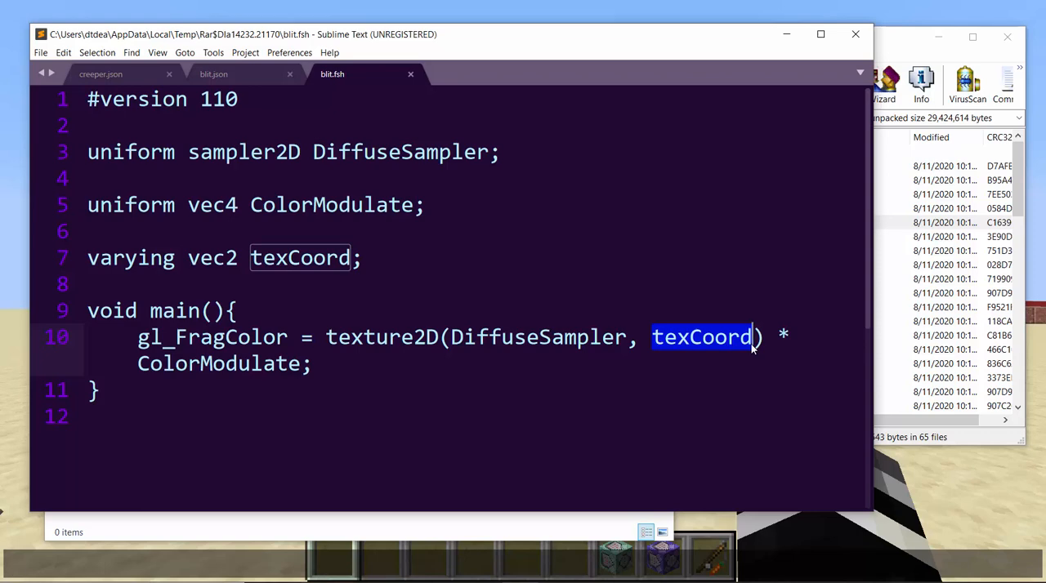
double_click(537, 337)
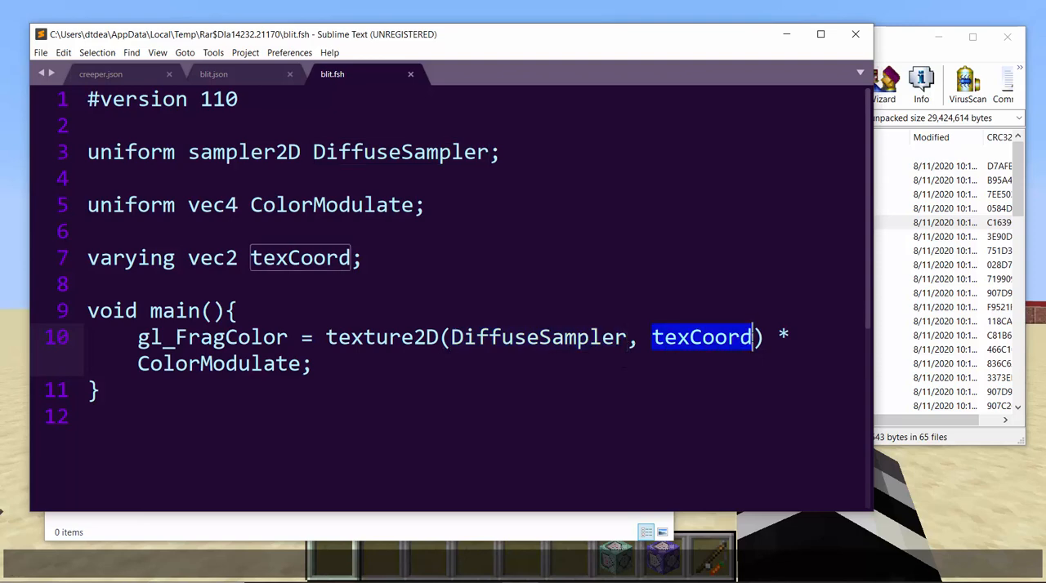
Type an 'R,G,B,A' note in blit.fsh and highlight the gl_FragColor output
double_click(537, 337)
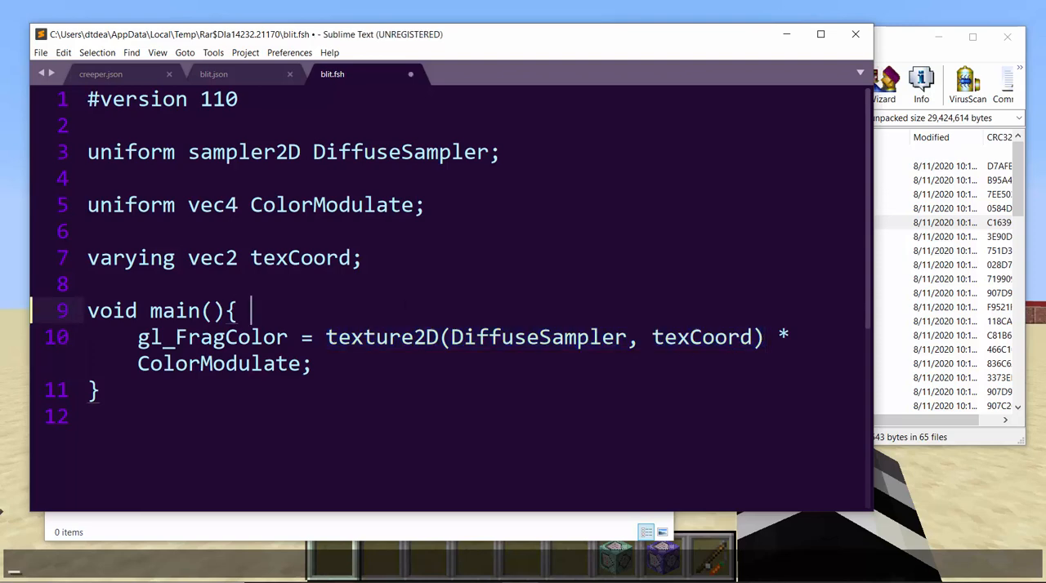
type("R,G,B")
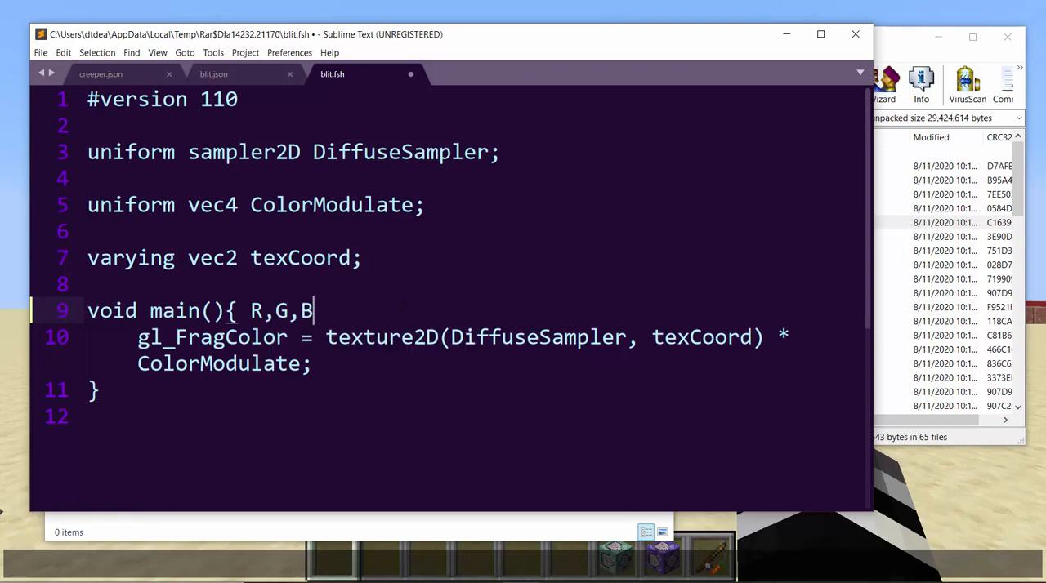
type(",A")
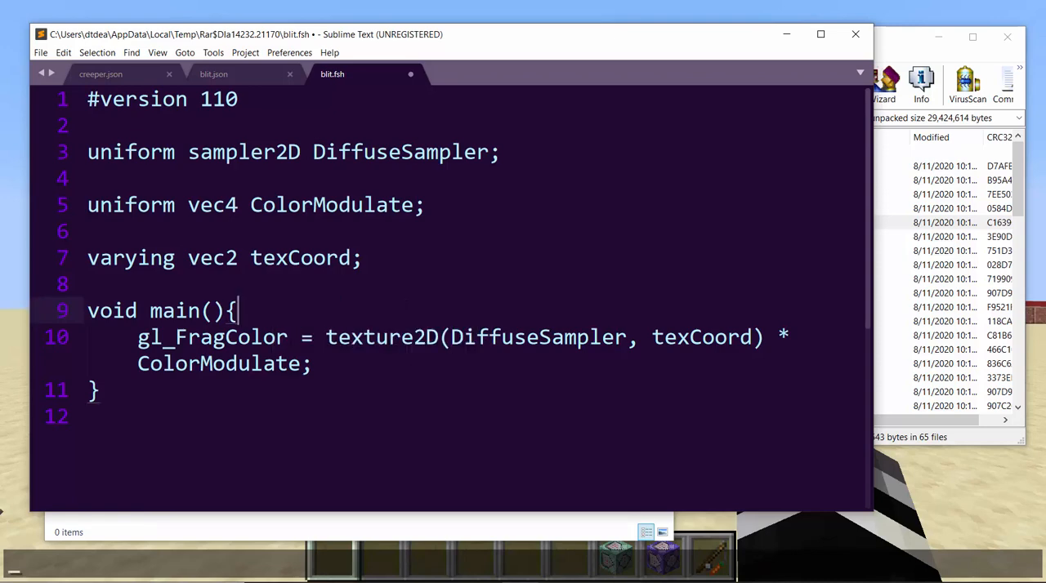
left_click(137, 337)
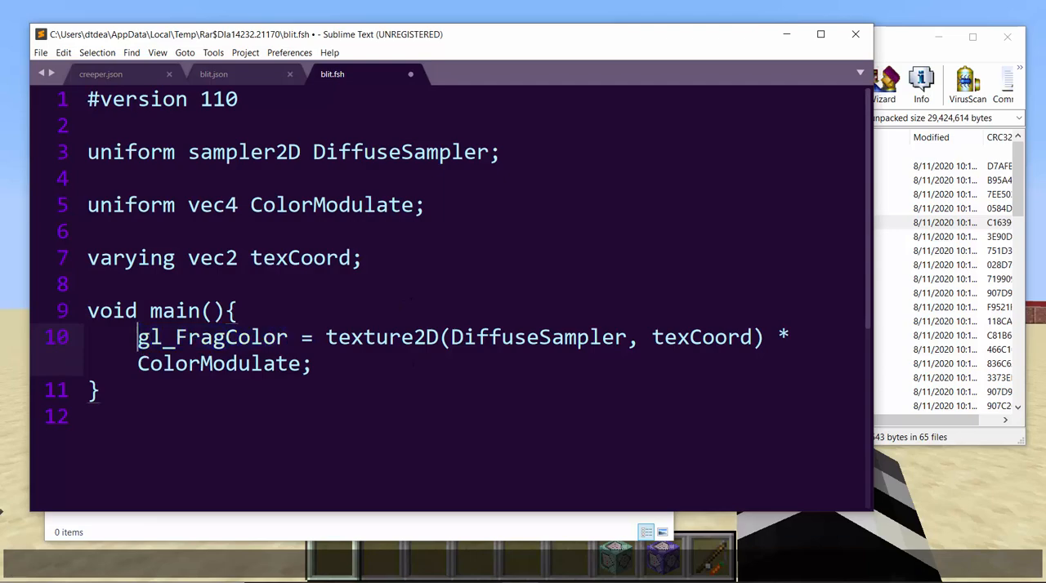
double_click(212, 337)
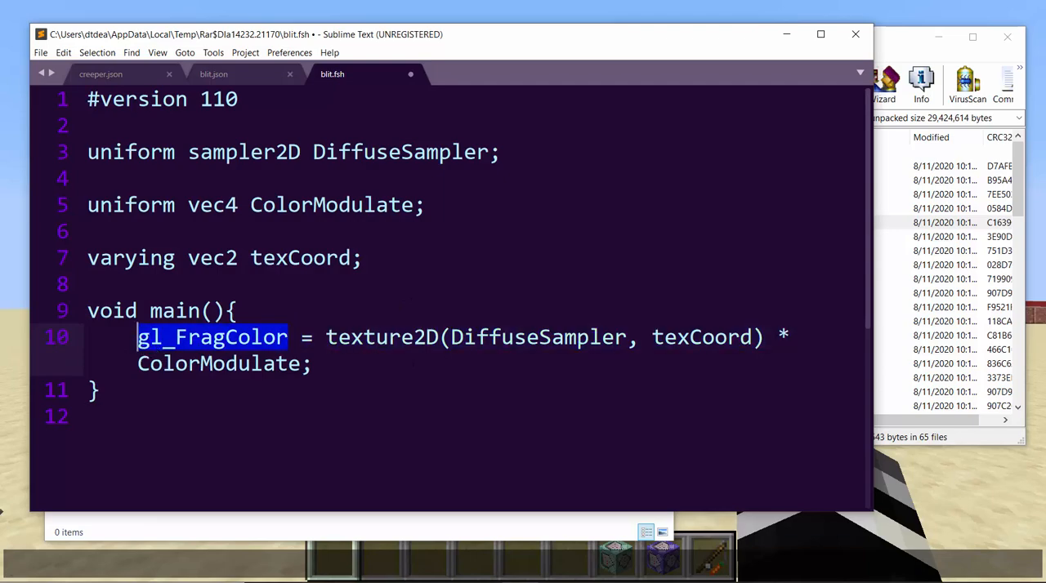
Compare blit.fsh's gl_FragColor line with blit.json's fragment entry, then return to Minecraft
left_click(214, 73)
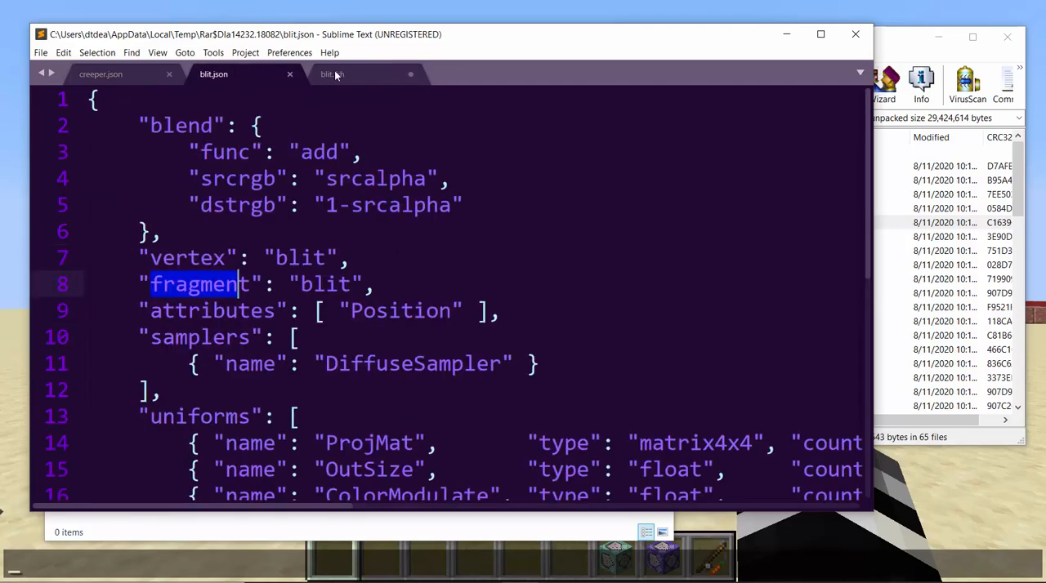
left_click(333, 74)
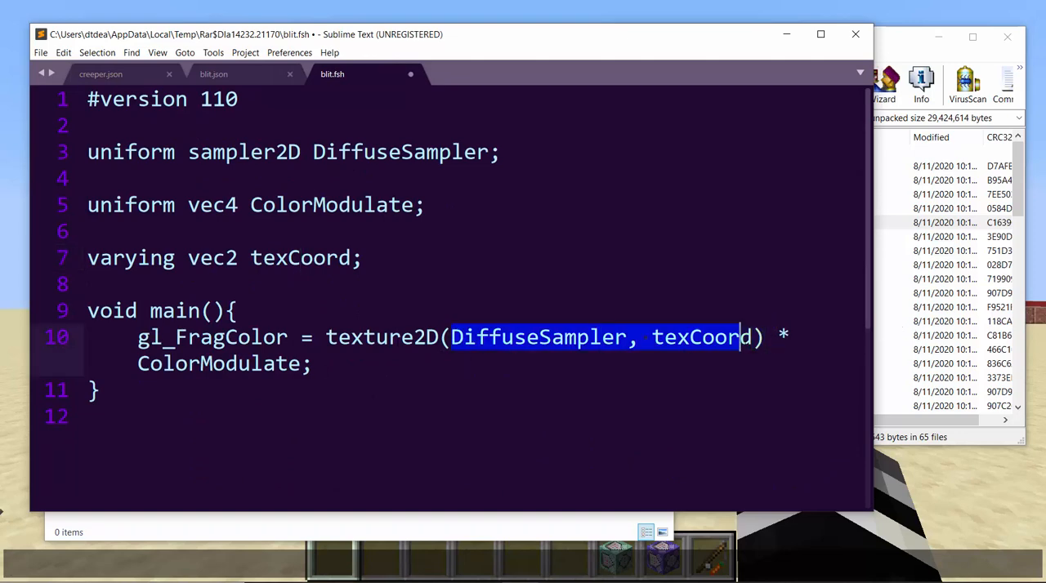
double_click(211, 336)
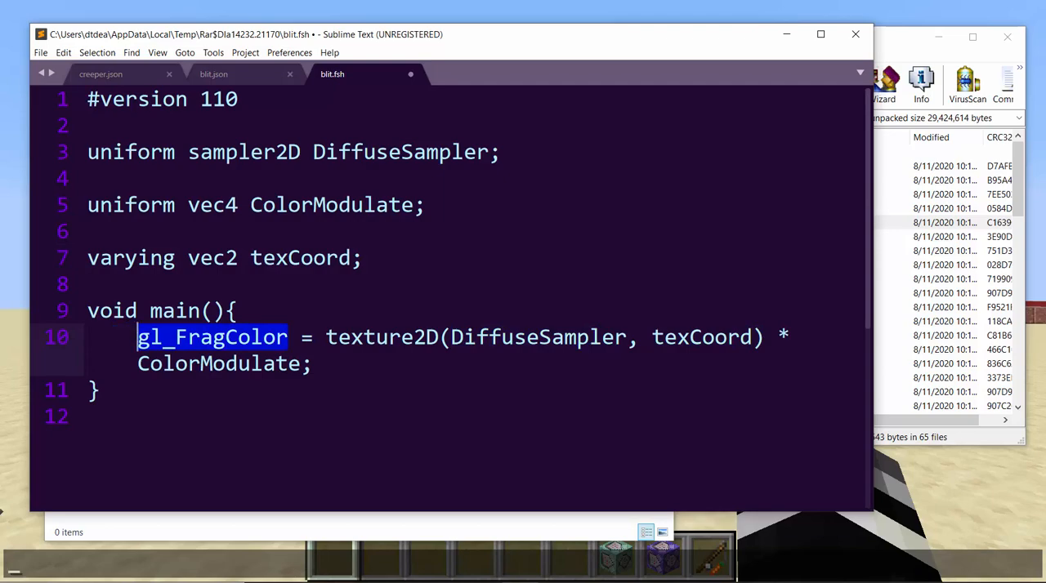
left_click(214, 74)
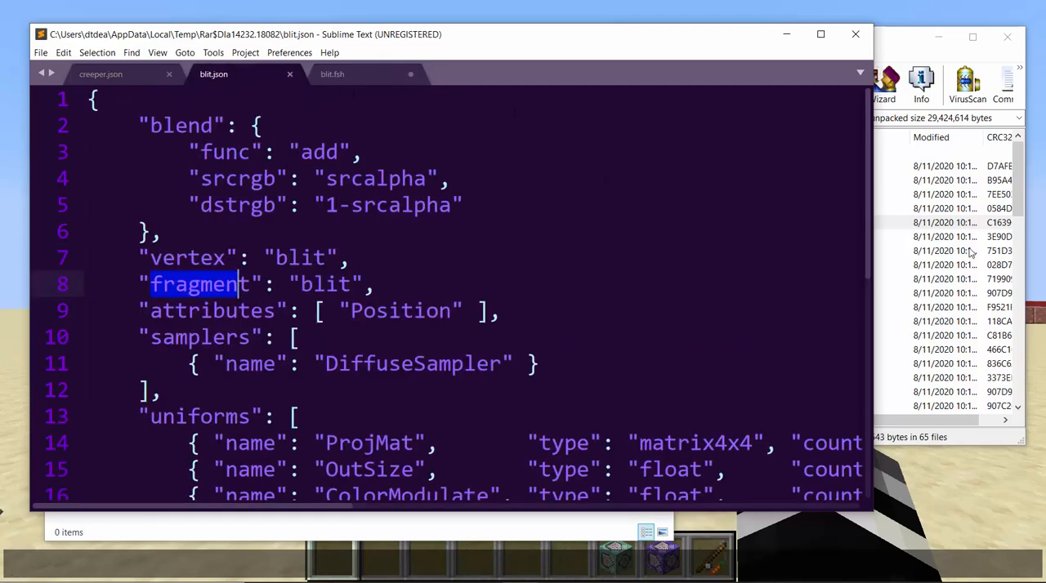
left_click(452, 73)
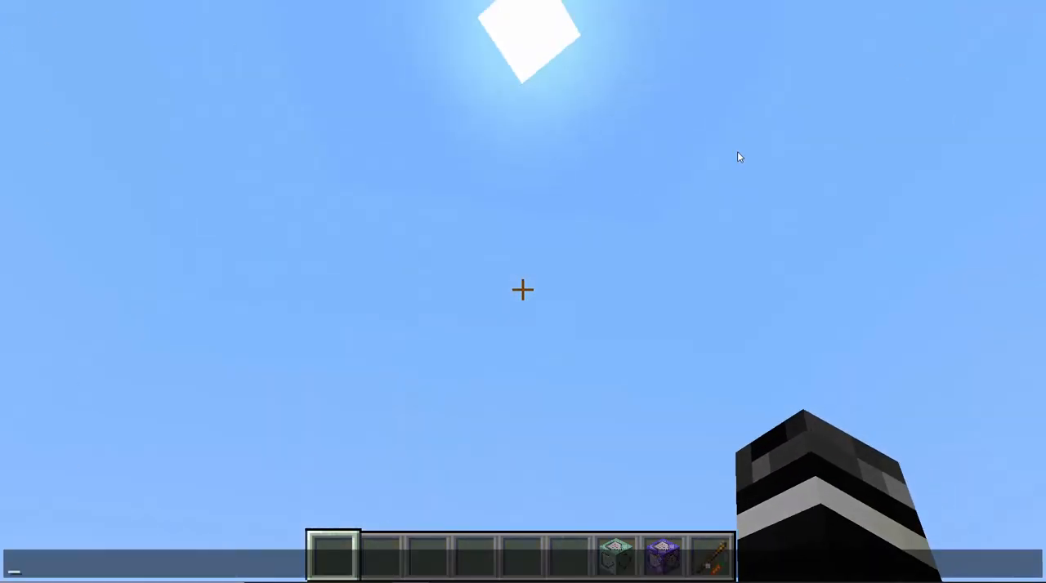
mouse_move(522, 290)
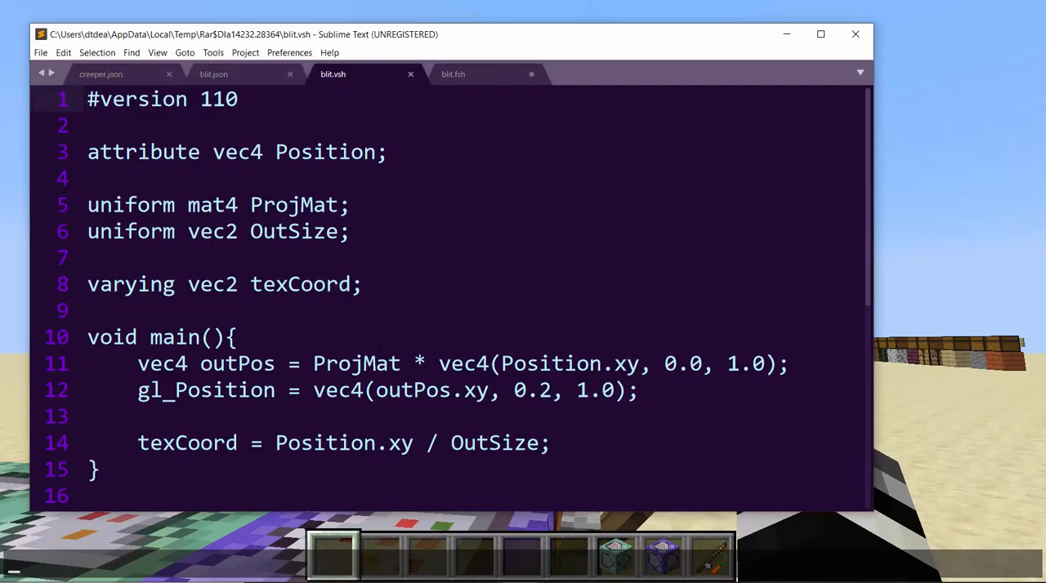
Leave Minecraft, view the original blit.fsh and blit.vsh in Sublime Text, and close their tabs
left_click_drag(137, 364, 550, 442)
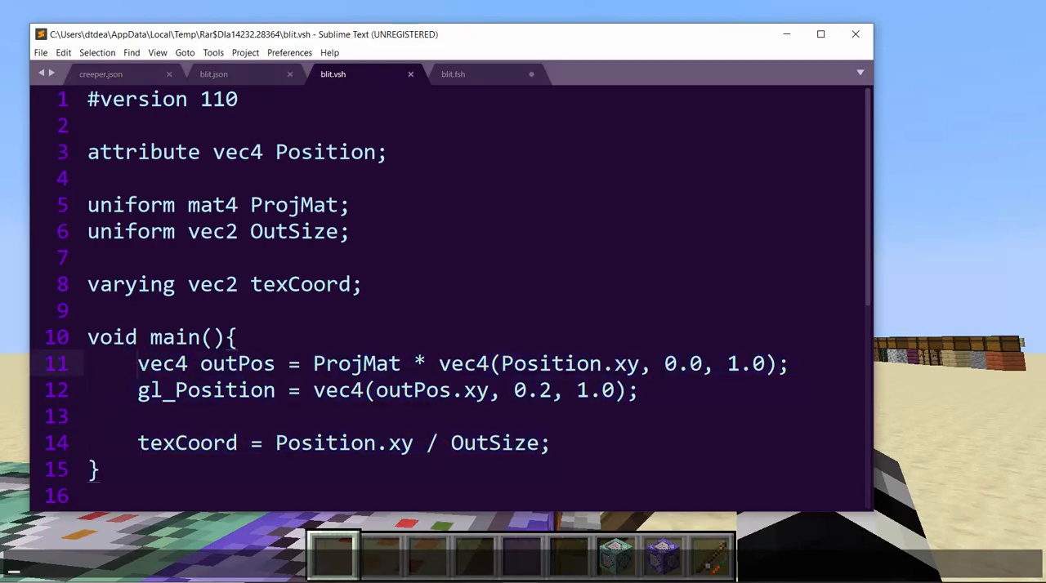
left_click(138, 363)
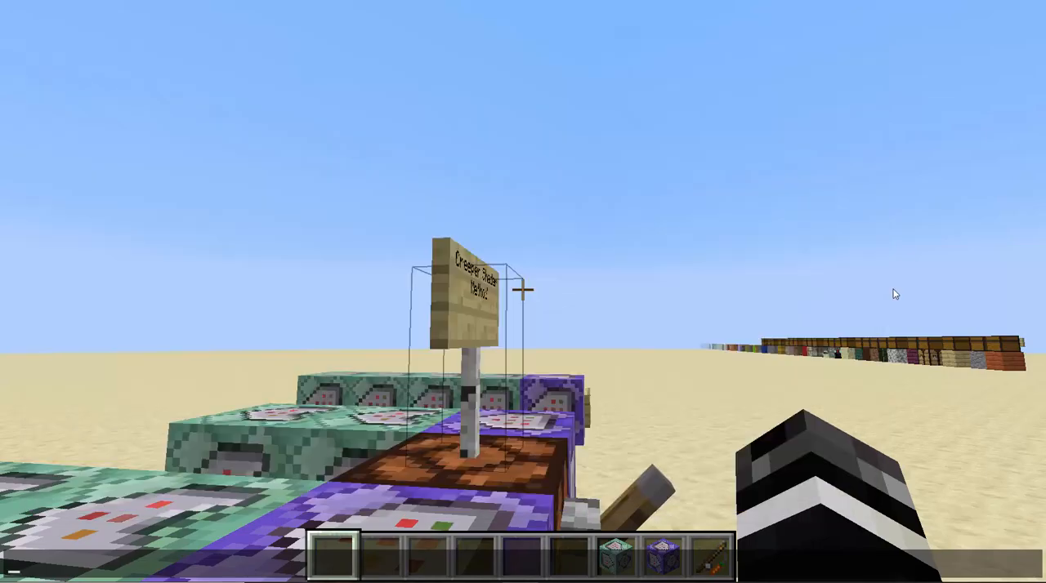
key("e")
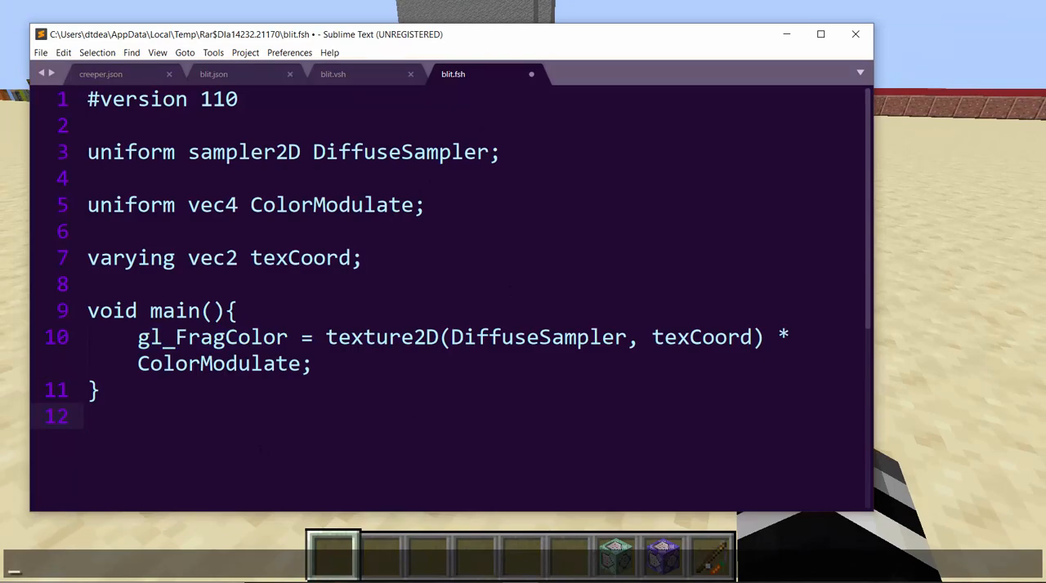
left_click(333, 74)
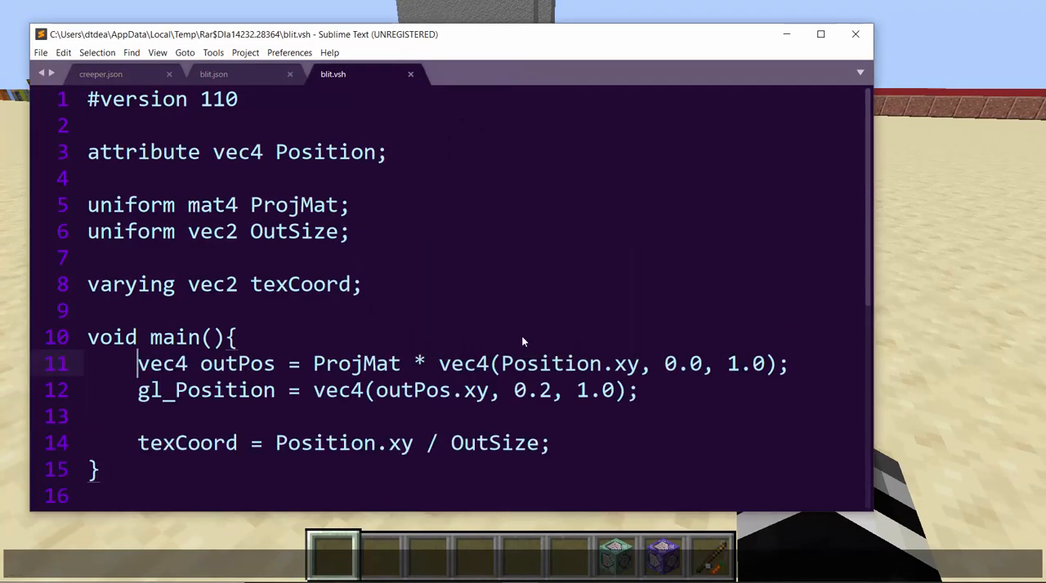
left_click(213, 73)
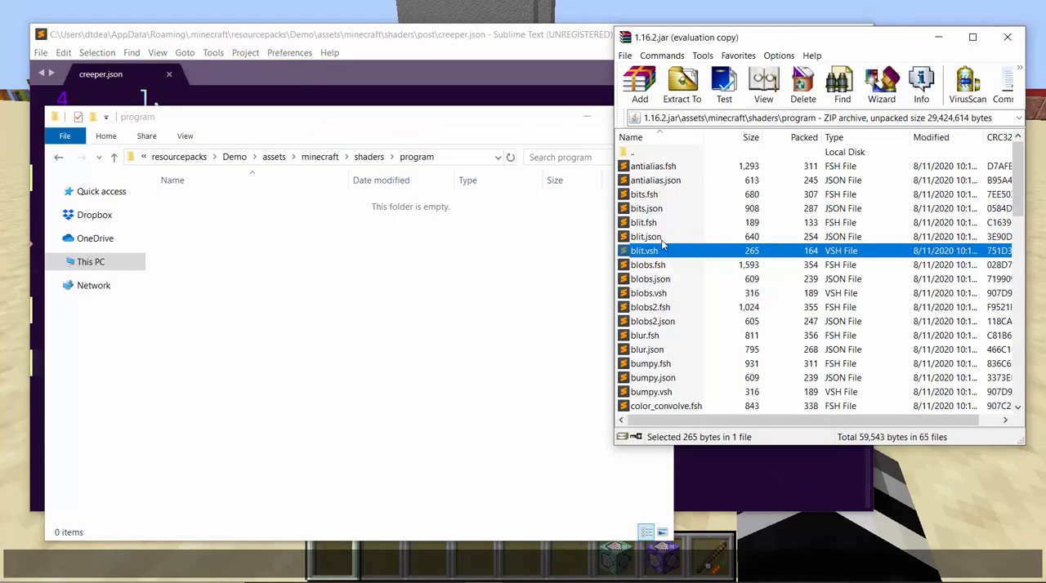
mouse_move(650, 241)
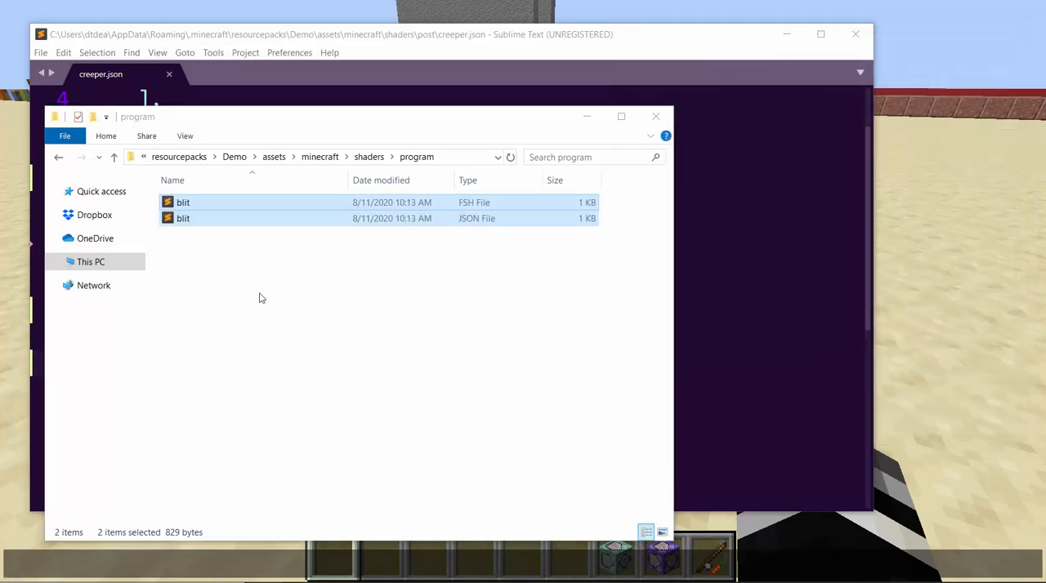
Open the copied blit.fsh and blit.json, and type 'zoom' as blit.json's fragment value
double_click(183, 218)
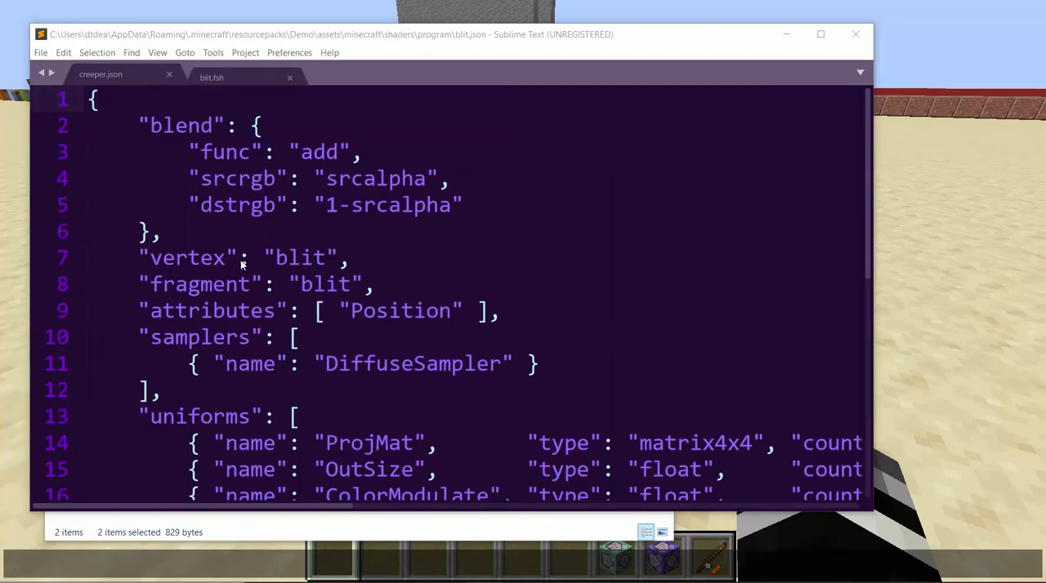
left_click(334, 73)
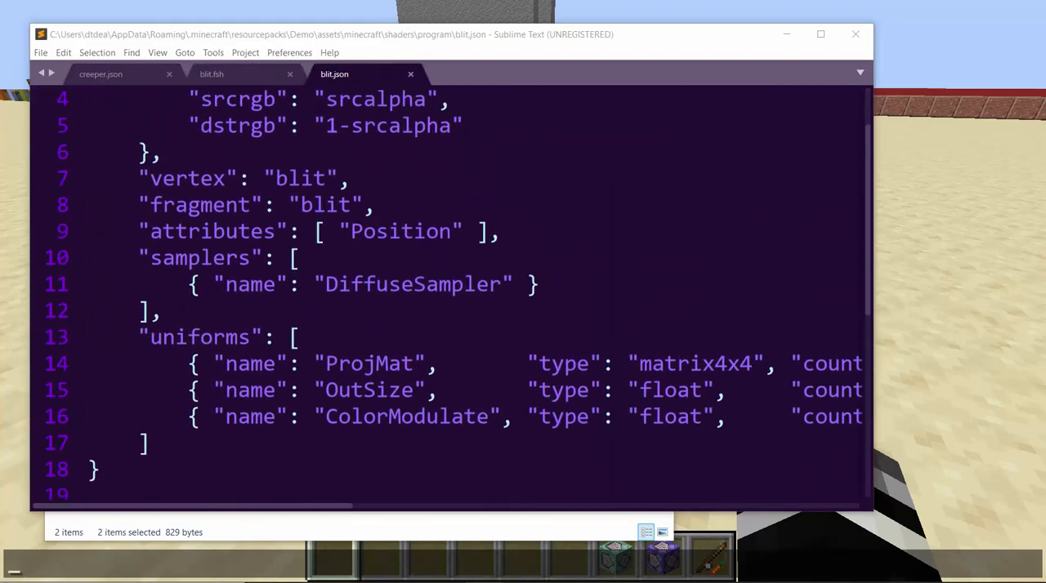
scroll("up", 3)
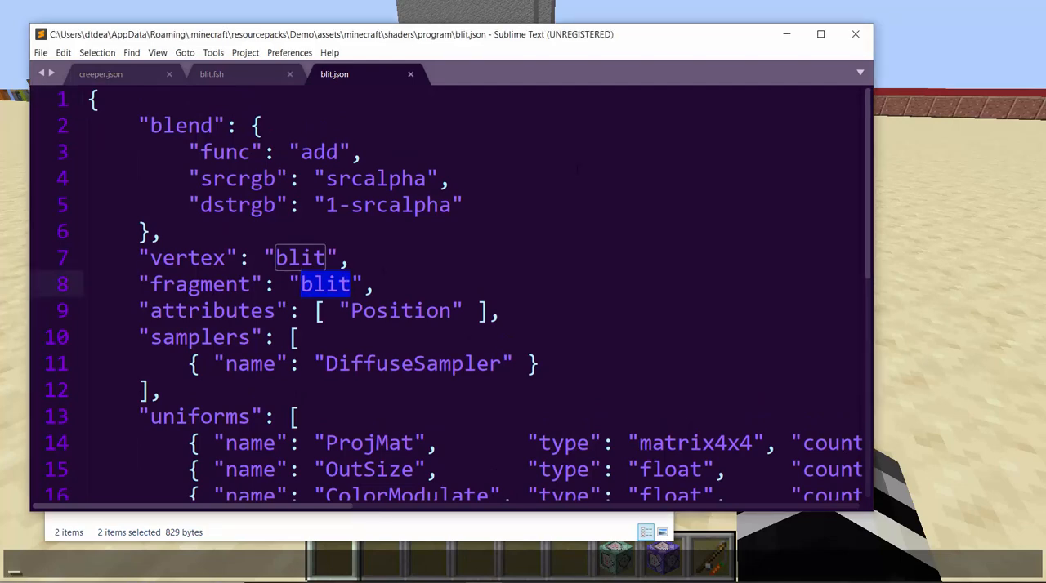
type("zoom")
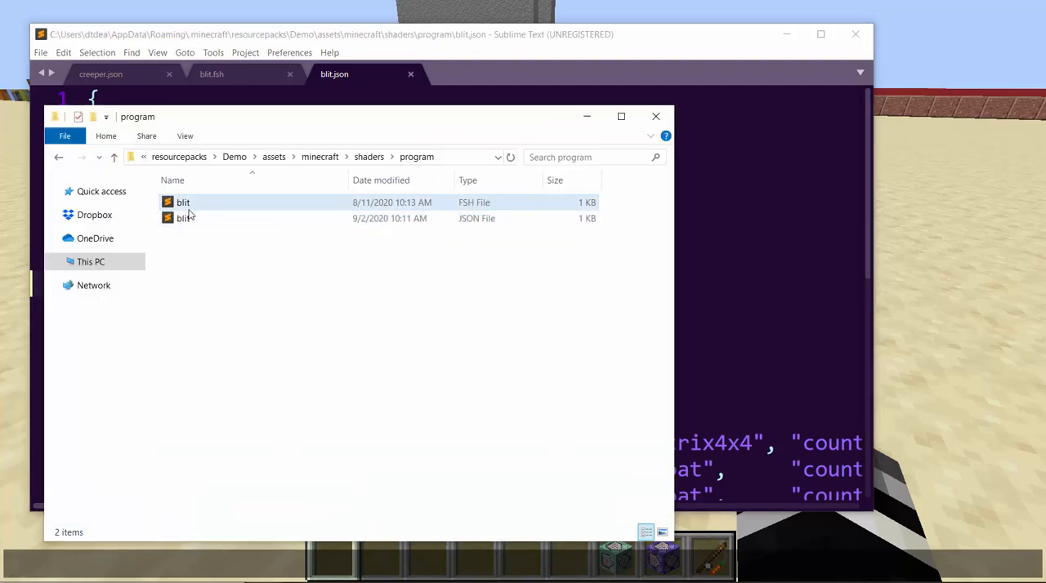
Rename blit.fsh to zoom.fsh, check blit.json names zoom, and close blit.fsh without saving
right_click(183, 202)
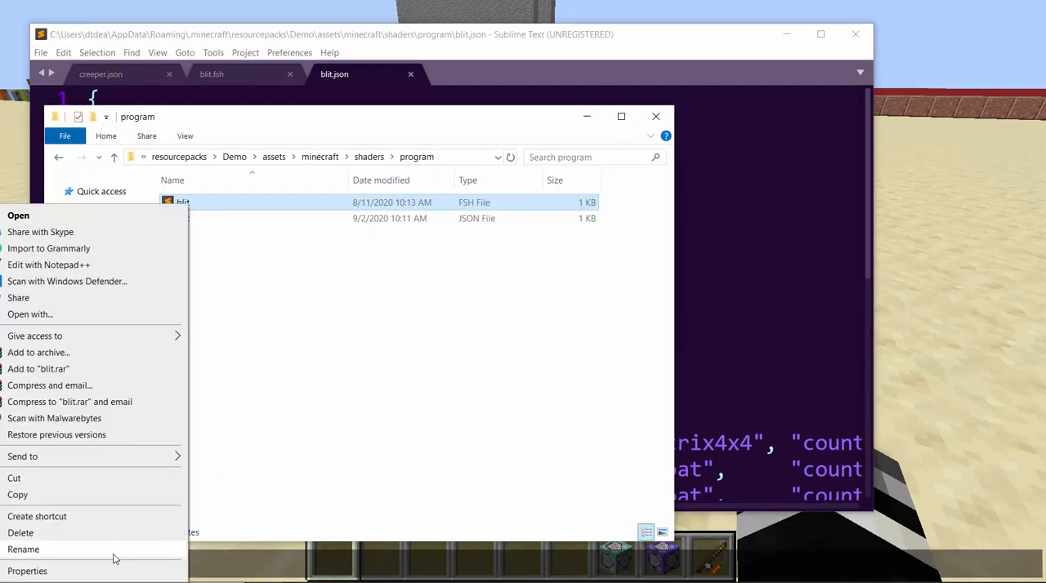
left_click(23, 549)
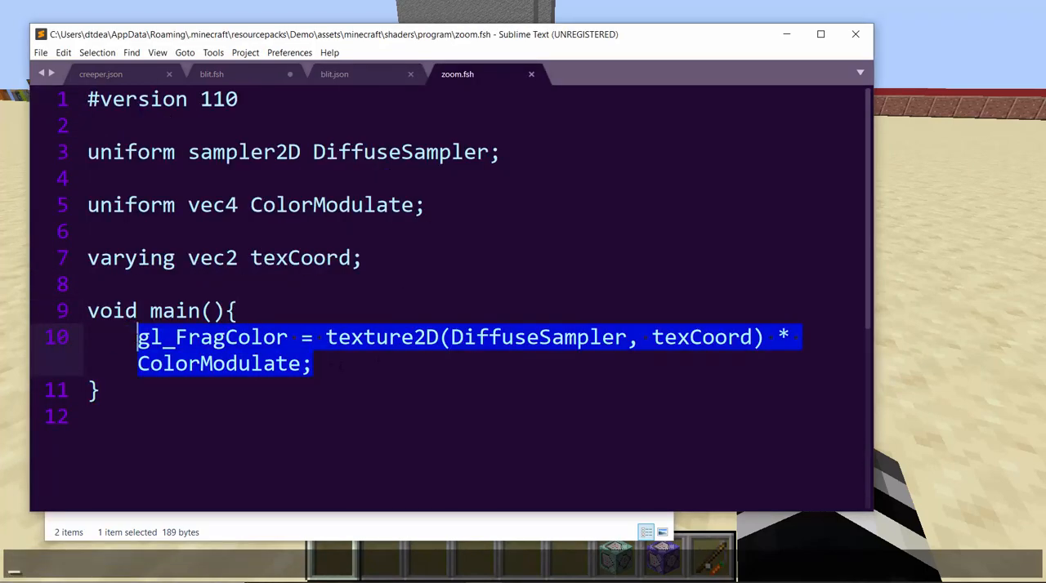
left_click(334, 74)
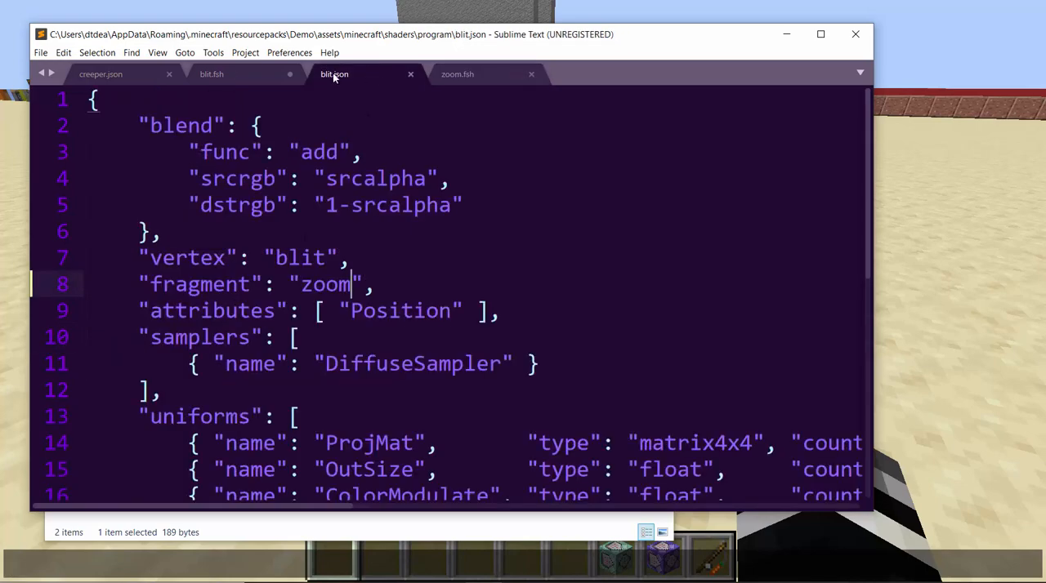
left_click(211, 73)
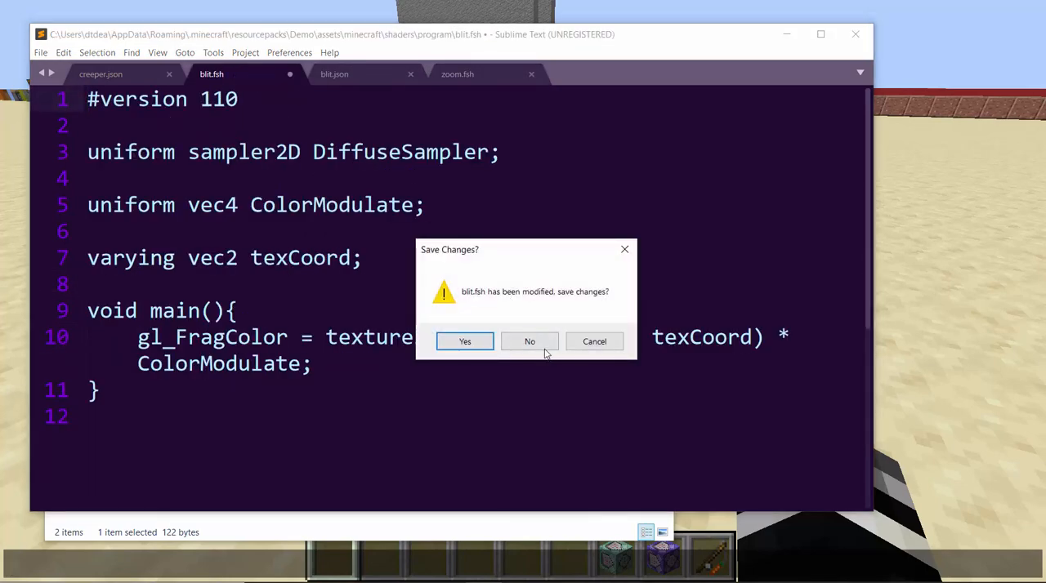
left_click(530, 342)
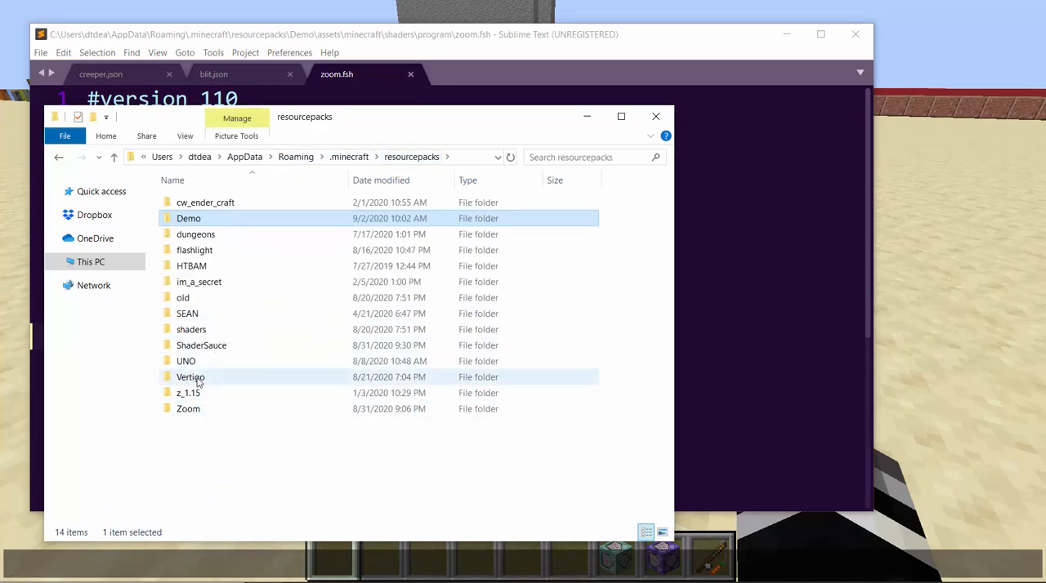
mouse_move(191, 377)
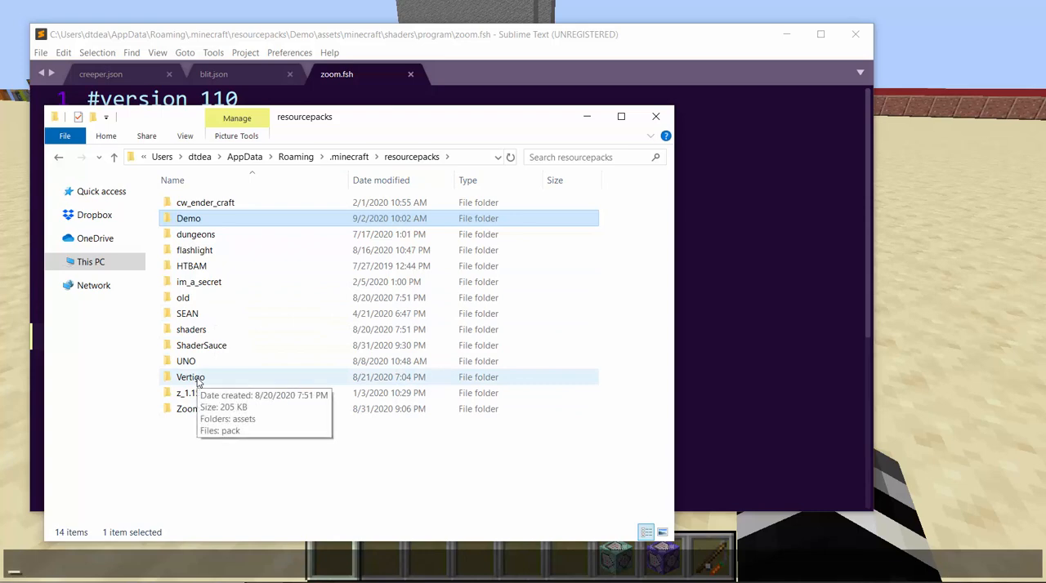
Select the Zoom pack folder in .minecraft\resourcepacks
left_click(188, 409)
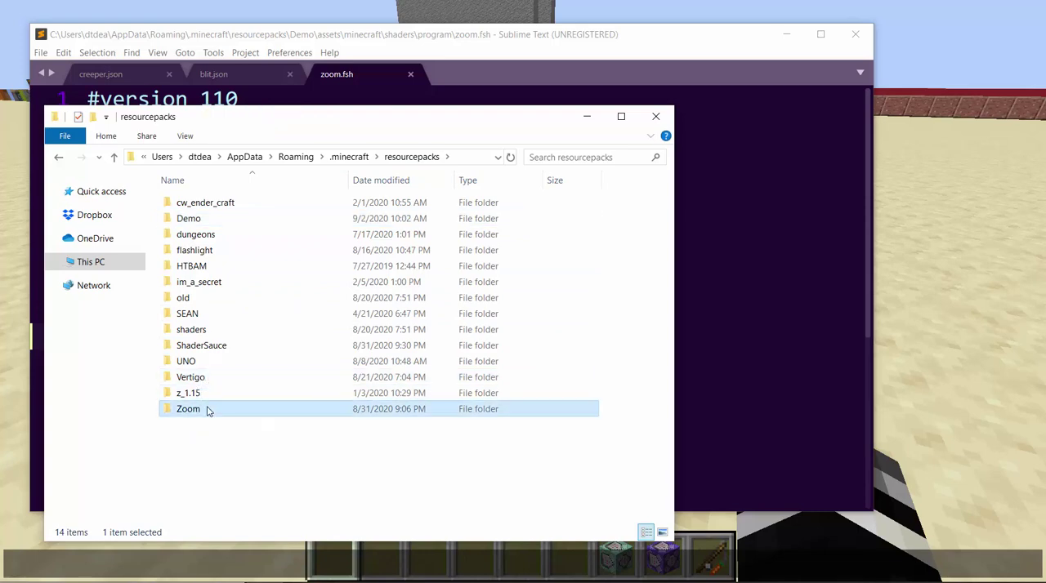
Open the Zoom pack's shaders program folder and its zoom.fsh in Sublime Text
double_click(188, 409)
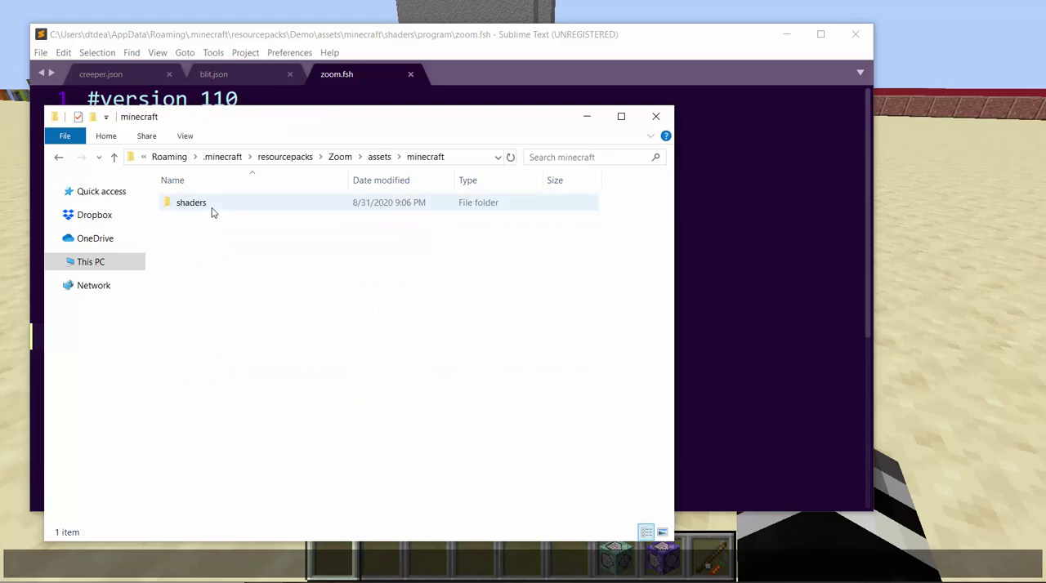
double_click(191, 201)
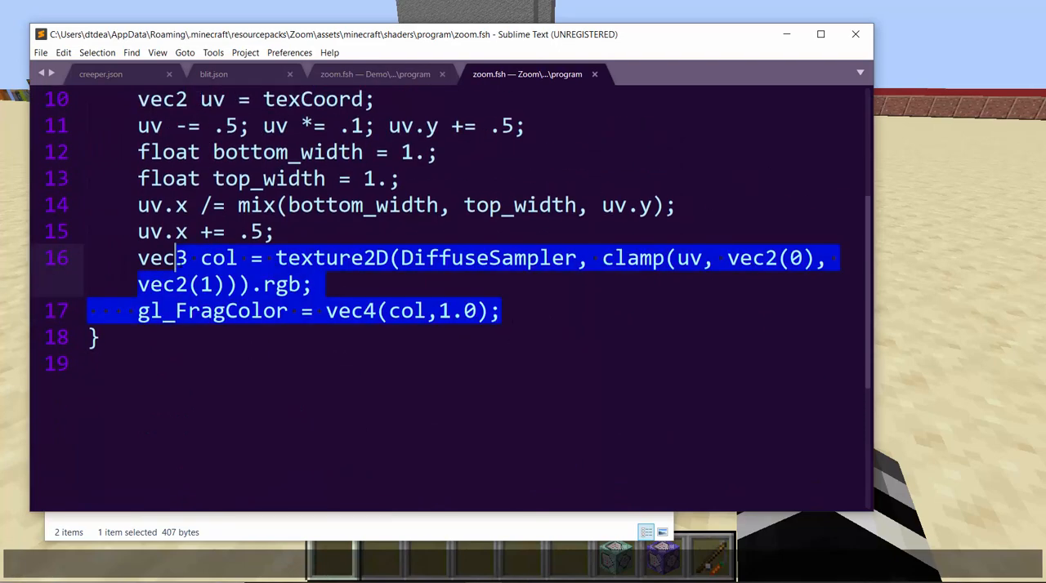
scroll("up", 3)
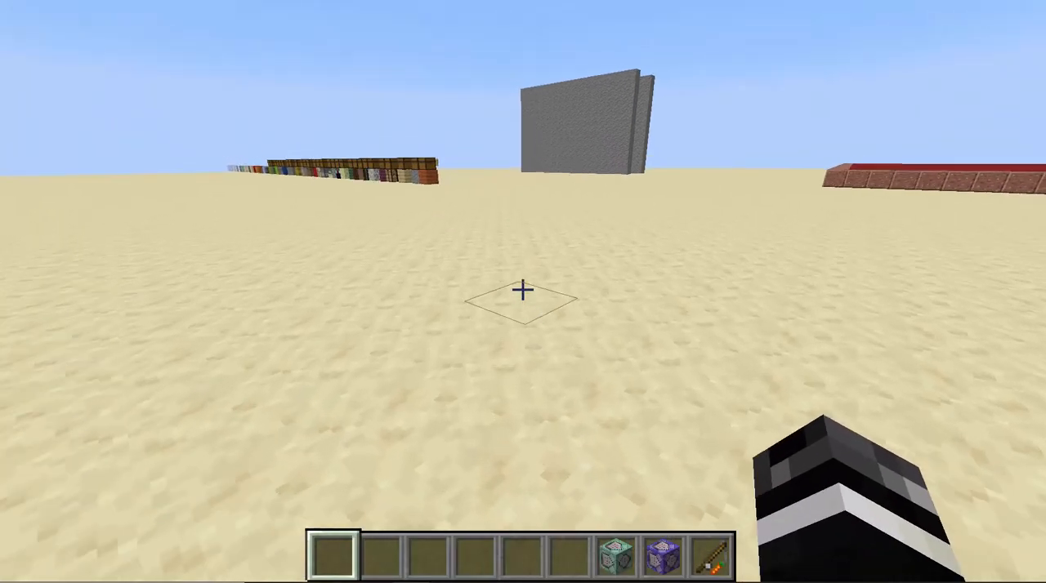
mouse_move(523, 291)
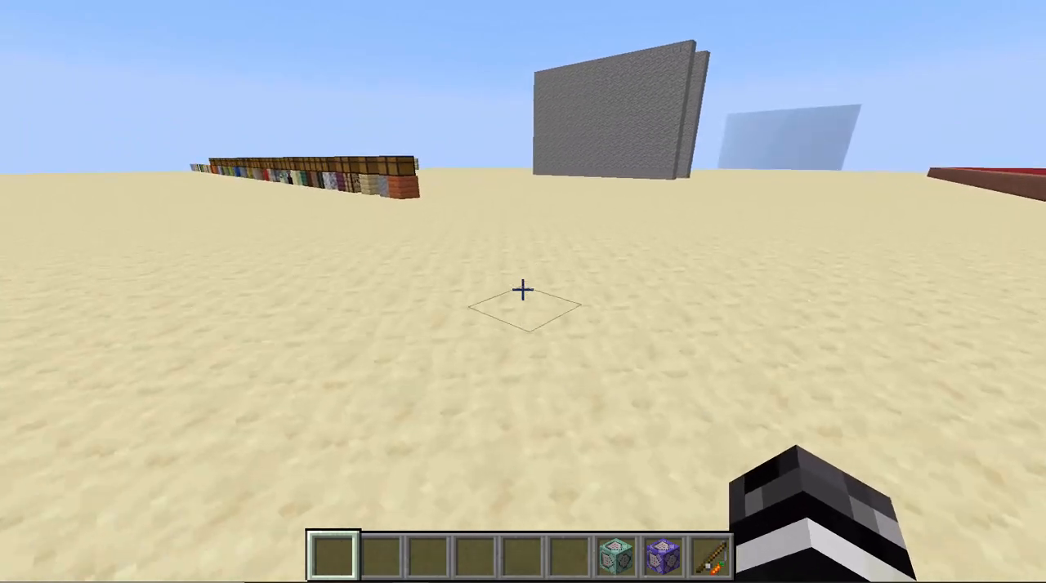
mouse_move(523, 290)
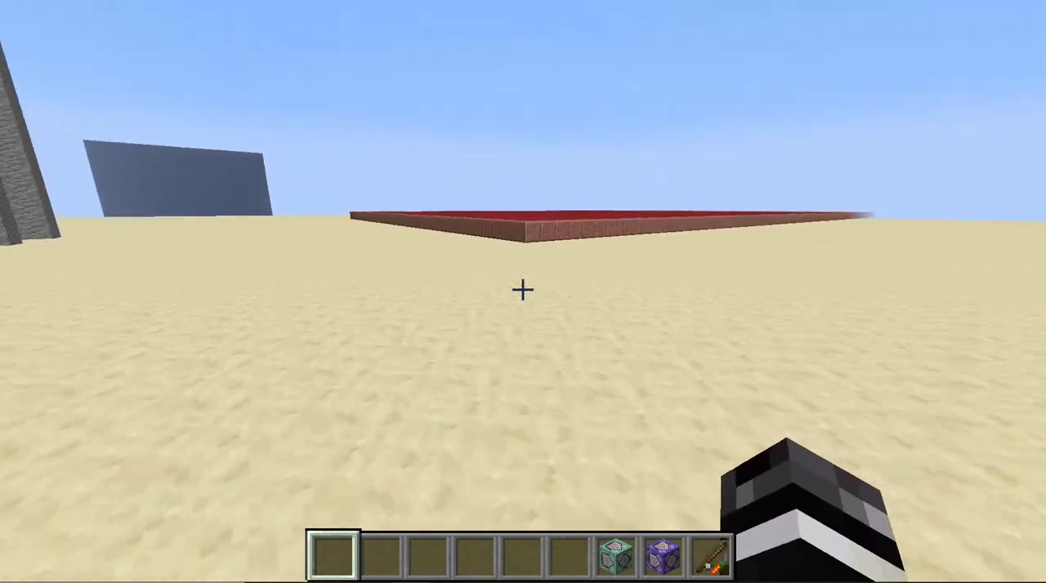
mouse_move(522, 290)
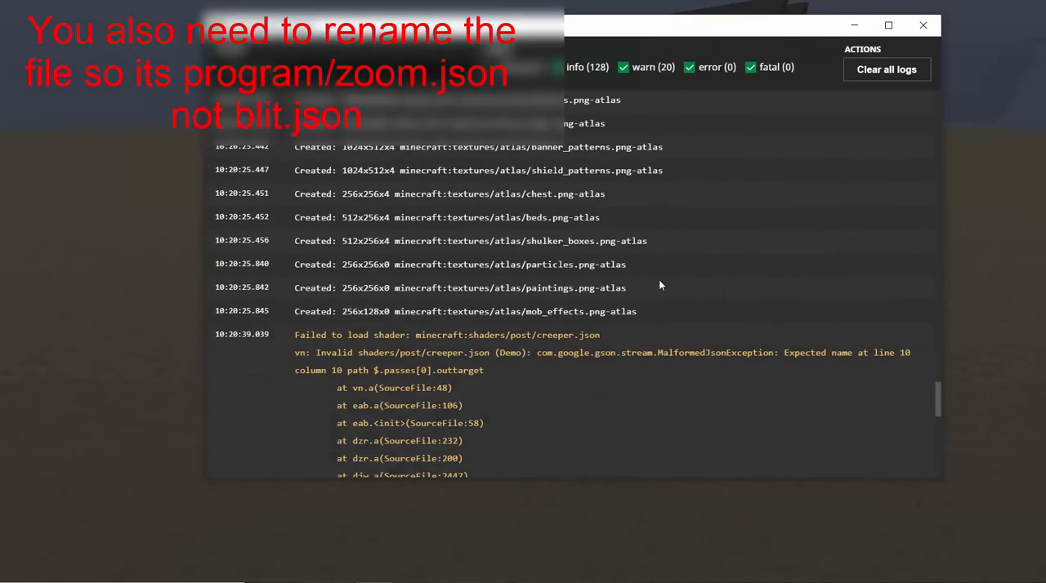
Scroll through the creeper.json MalformedJsonException in the game output, then clear all logs
scroll("down", 3)
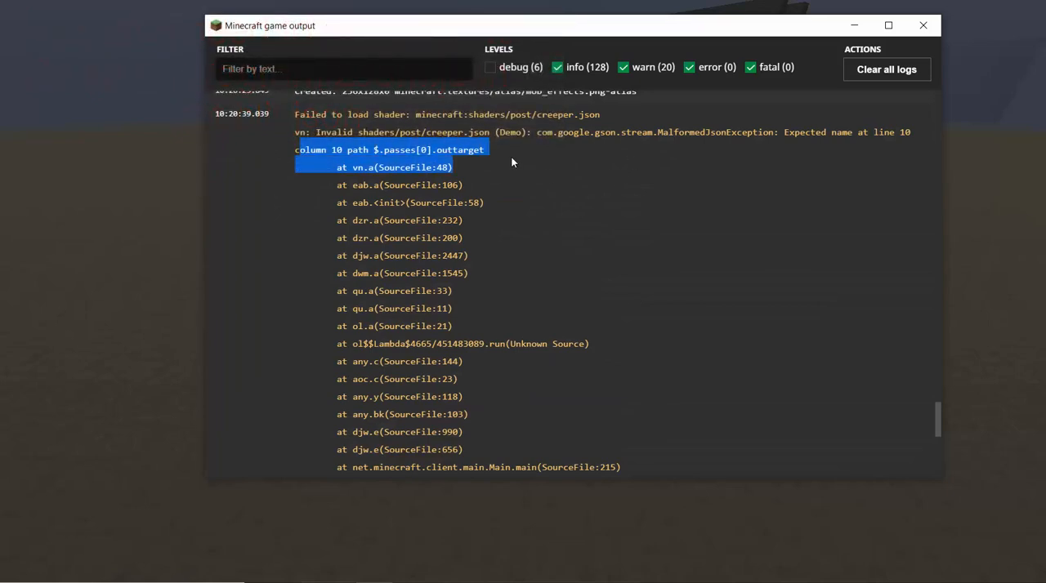
scroll("down", 3)
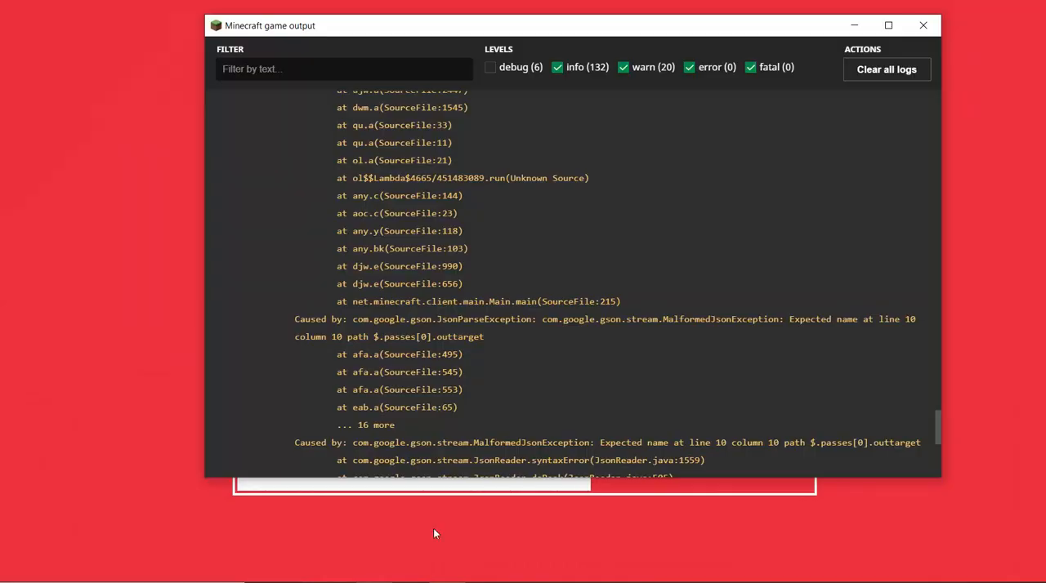
left_click(886, 69)
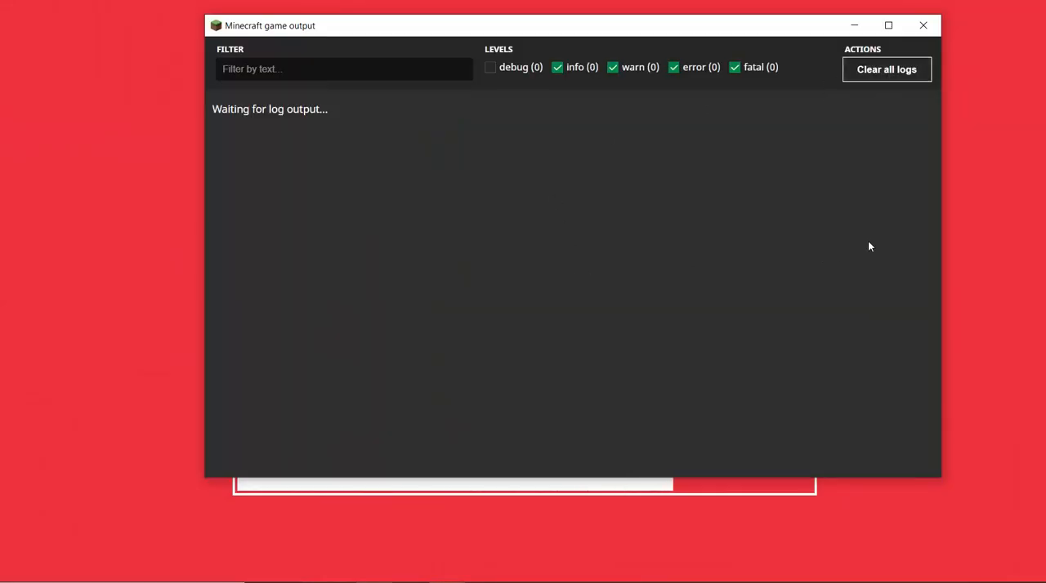
mouse_move(988, 178)
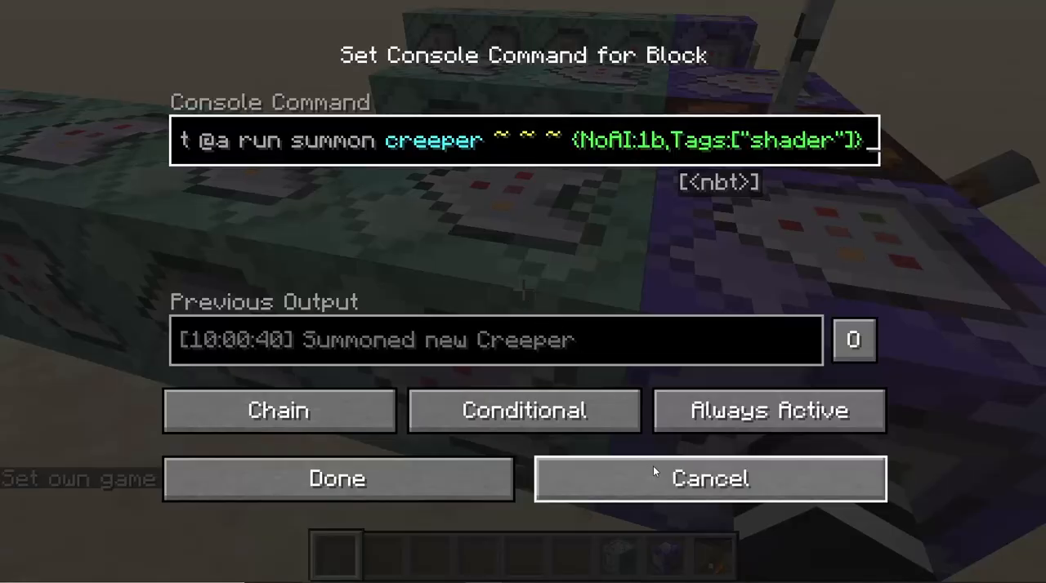
mouse_move(585, 428)
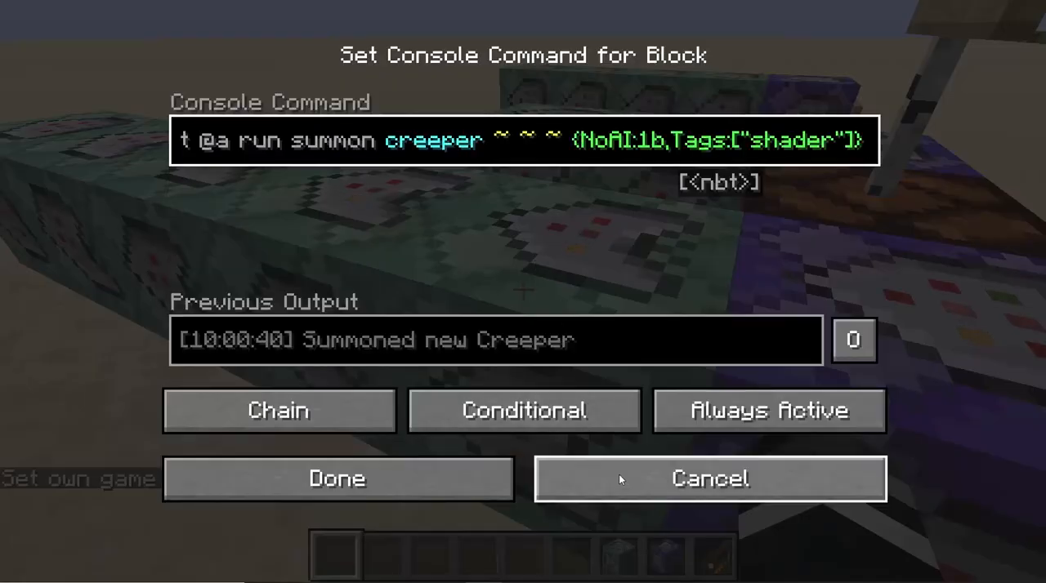
left_click(709, 478)
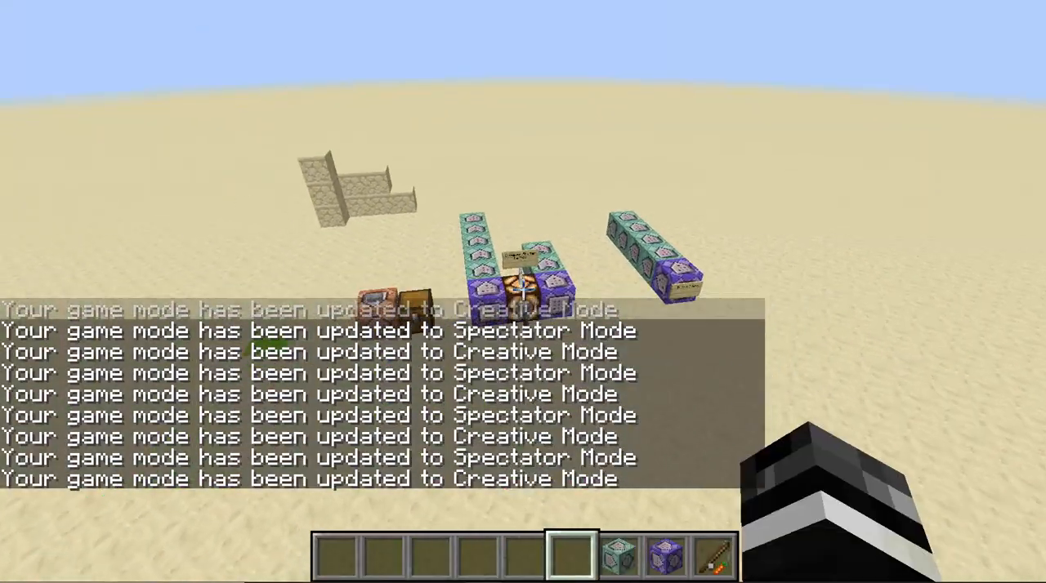
Finish the Spectator/Creative mode toggling, ending back in Creative Mode
key("Escape")
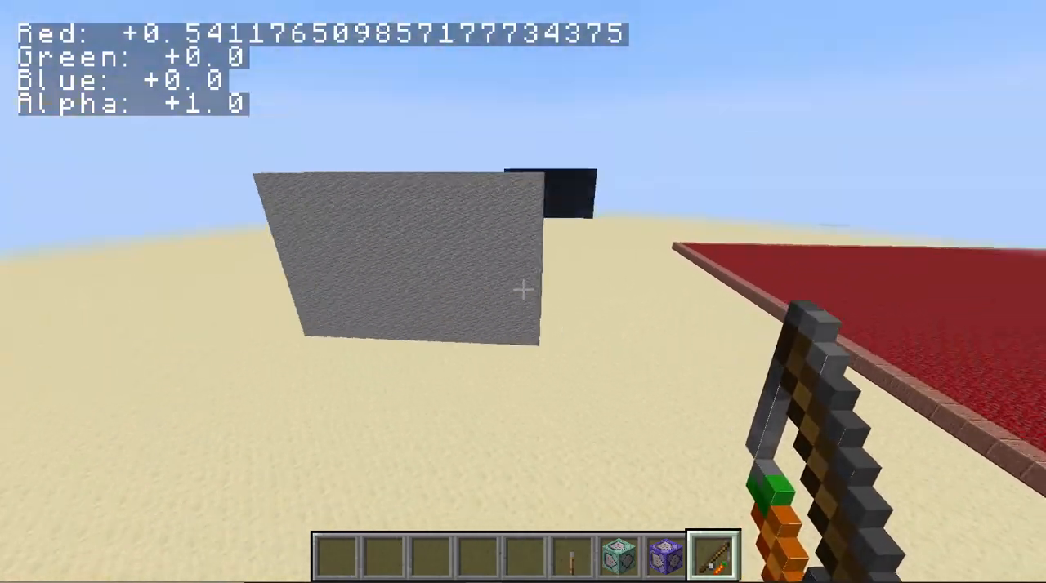
mouse_move(522, 292)
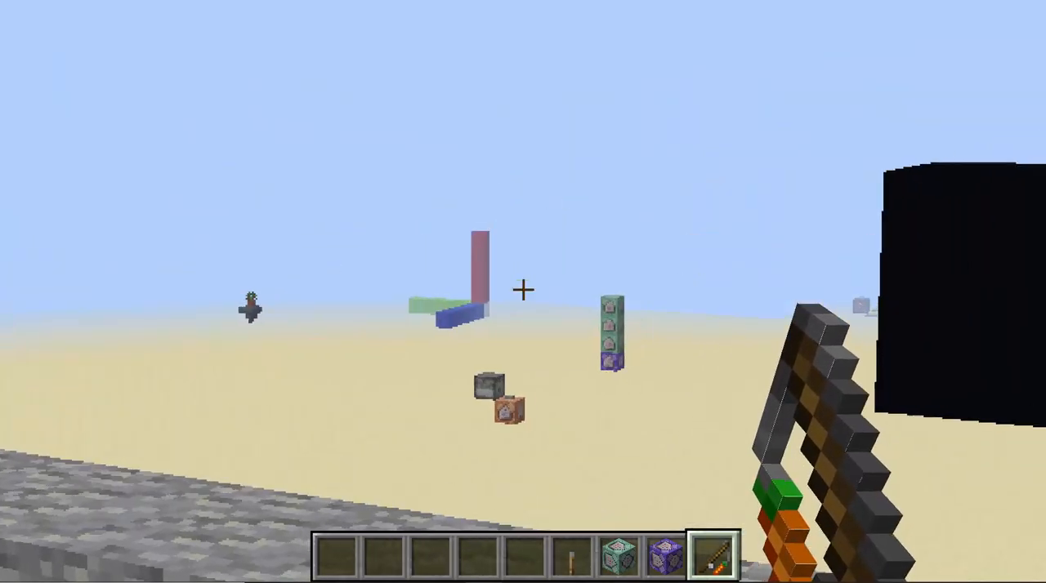
mouse_move(523, 291)
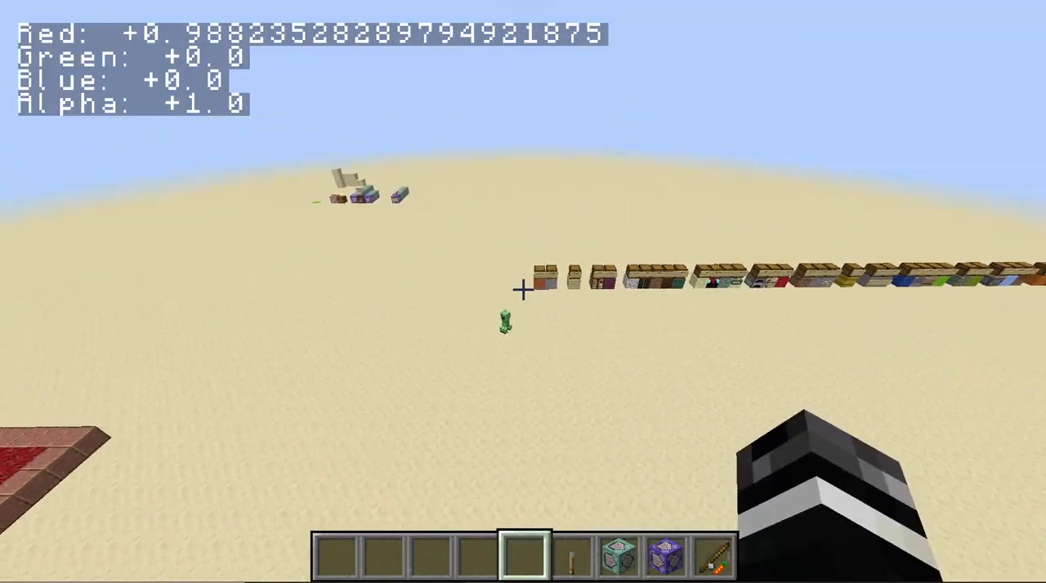
mouse_move(523, 290)
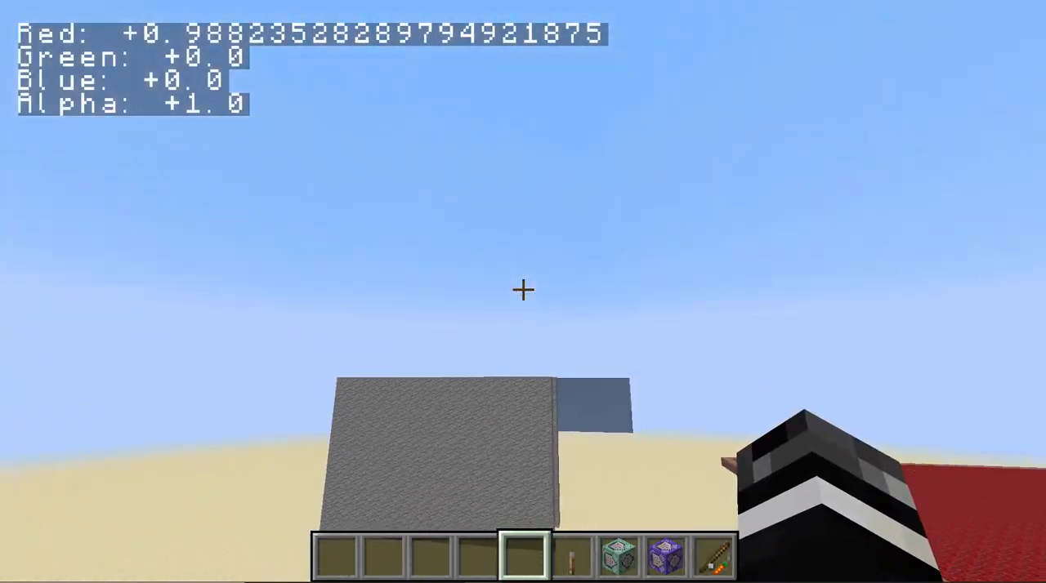
mouse_move(523, 290)
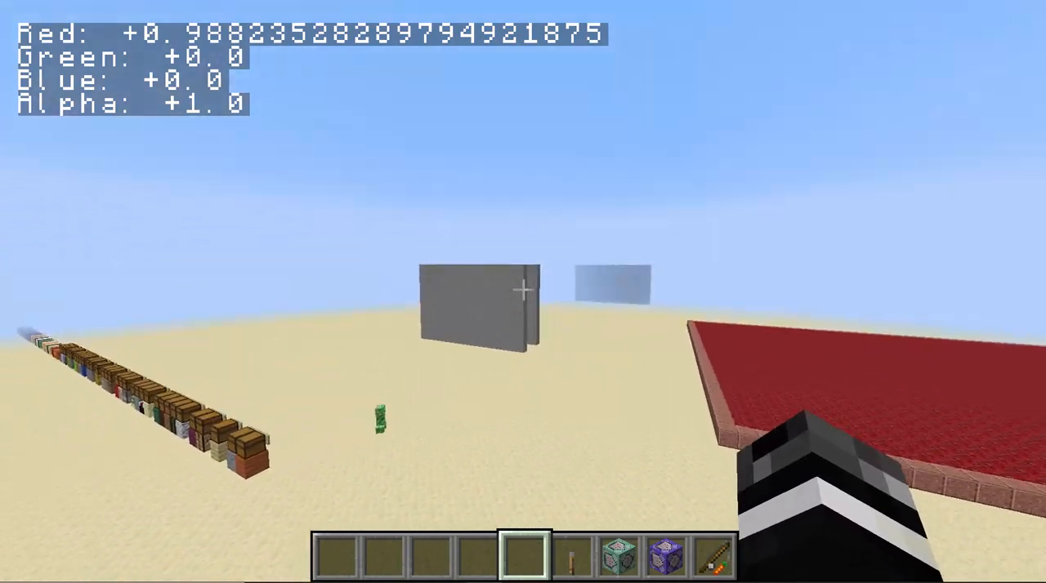
mouse_move(523, 292)
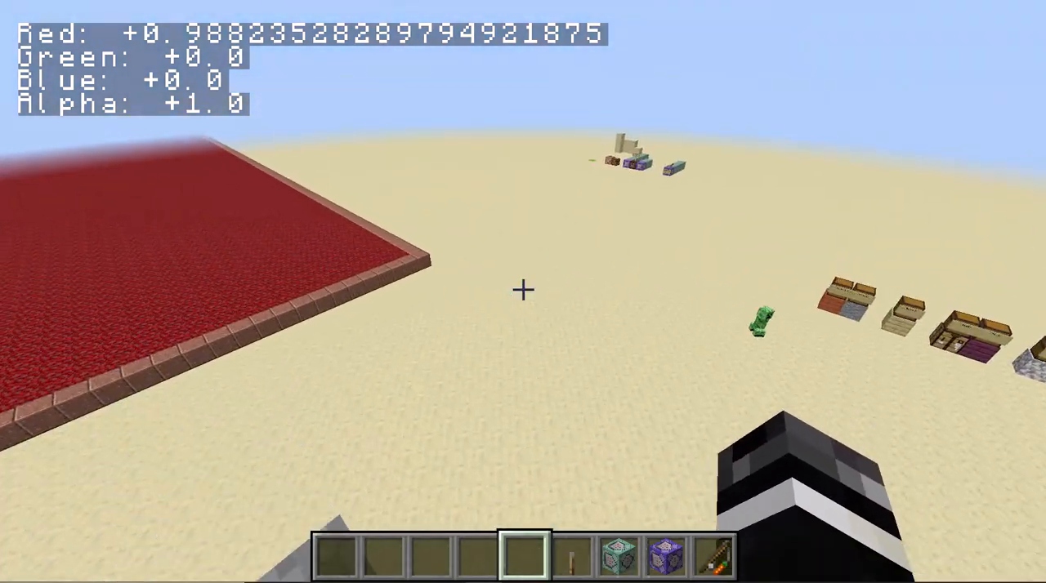
mouse_move(523, 290)
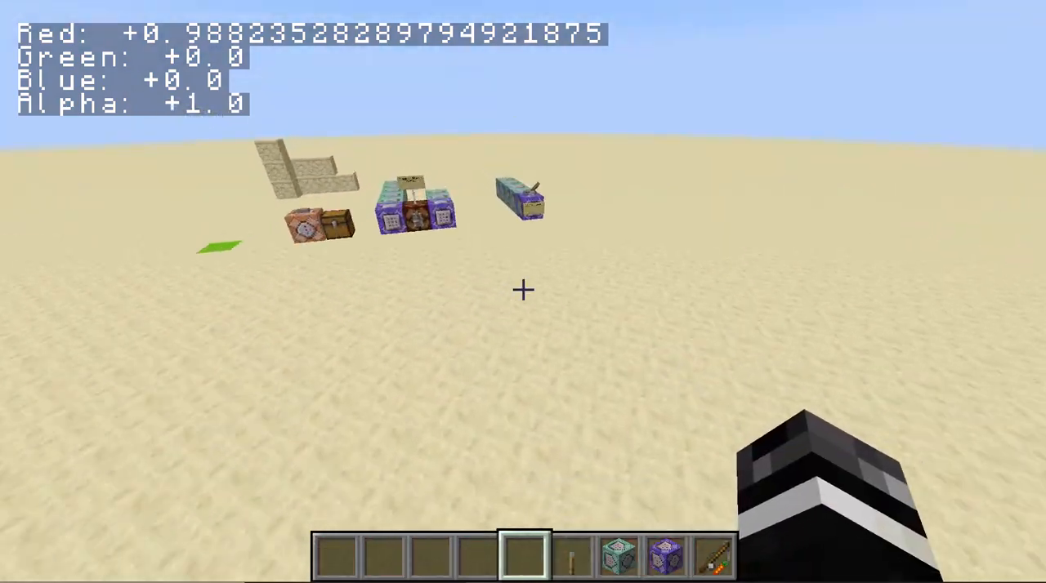
mouse_move(523, 290)
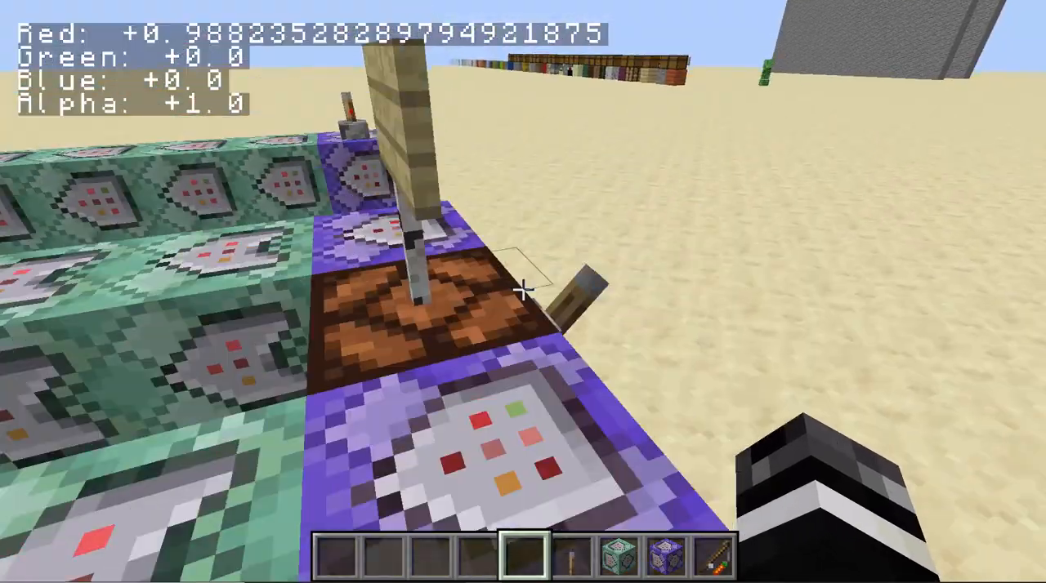
mouse_move(523, 291)
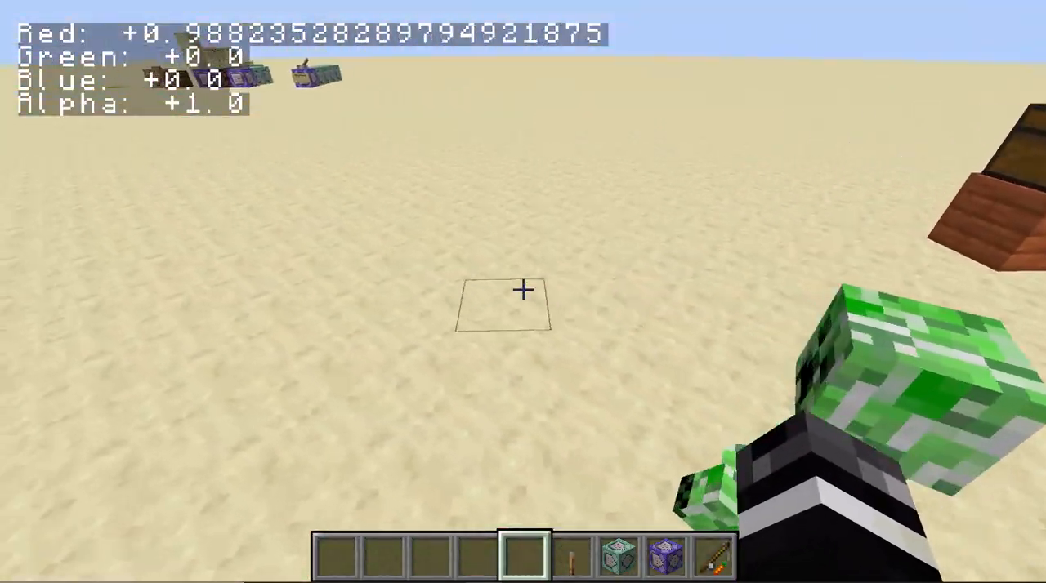
Open and close the creative inventory twice while holding the diamond sword and gunpowder
key("e")
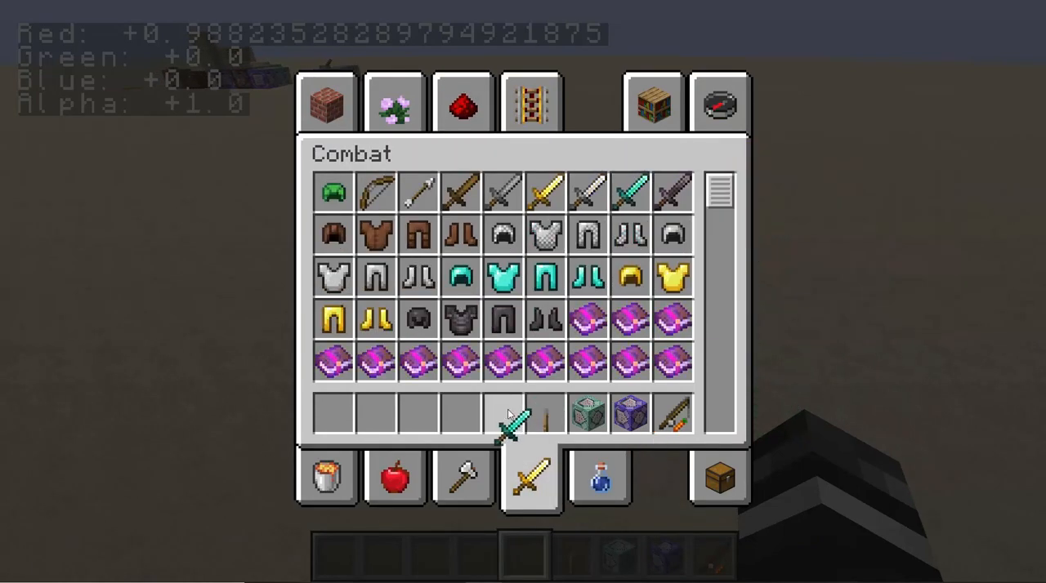
key("escape")
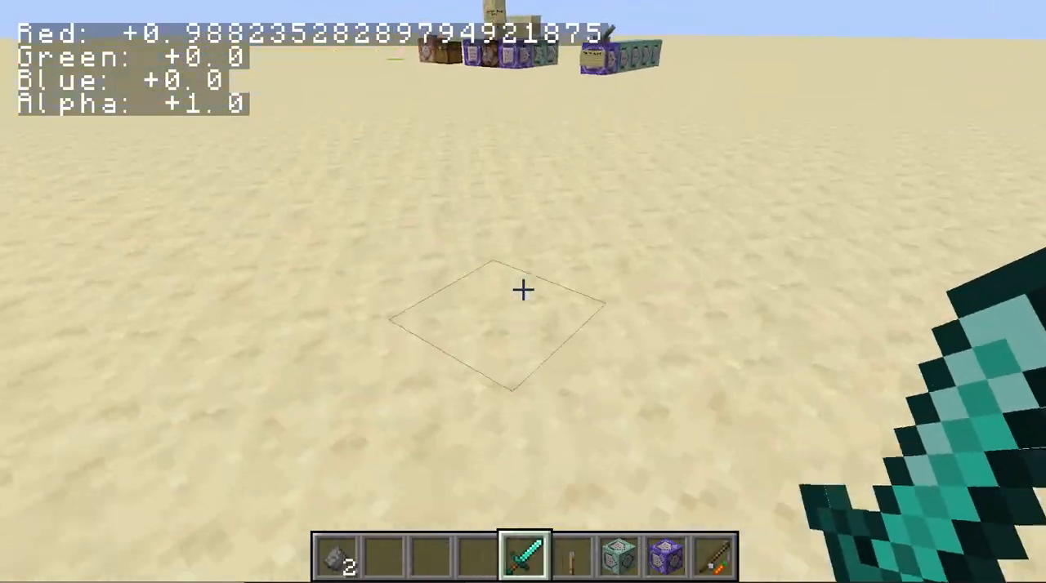
key("e")
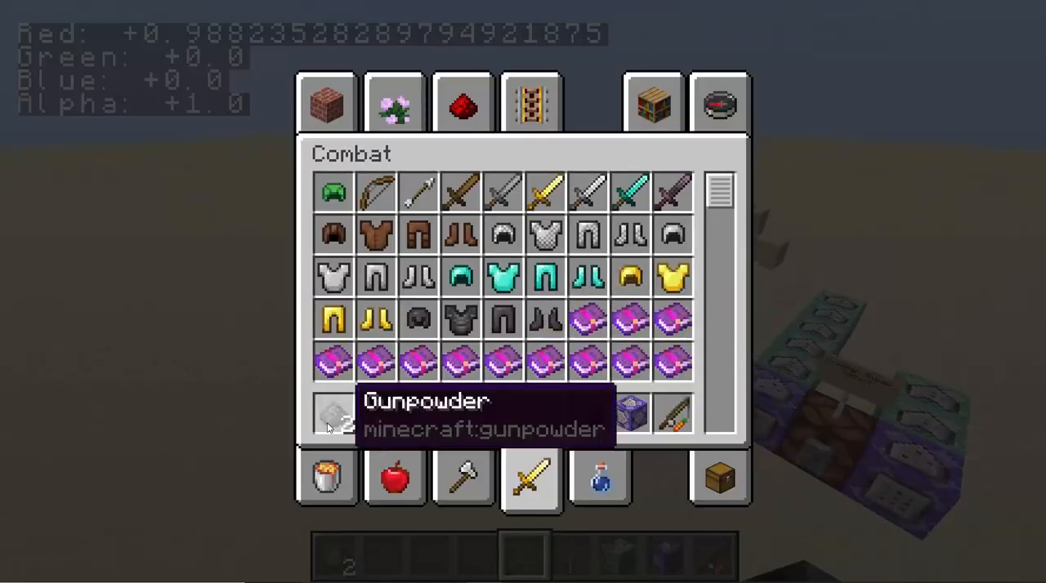
key("Escape")
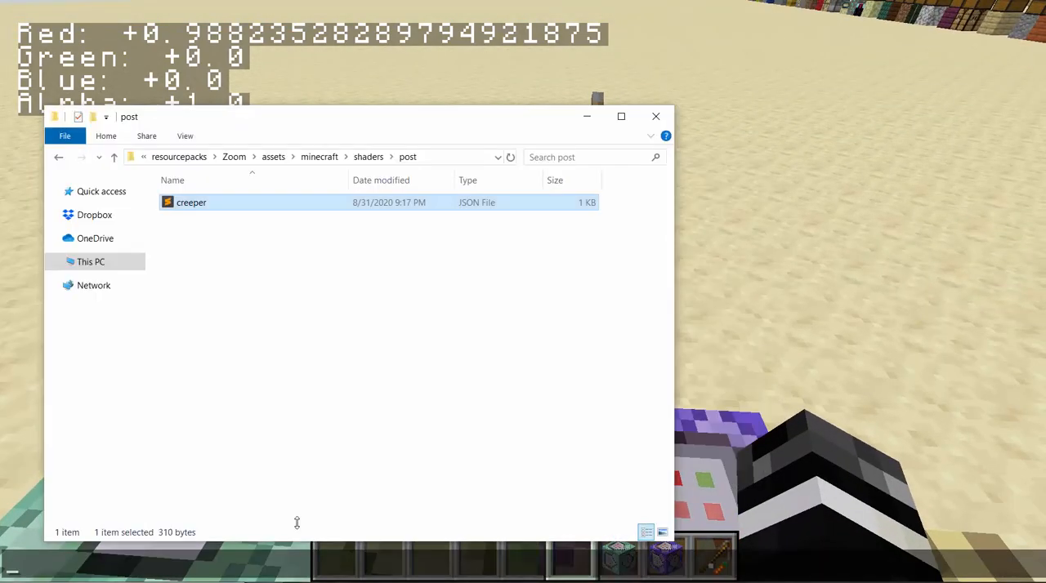
mouse_move(288, 201)
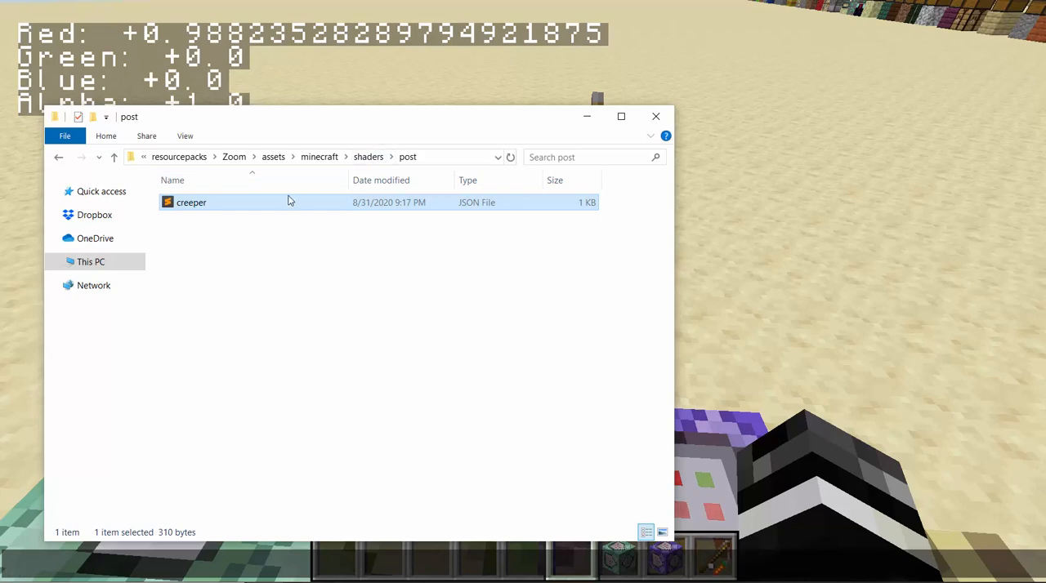
Open the Zoom pack's creeper.json alone, closing other tabs, and select 'minecraft:main'
double_click(191, 202)
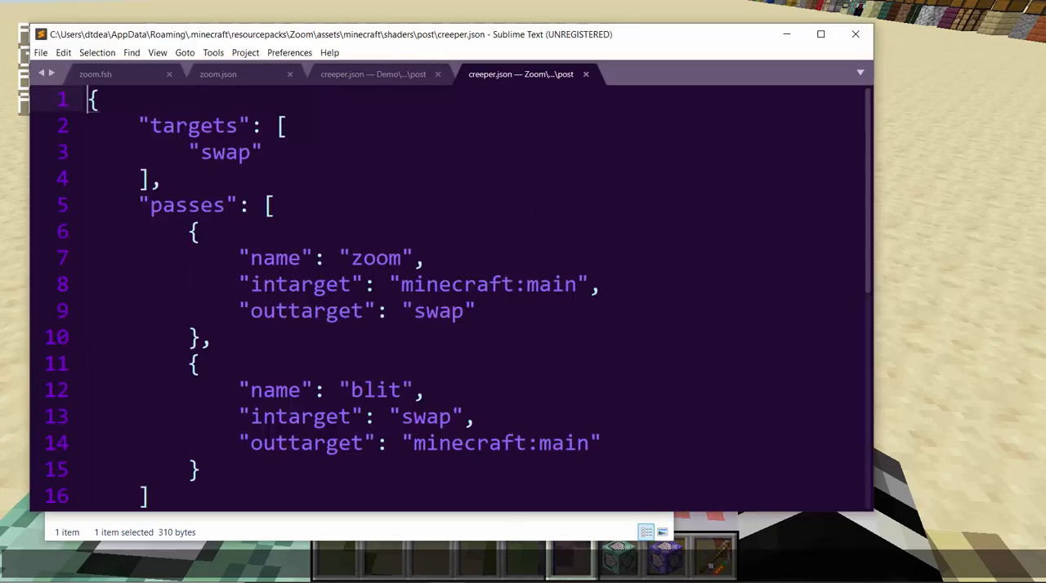
left_click(218, 74)
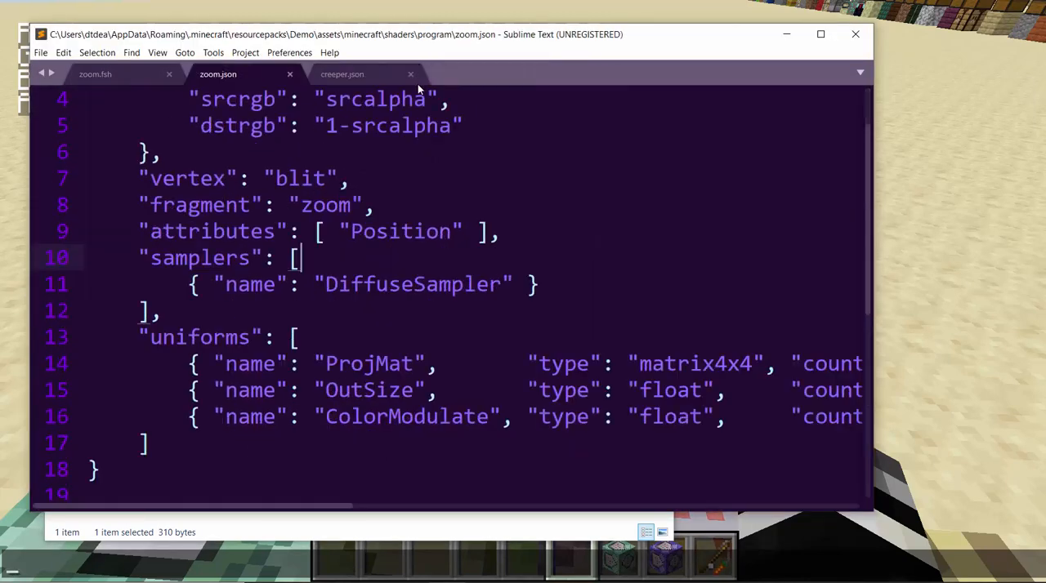
left_click(341, 73)
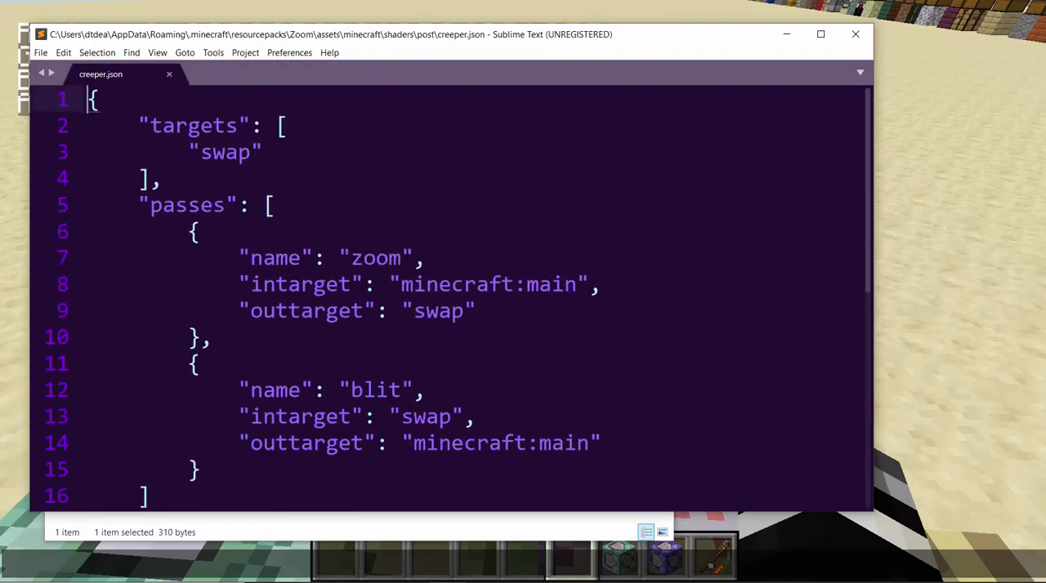
double_click(375, 257)
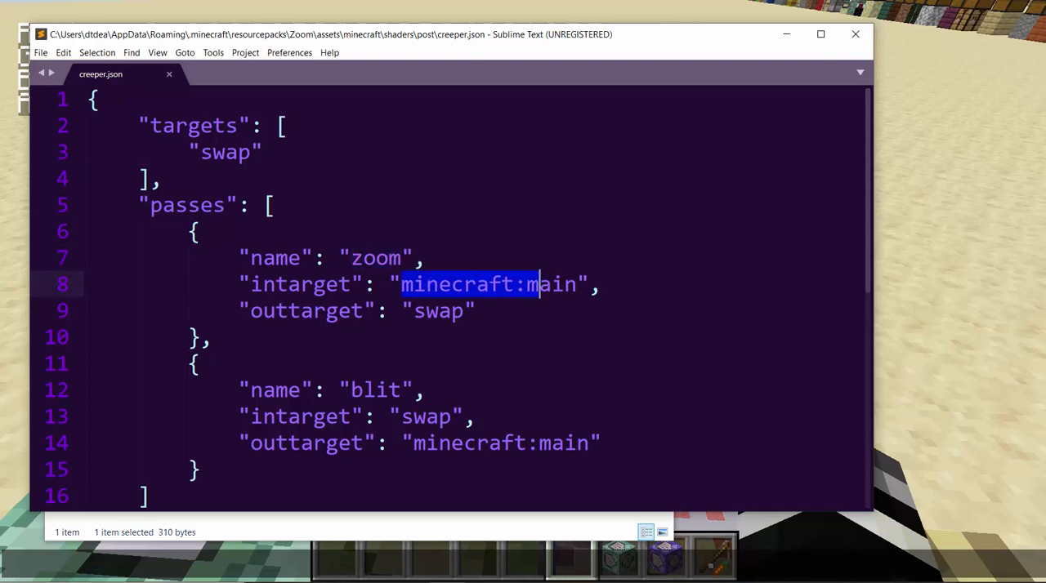
scroll("down", 3)
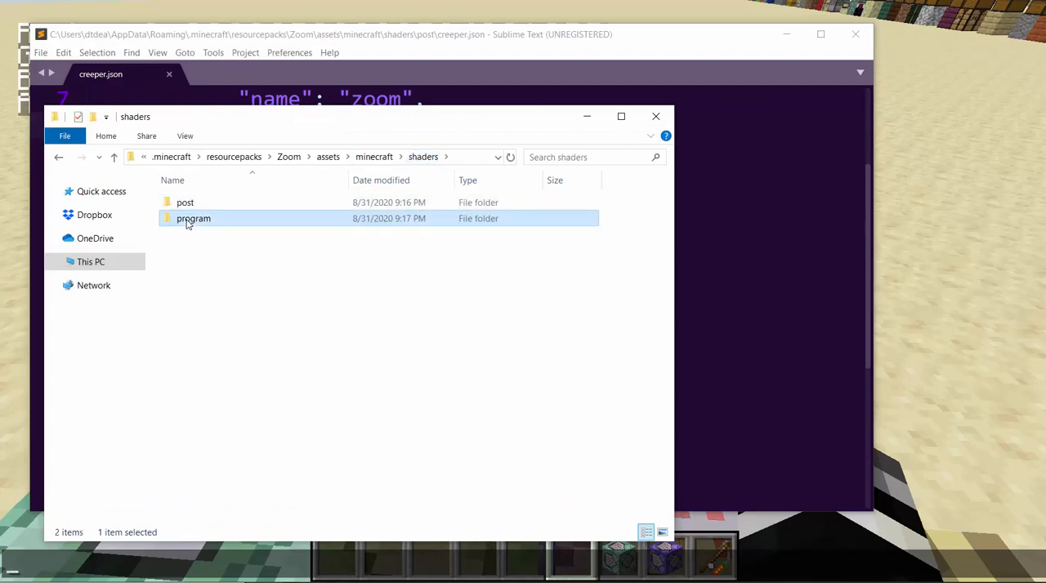
Open zoom.fsh and zoom.json from the shaders/program folder and check both tabs
double_click(193, 218)
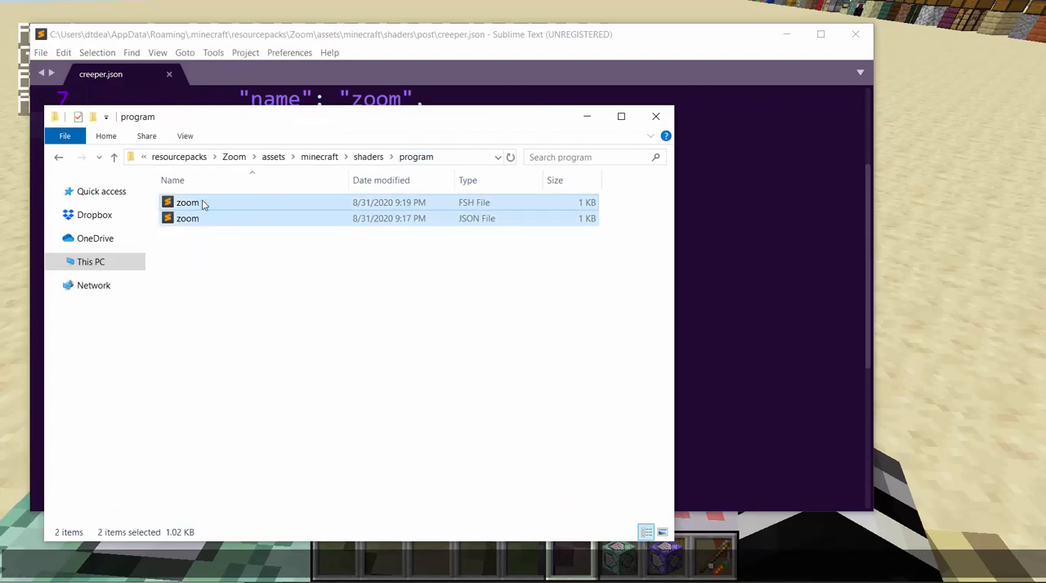
double_click(187, 219)
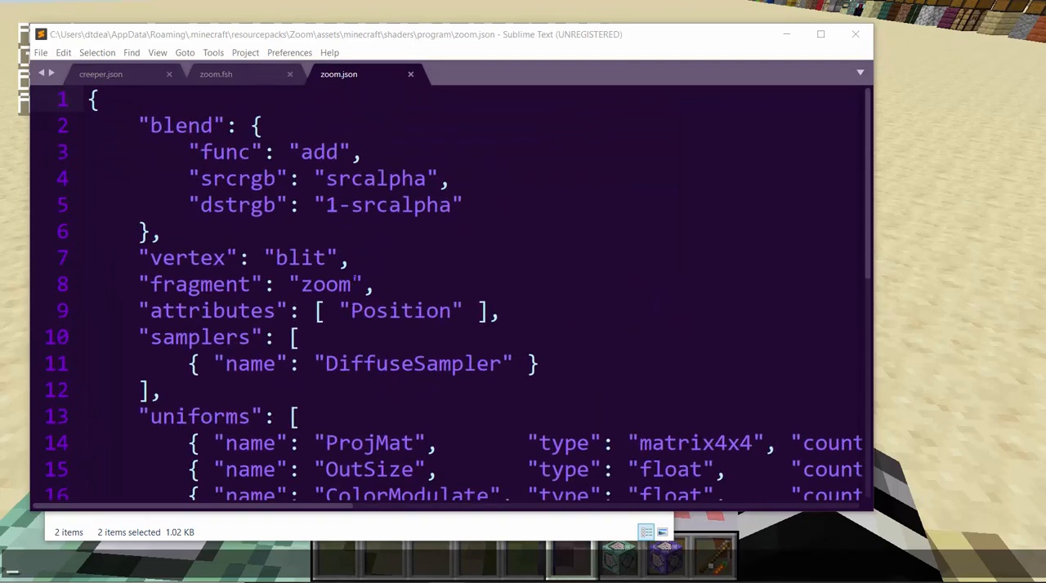
left_click(216, 74)
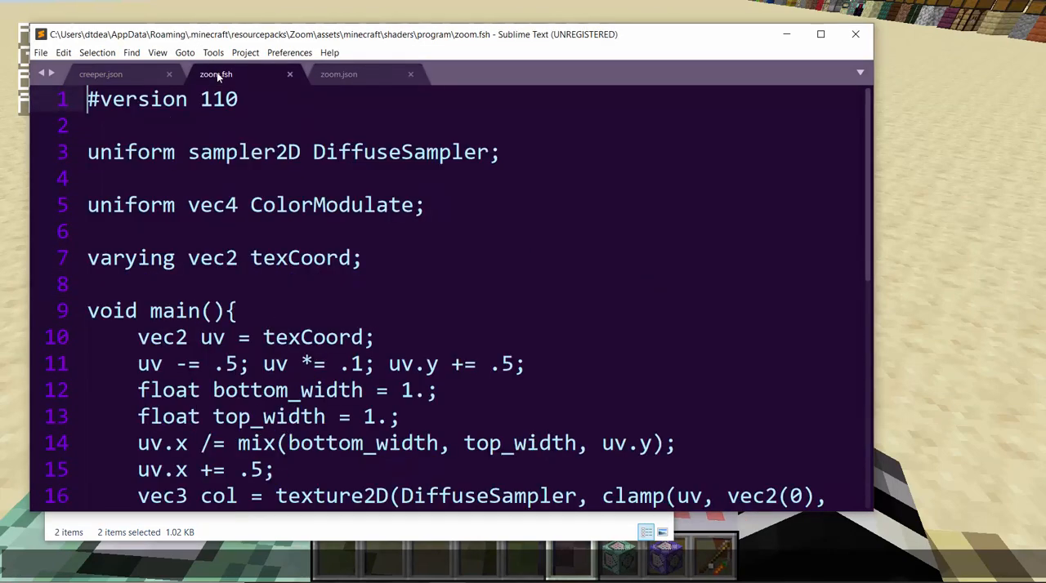
left_click(339, 73)
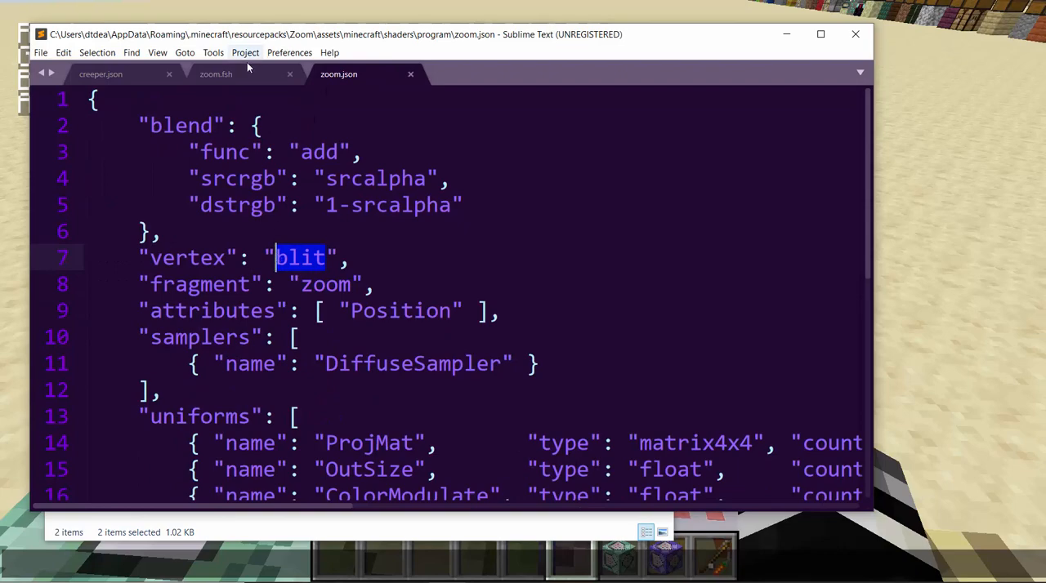
mouse_move(245, 53)
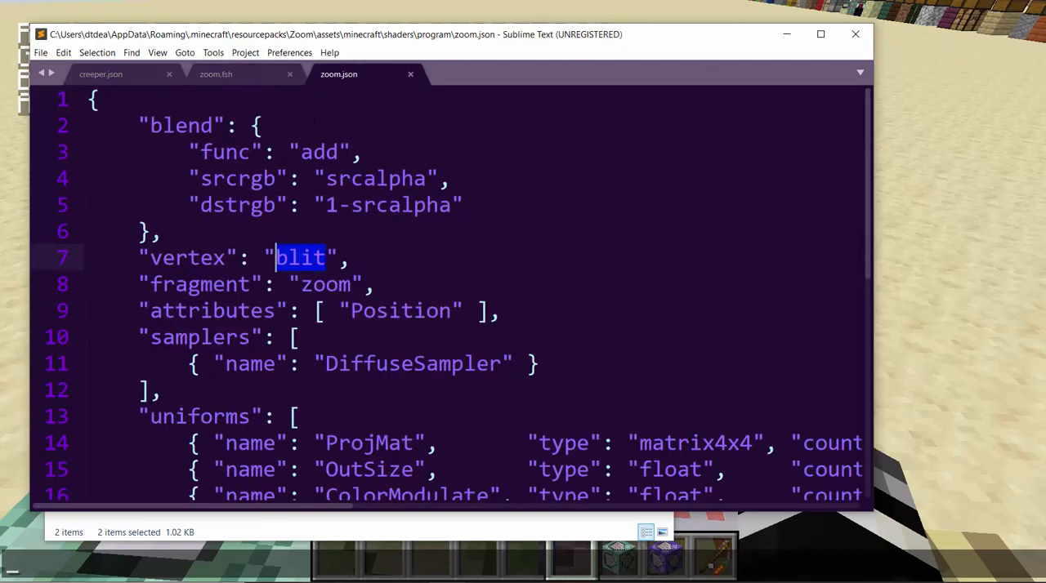
In zoom.json, select the ProjMat uniform name and the DiffuseSampler sampler entry
scroll("down", 3)
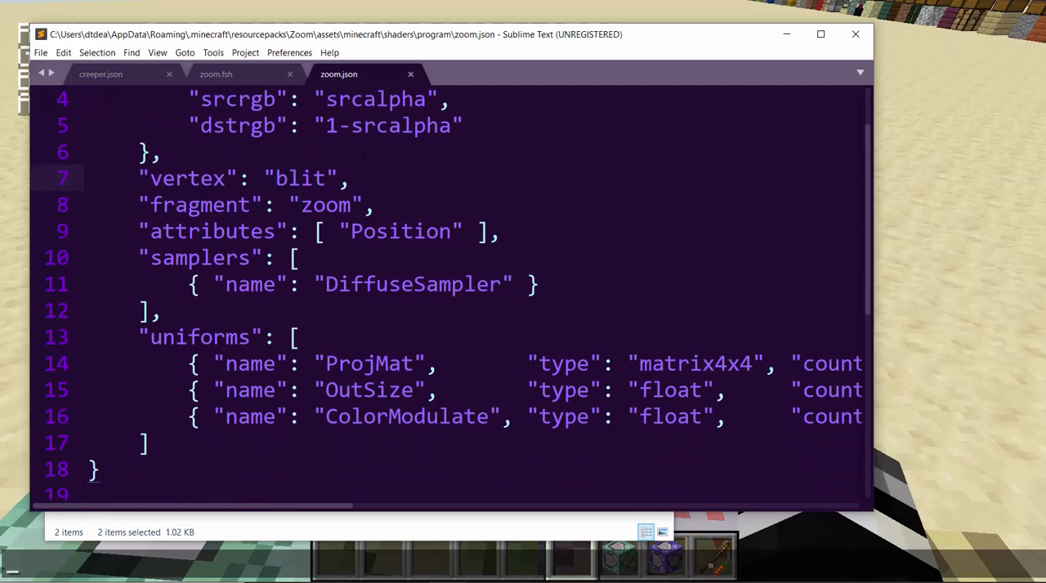
type("degu")
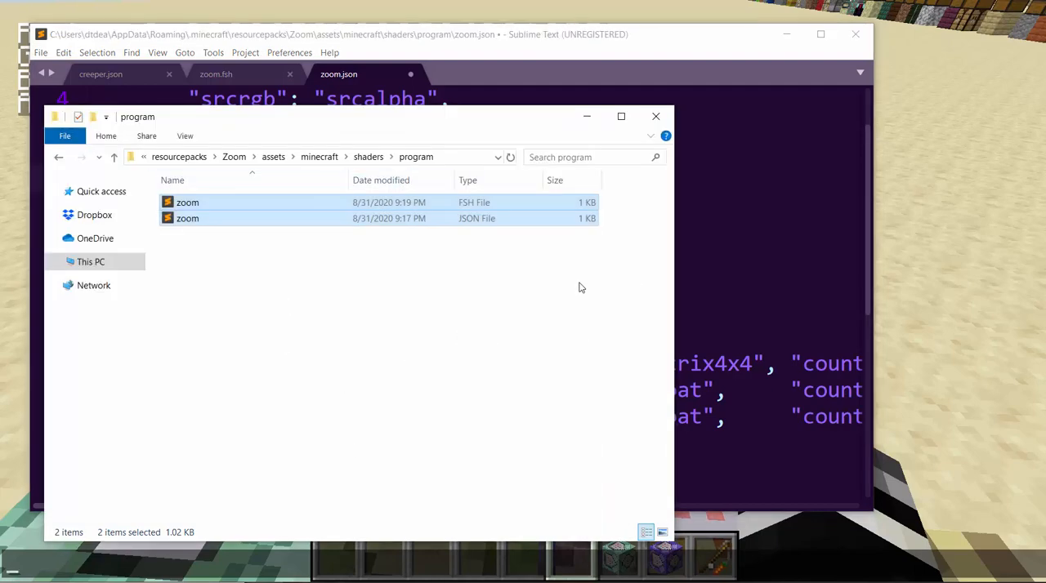
left_click(655, 116)
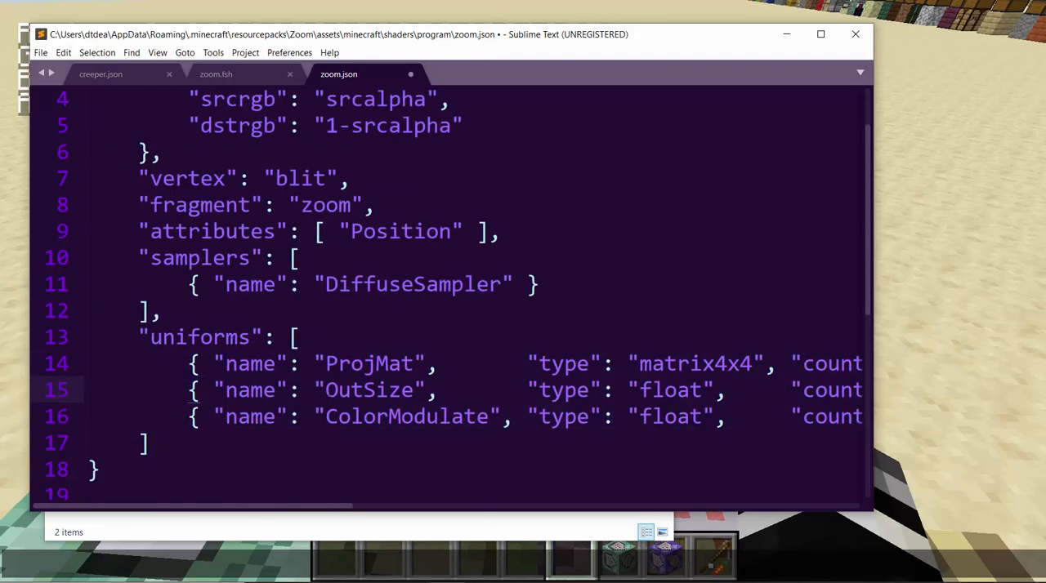
double_click(369, 363)
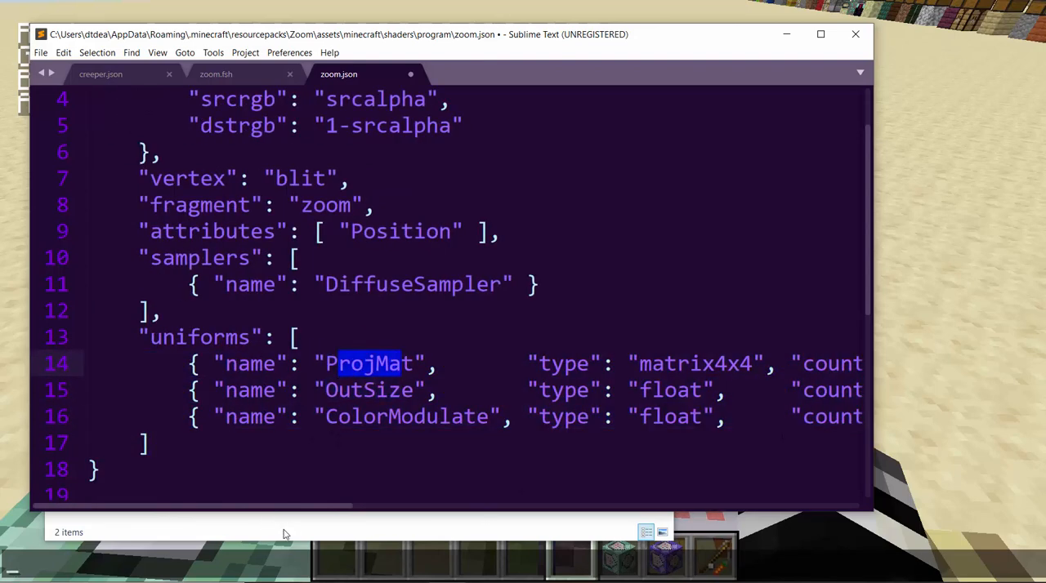
mouse_move(234, 497)
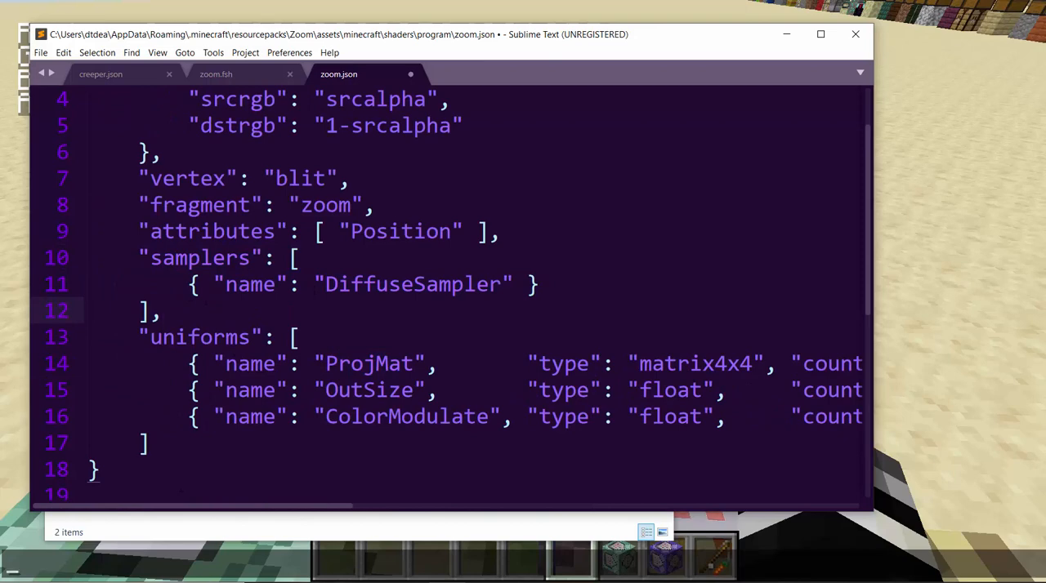
triple_click(364, 285)
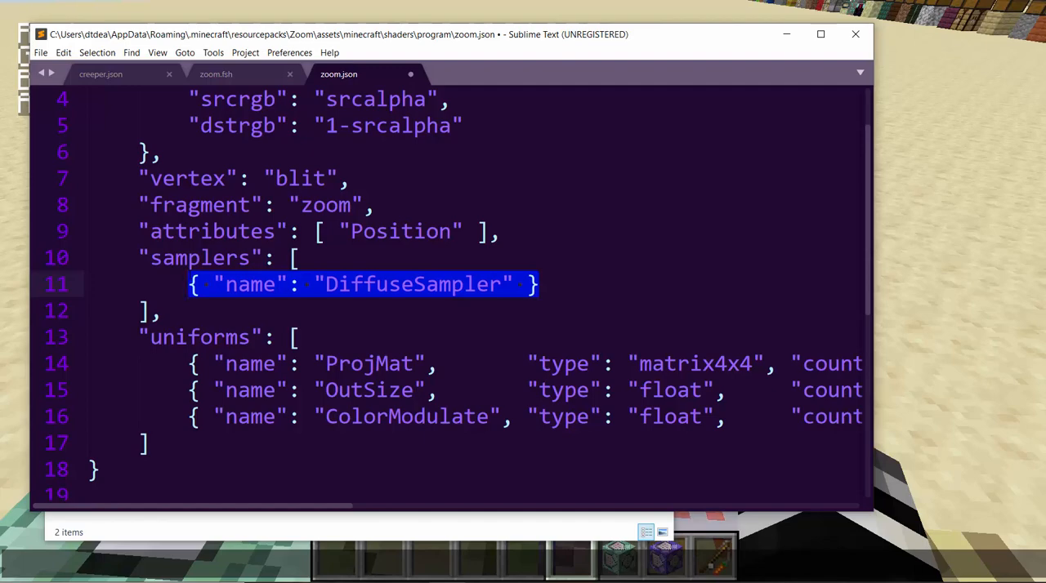
mouse_move(507, 56)
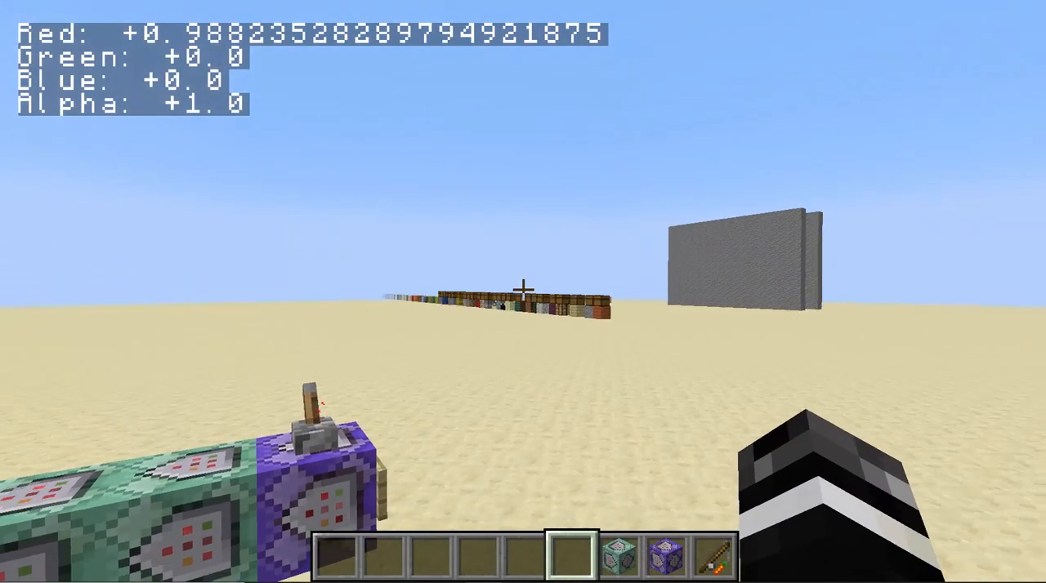
mouse_move(523, 291)
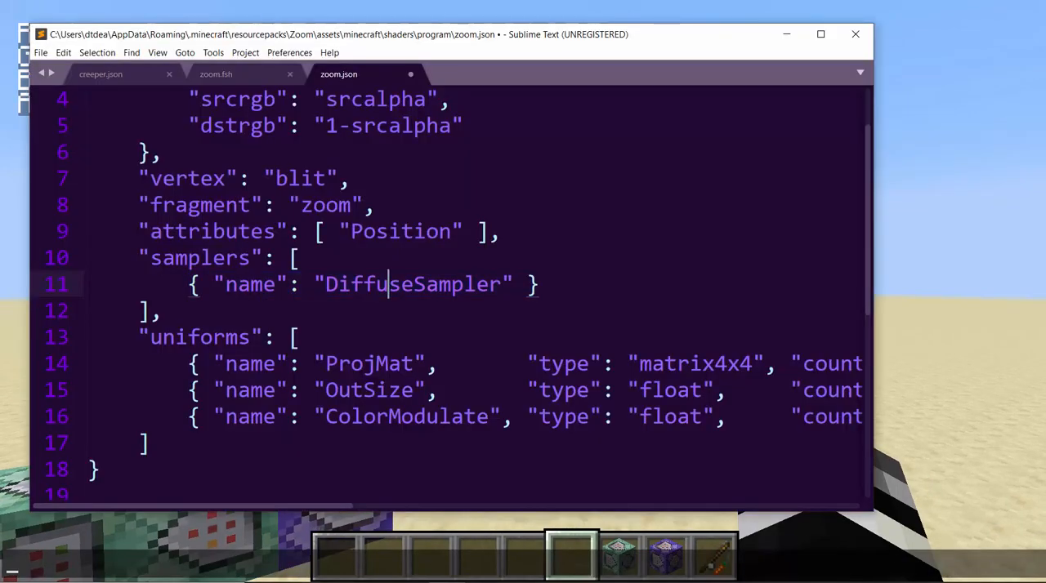
scroll("up", 3)
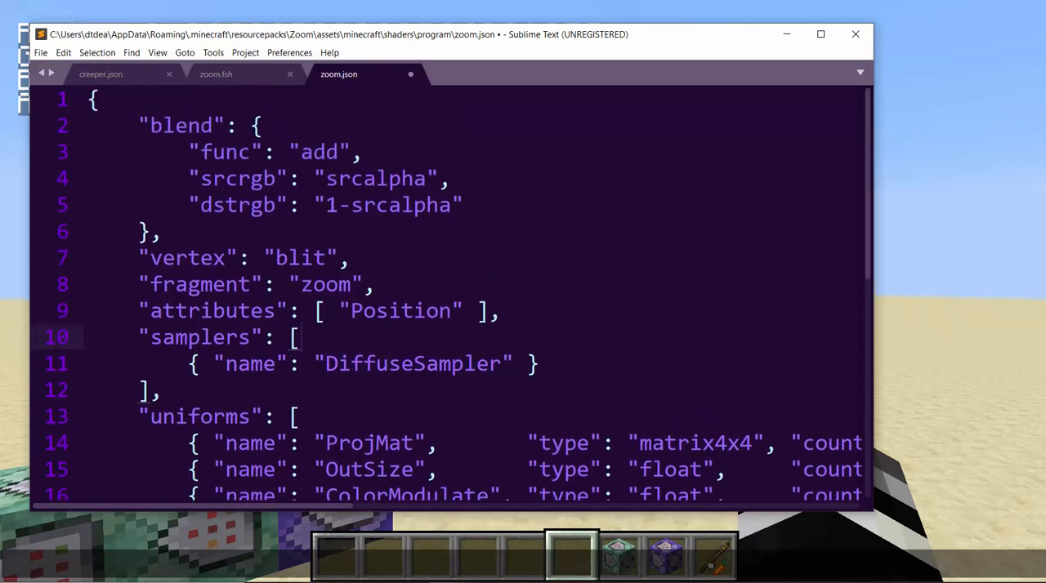
scroll("down", 3)
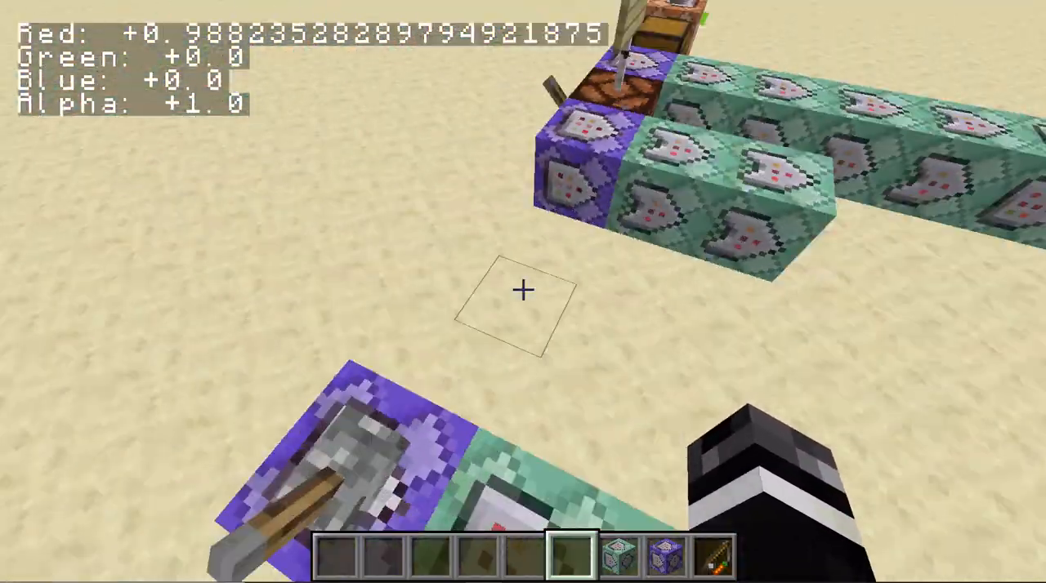
mouse_move(523, 292)
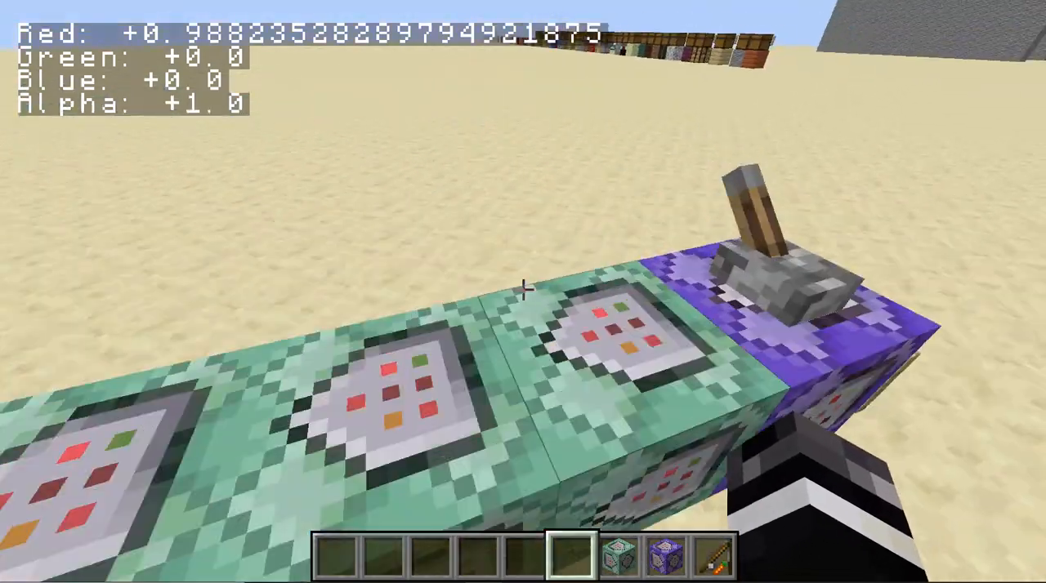
mouse_move(523, 292)
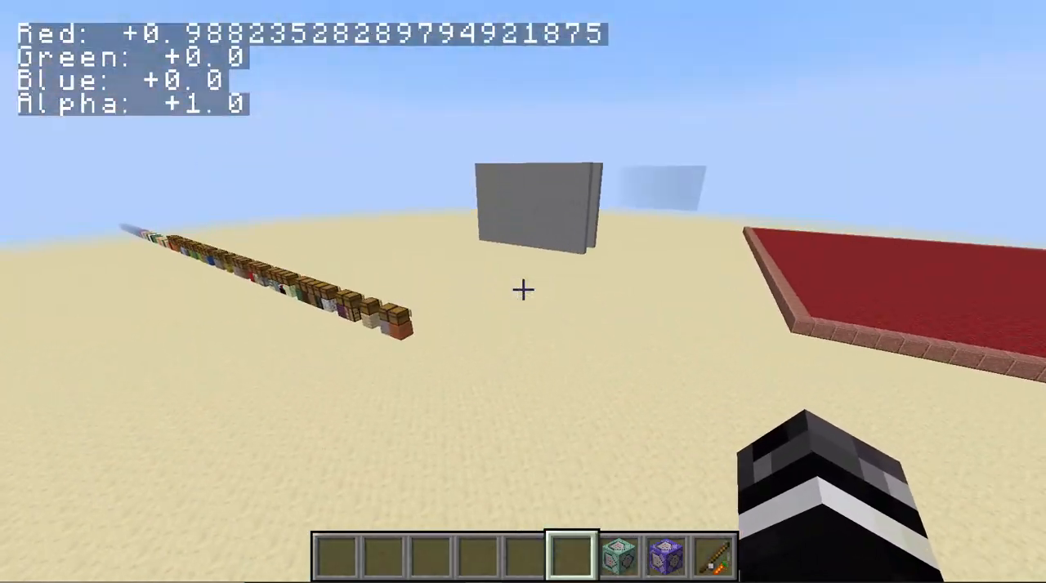